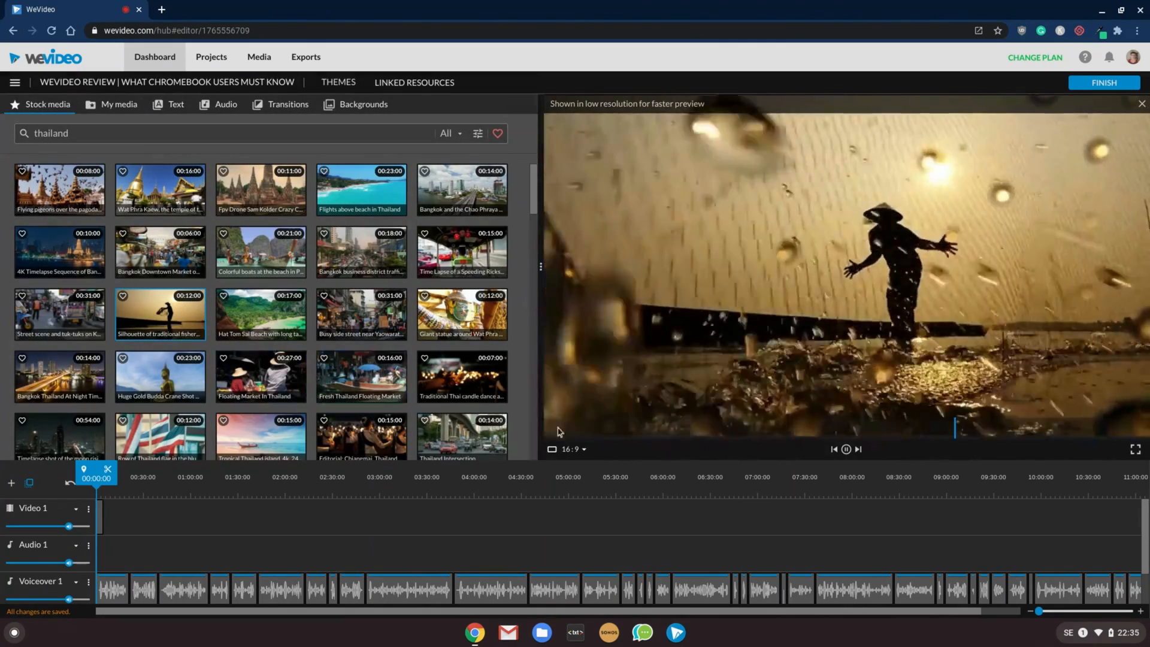
Switch the library to My media and scroll through your uploaded clips.
{"action": "left_click", "coordinate": [118, 104]}
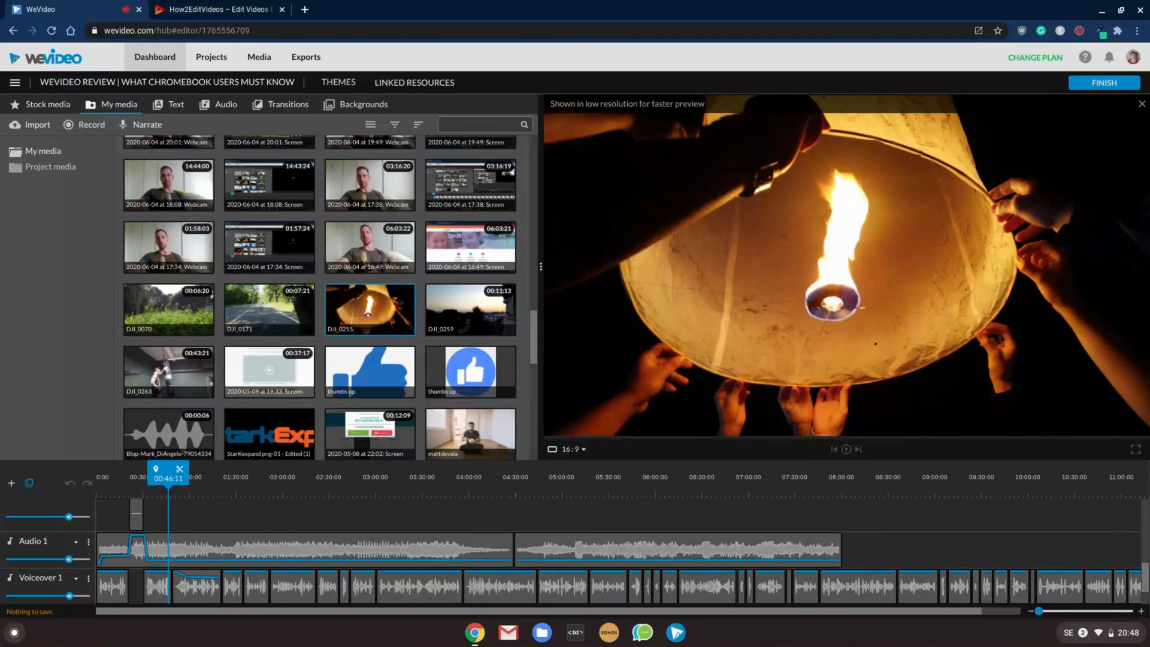
{"action": "mouse_move", "coordinate": [317, 274]}
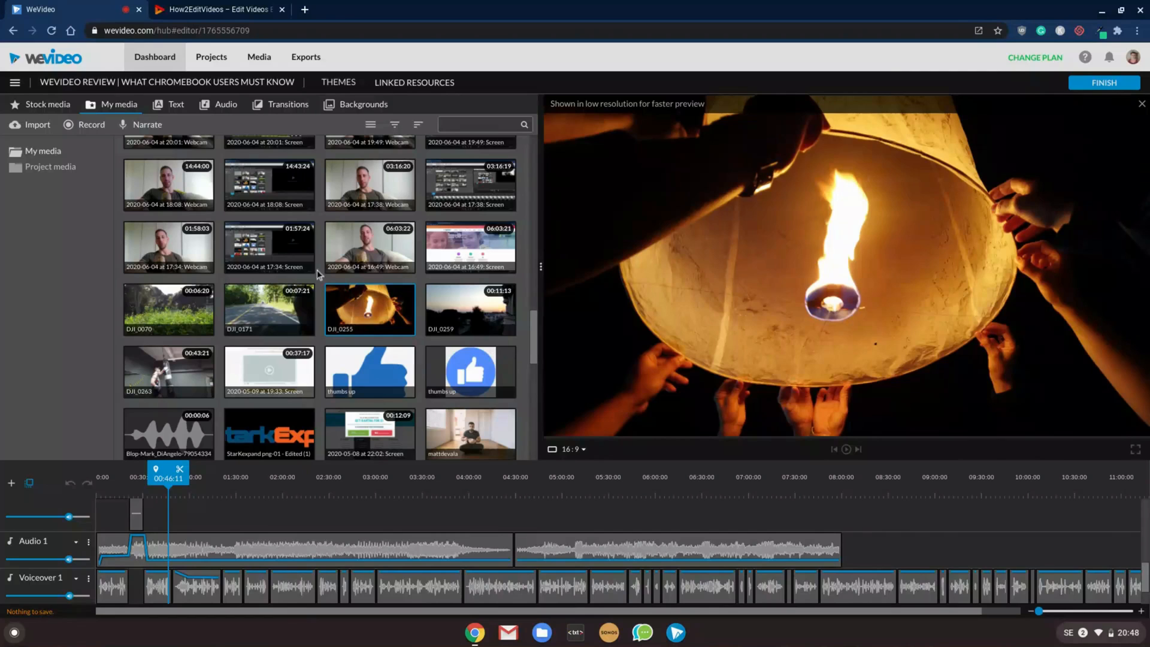
{"action": "scroll", "scroll_direction": "down", "scroll_amount": 3}
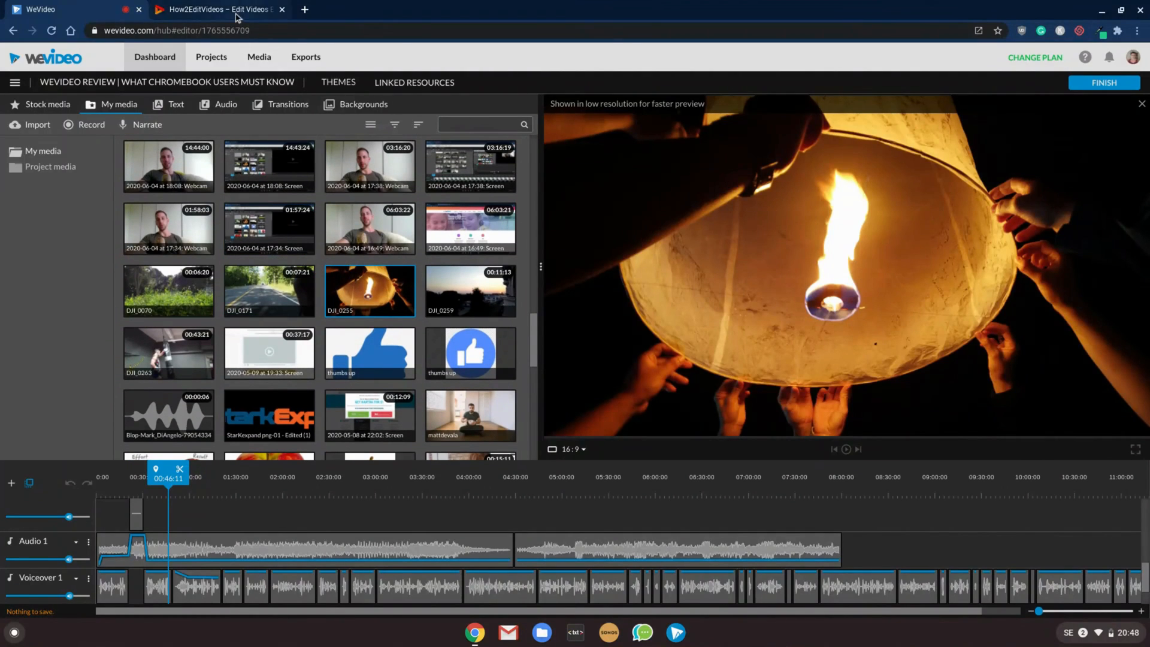
Go to the How2EditVideos site and scroll down to its free WeVideo roadmap offer.
{"action": "left_click", "coordinate": [216, 9]}
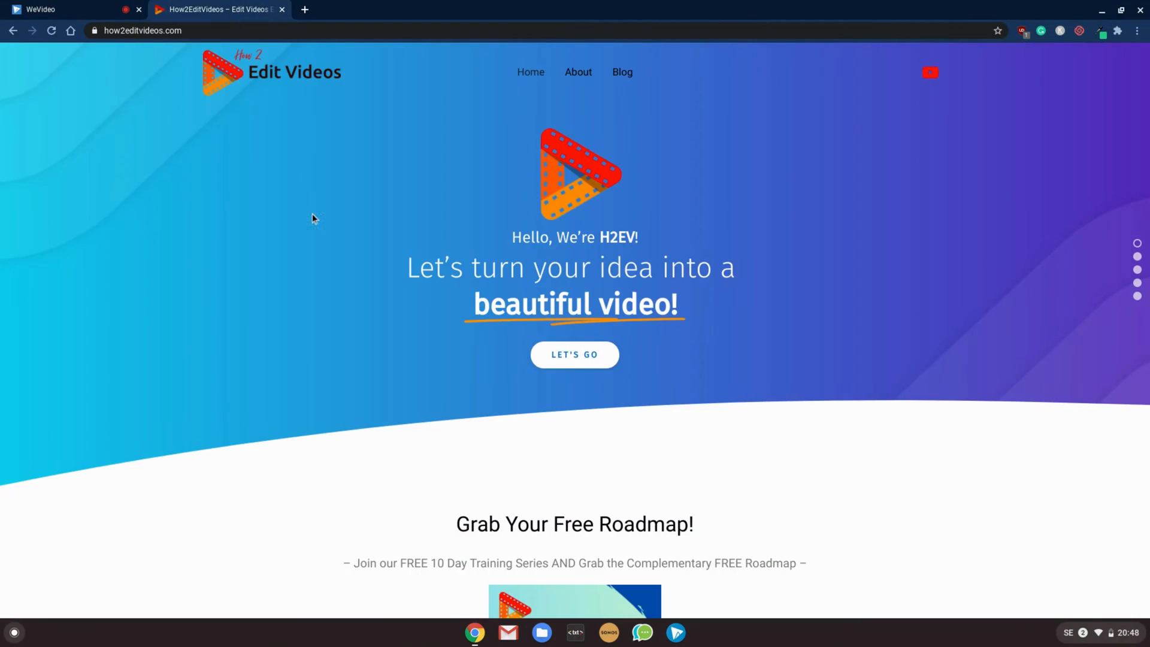
{"action": "scroll", "scroll_direction": "down", "scroll_amount": 3}
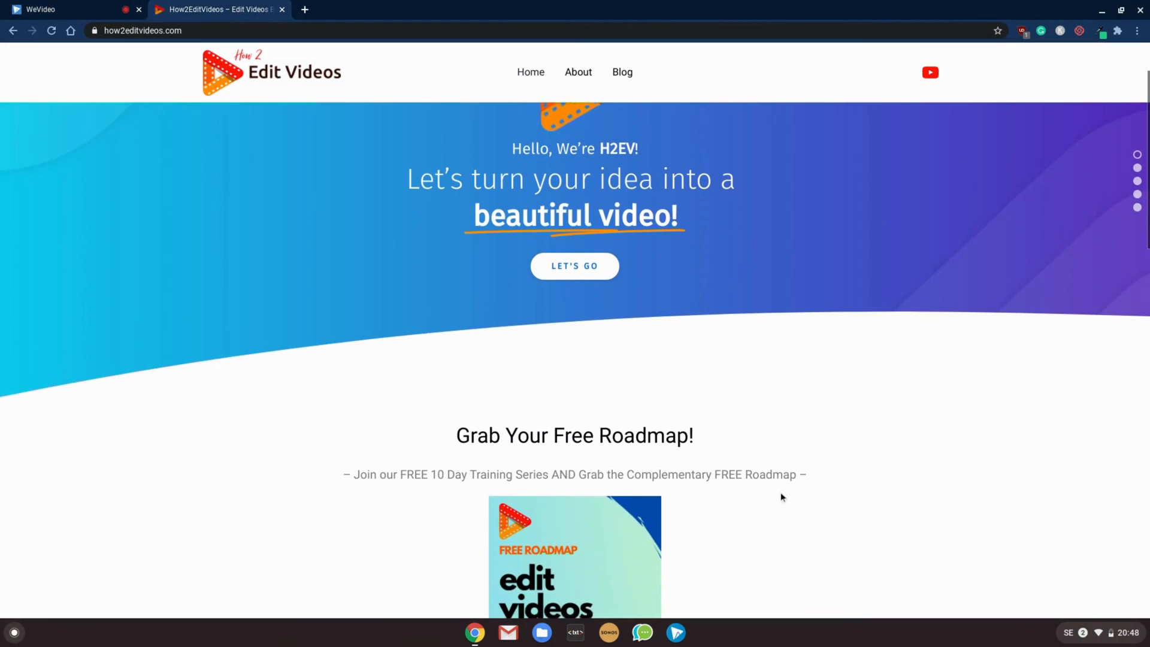
{"action": "scroll", "scroll_direction": "down", "scroll_amount": 3}
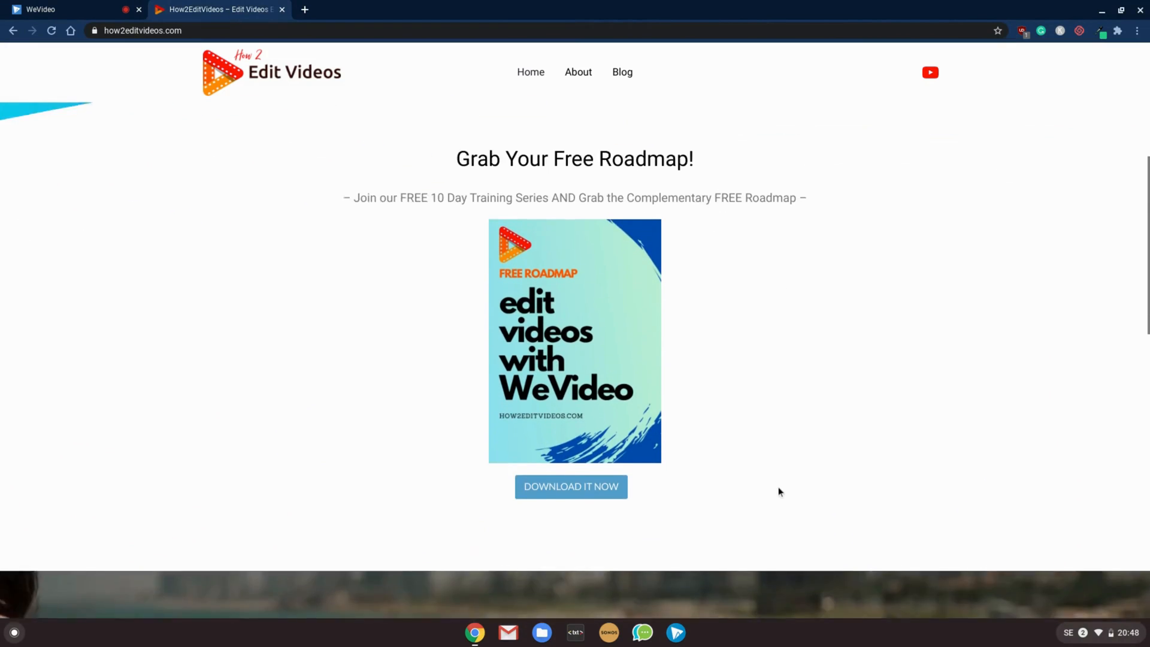
{"action": "scroll", "scroll_direction": "down", "scroll_amount": 3}
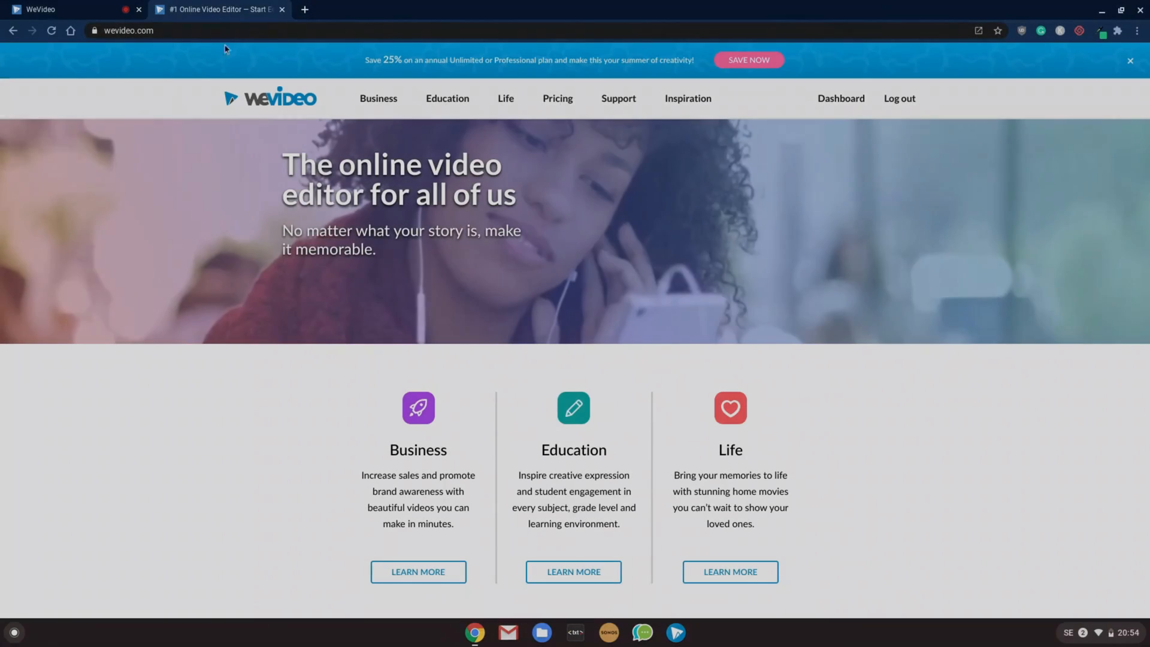
Scroll the wevideo.com homepage through its feature sections down to the example movies.
{"action": "scroll", "scroll_direction": "down", "scroll_amount": 3}
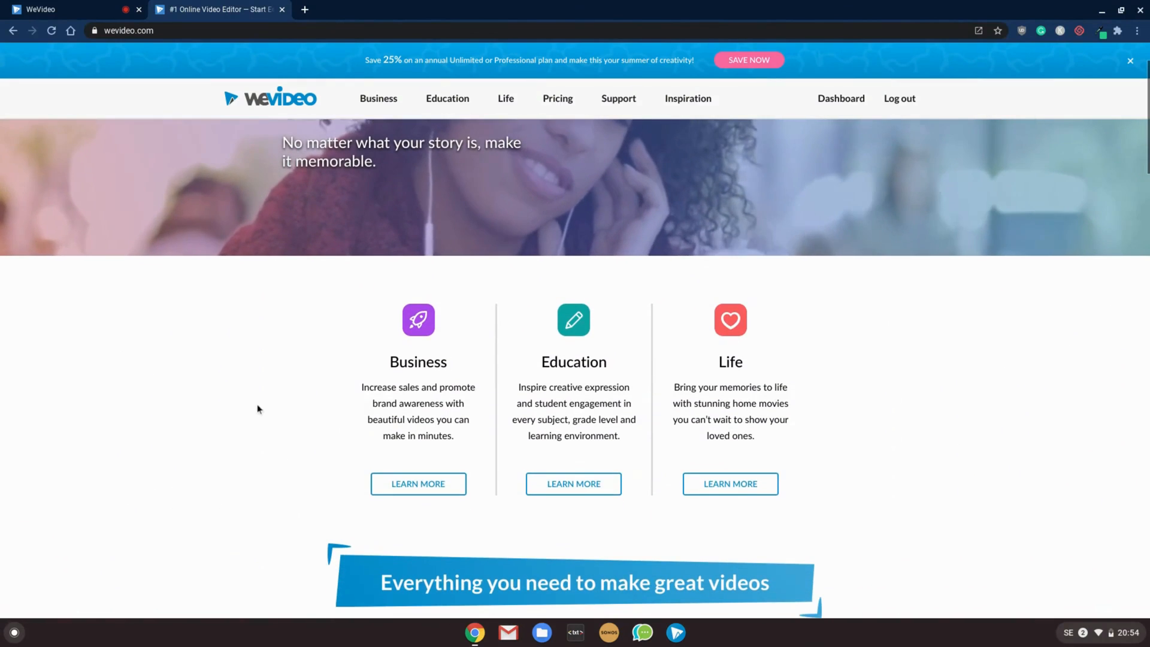
{"action": "scroll", "scroll_direction": "down", "scroll_amount": 3}
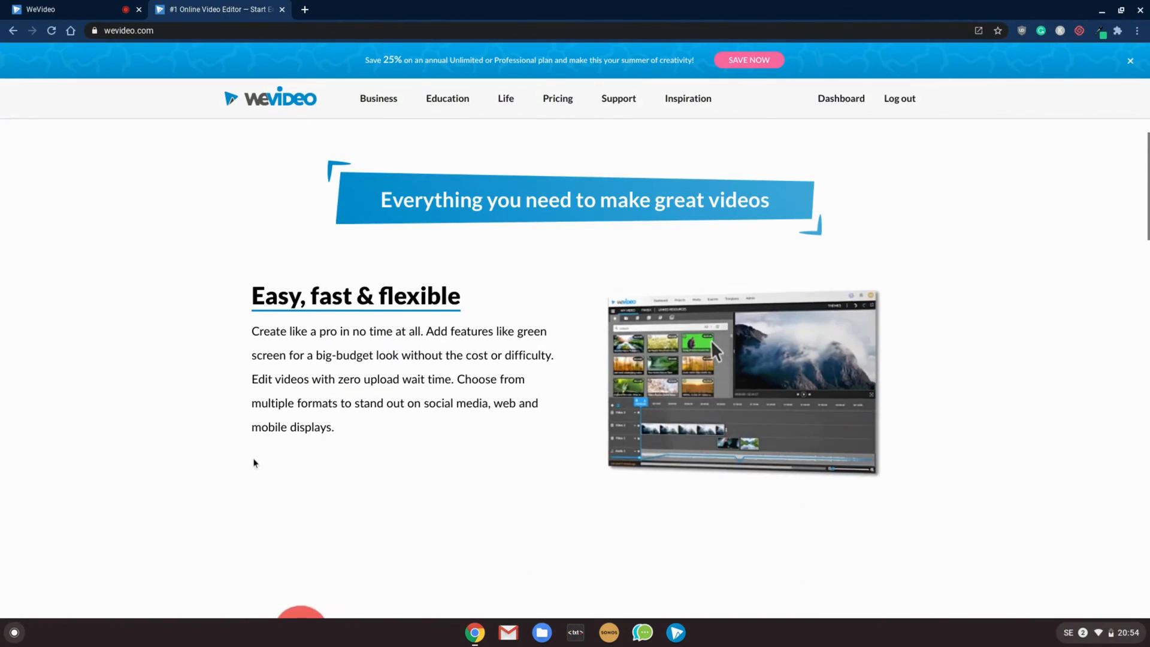
{"action": "scroll", "scroll_direction": "down", "scroll_amount": 3}
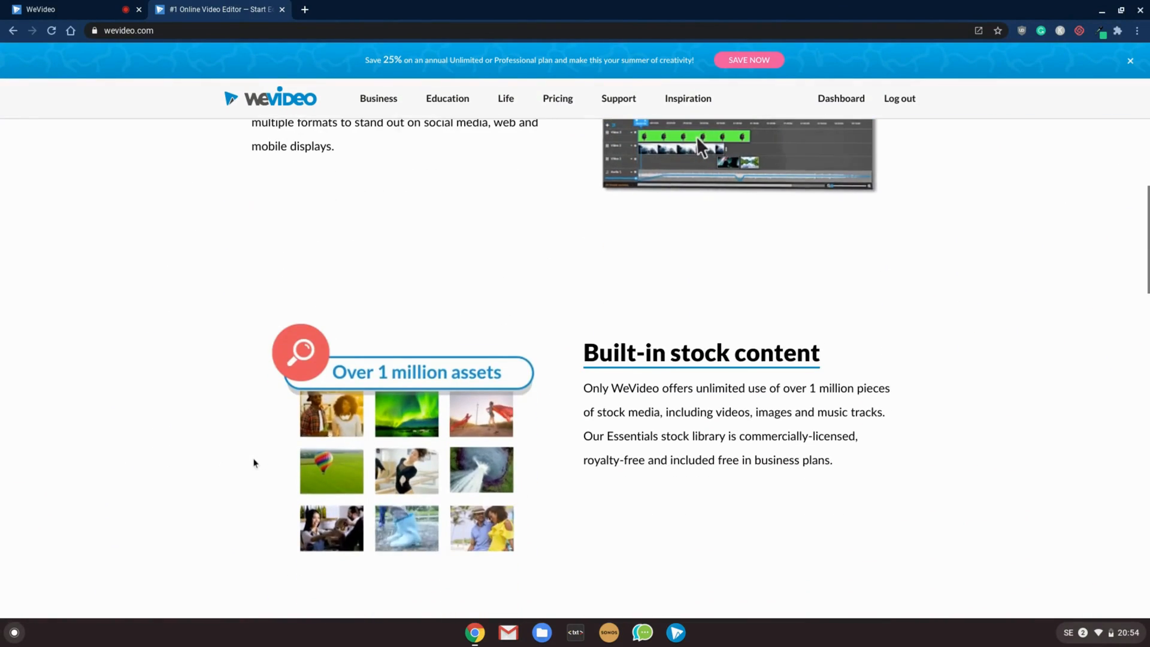
{"action": "scroll", "scroll_direction": "down", "scroll_amount": 3}
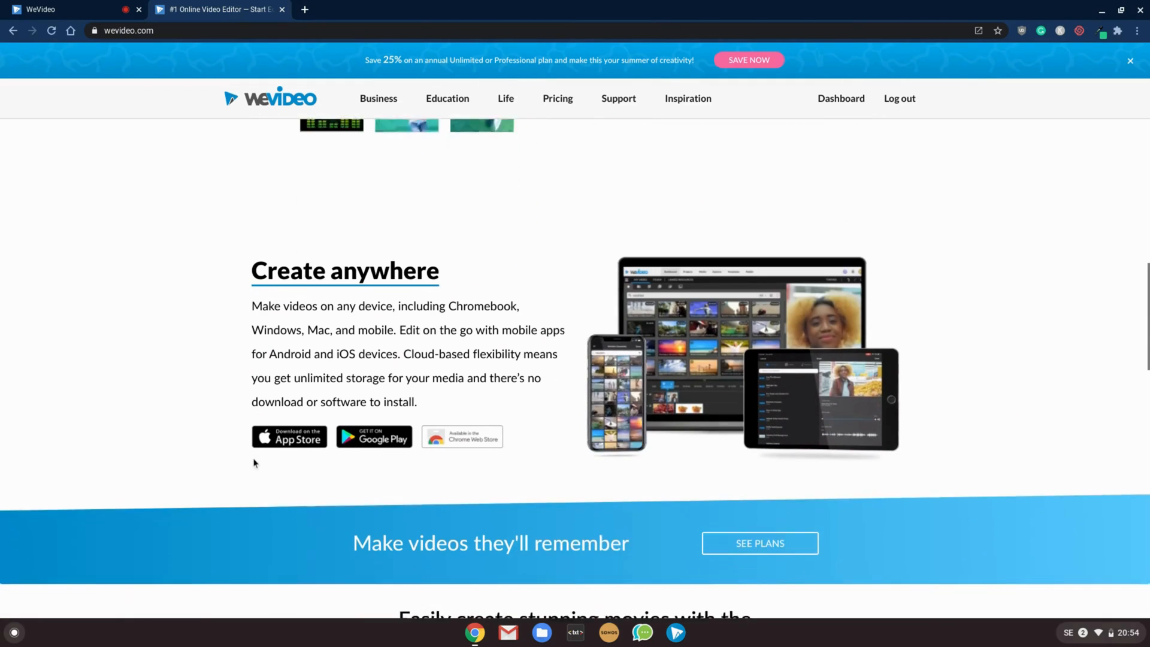
{"action": "scroll", "scroll_direction": "down", "scroll_amount": 3}
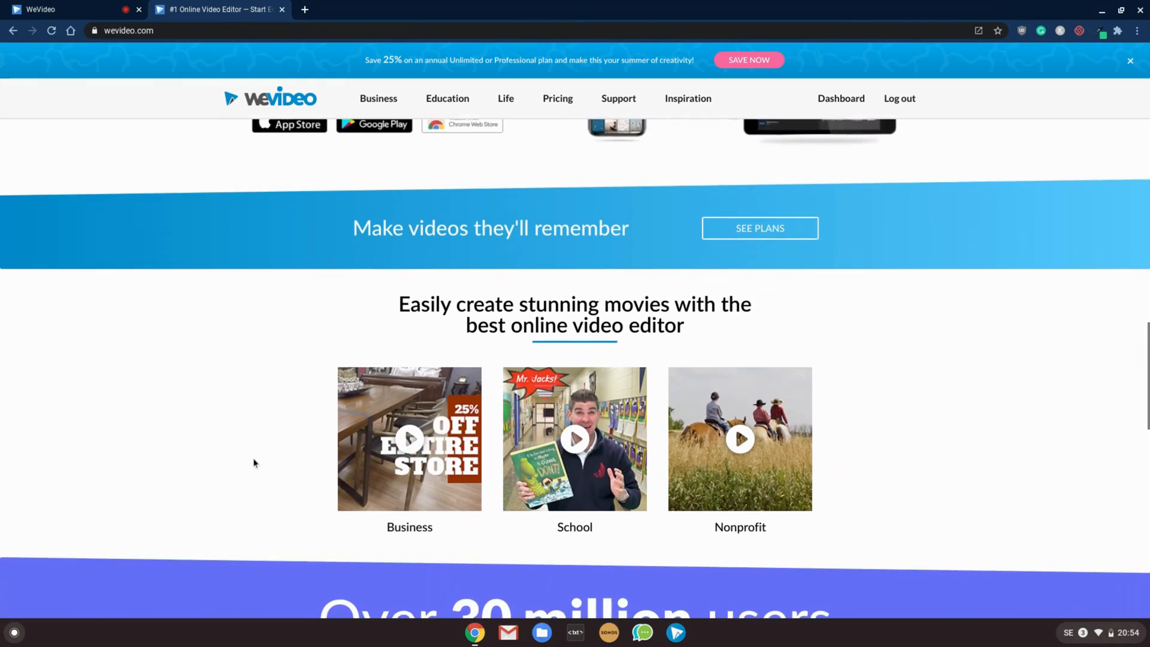
{"action": "scroll", "scroll_direction": "down", "scroll_amount": 3}
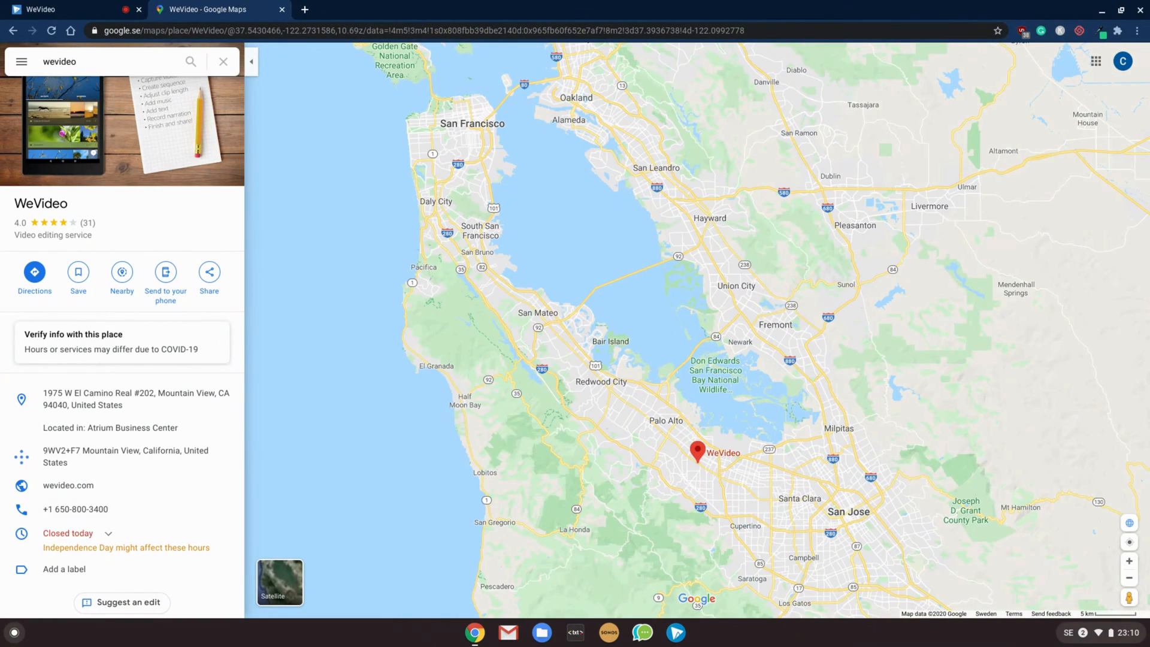
View WeVideo's Mountain View place card and map pin in Google Maps.
{"action": "left_click", "coordinate": [68, 484]}
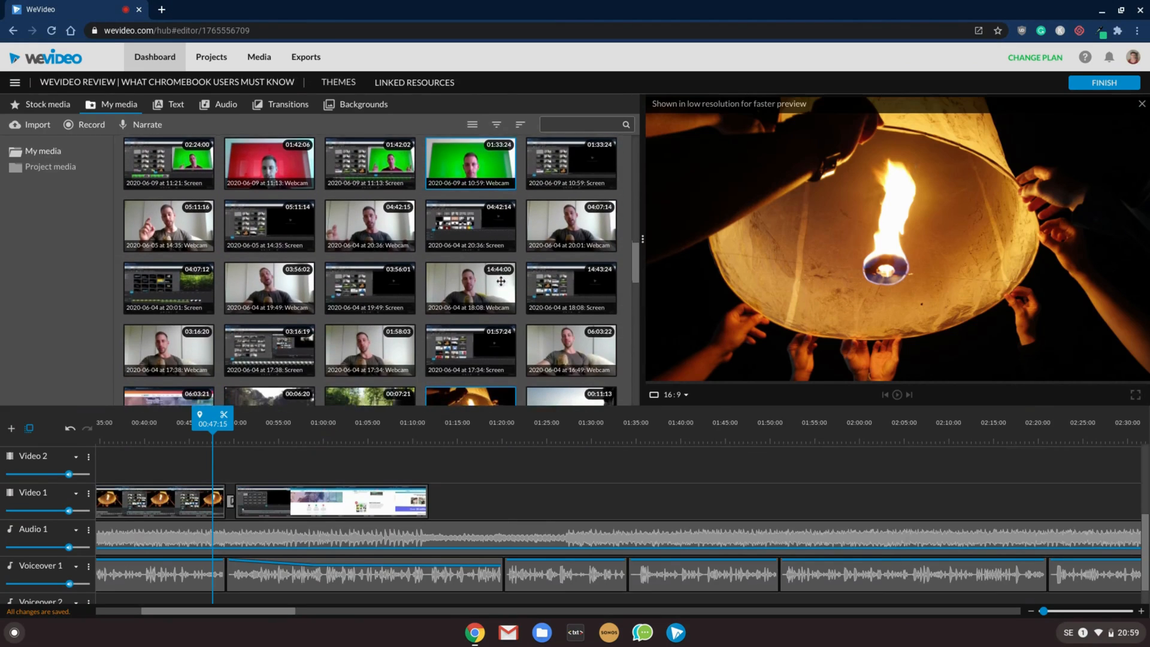
{"action": "scroll", "scroll_direction": "down", "scroll_amount": 3}
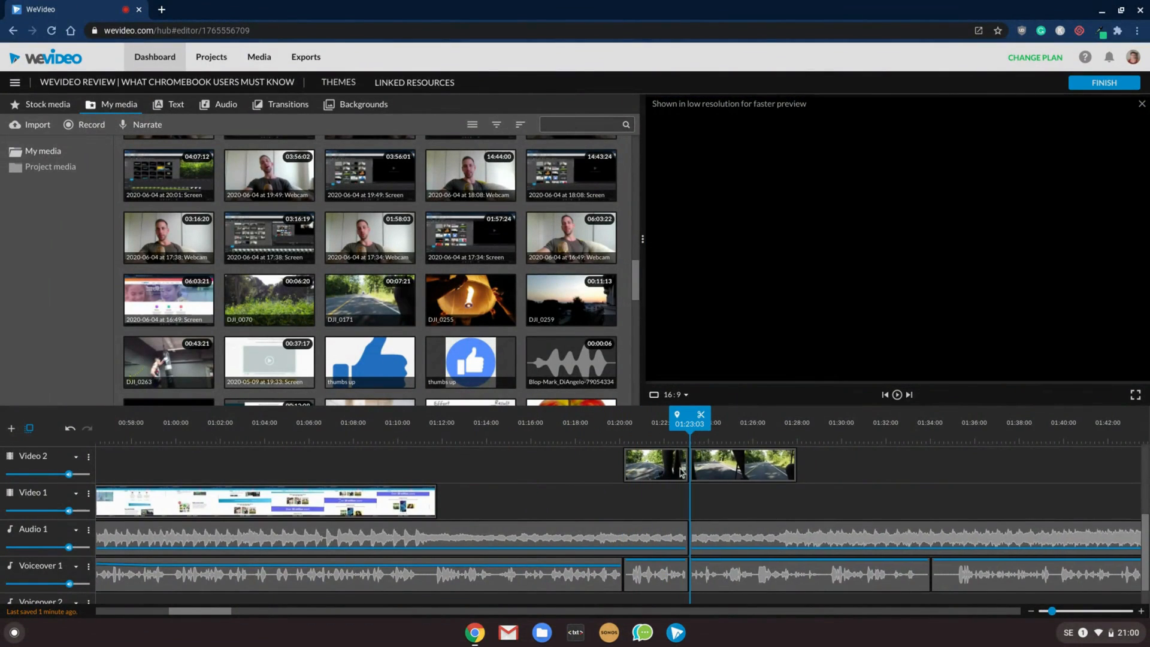
{"action": "left_click", "coordinate": [742, 465]}
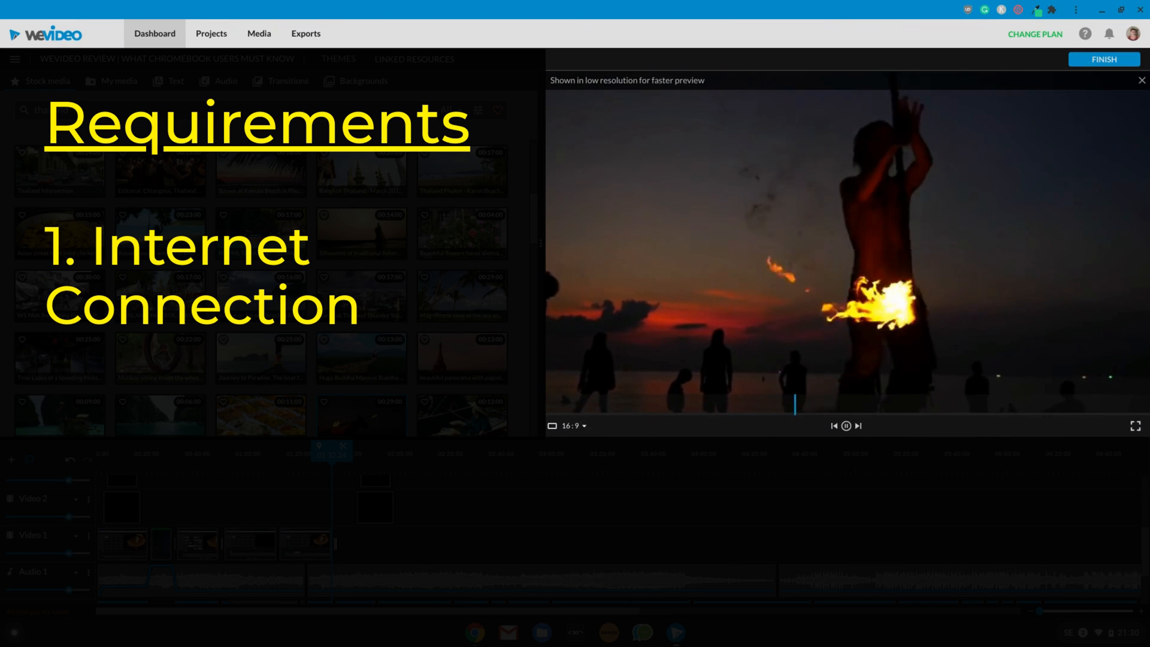
Start playback of the project's Thailand footage in the preview window.
{"action": "left_click", "coordinate": [843, 425]}
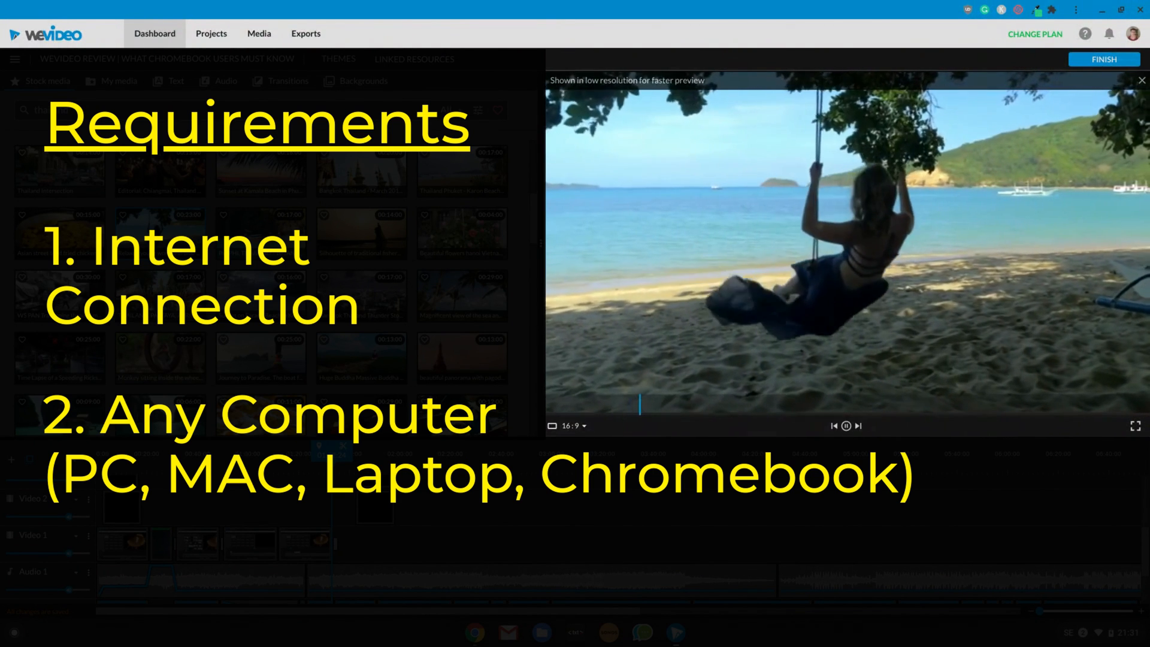
Preview the Sunset at Kamala Beach clip from the thailand stock results.
{"action": "left_click", "coordinate": [845, 426]}
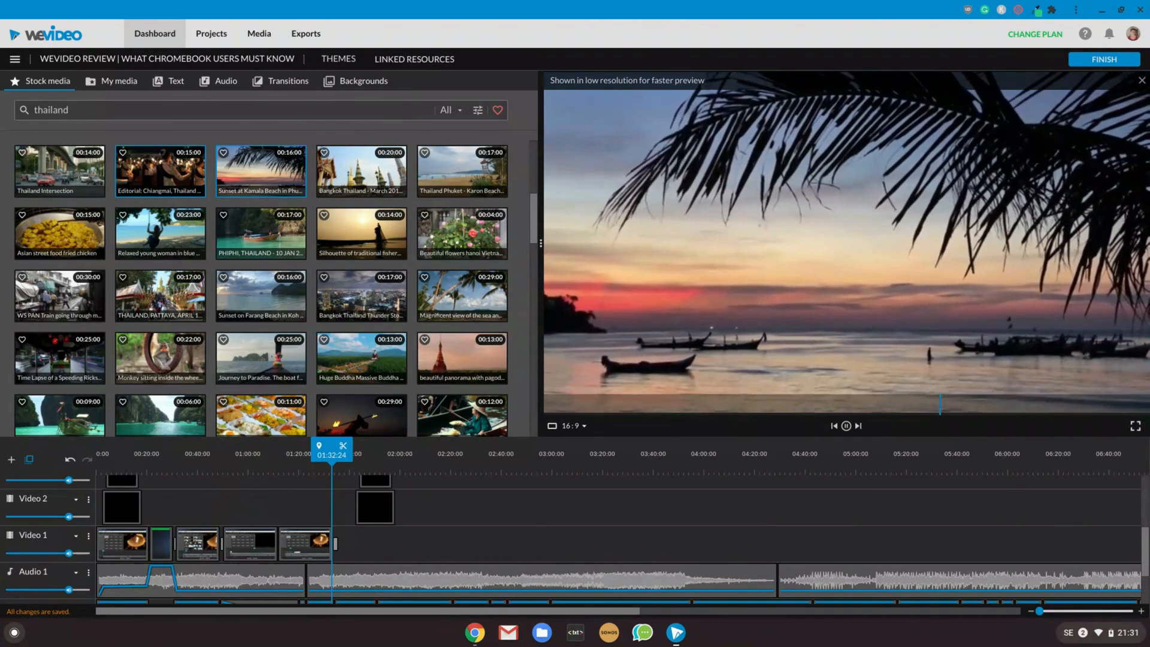
Import DJI_0052.MP4 from the Video Examples folder into the media library.
{"action": "left_click", "coordinate": [118, 81]}
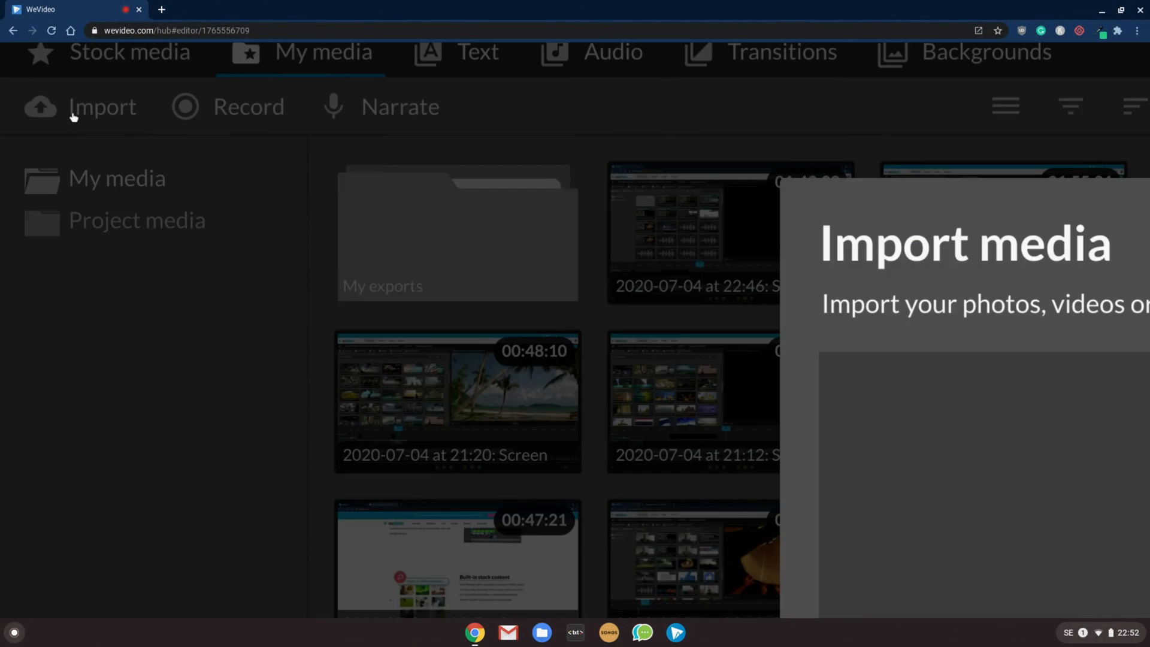
{"action": "left_click", "coordinate": [100, 107]}
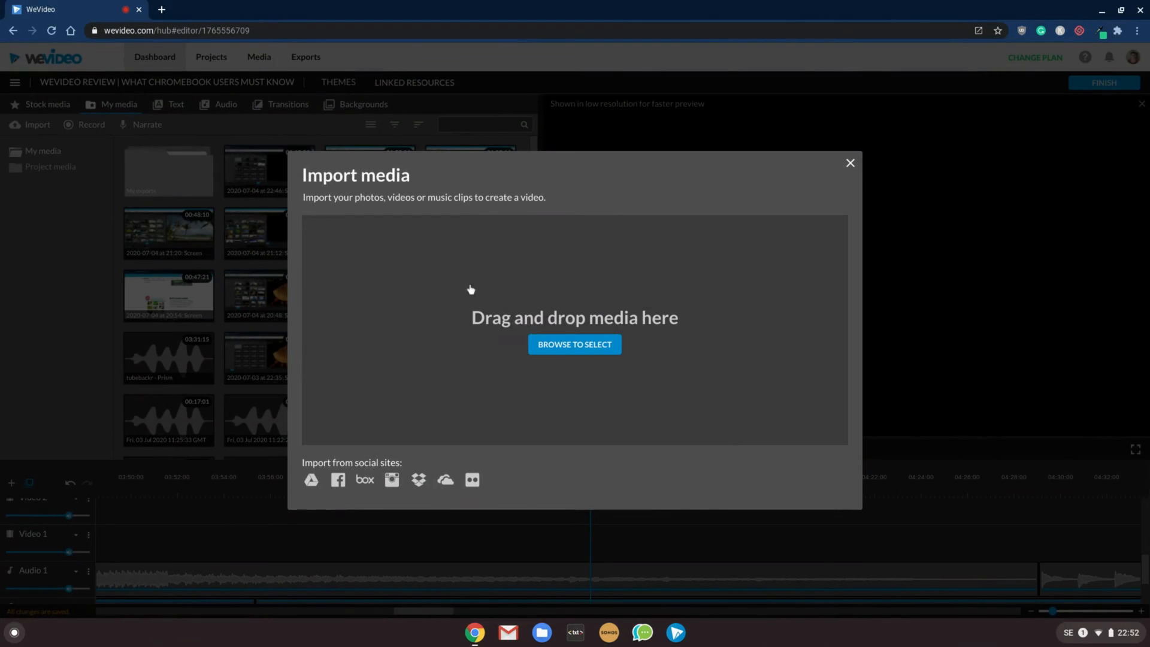
{"action": "left_click", "coordinate": [575, 344]}
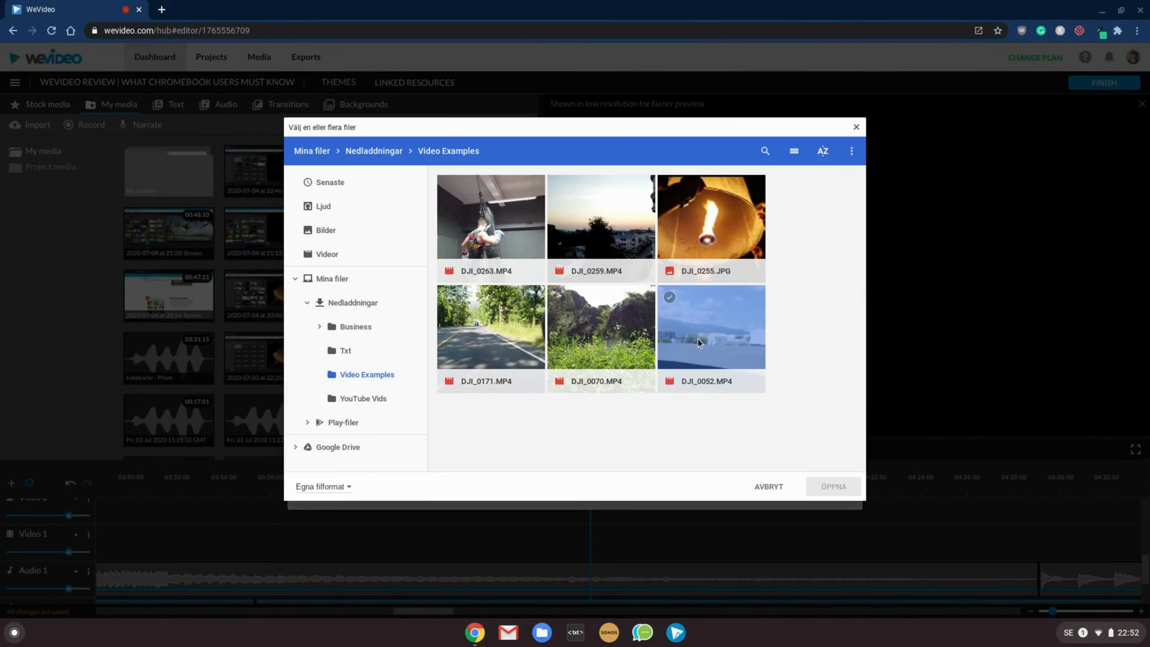
{"action": "left_click", "coordinate": [832, 486]}
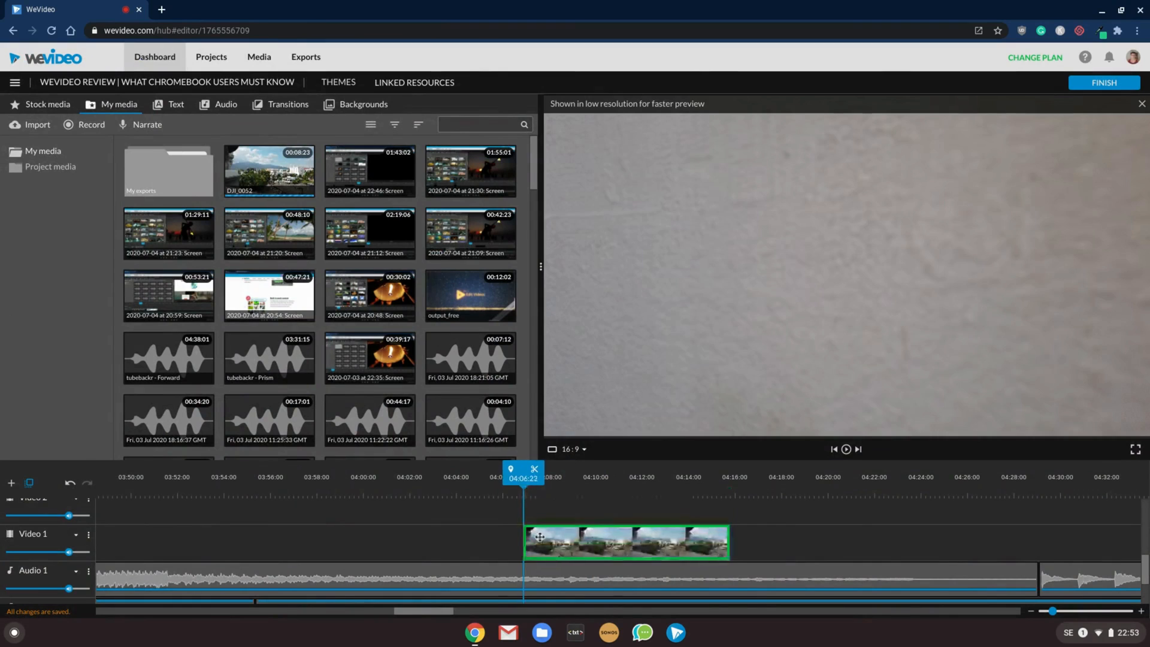
Put DJI_0052 on Video 1 and move the playhead into the clip to preview it.
{"action": "left_click", "coordinate": [624, 543]}
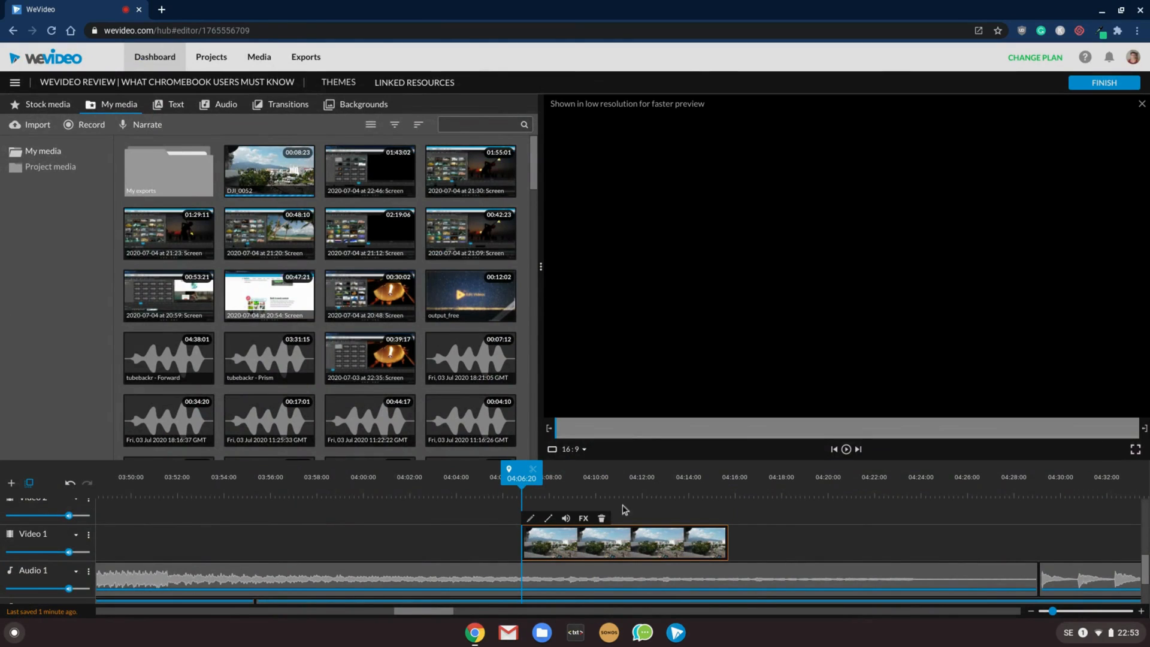
{"action": "left_click", "coordinate": [609, 484]}
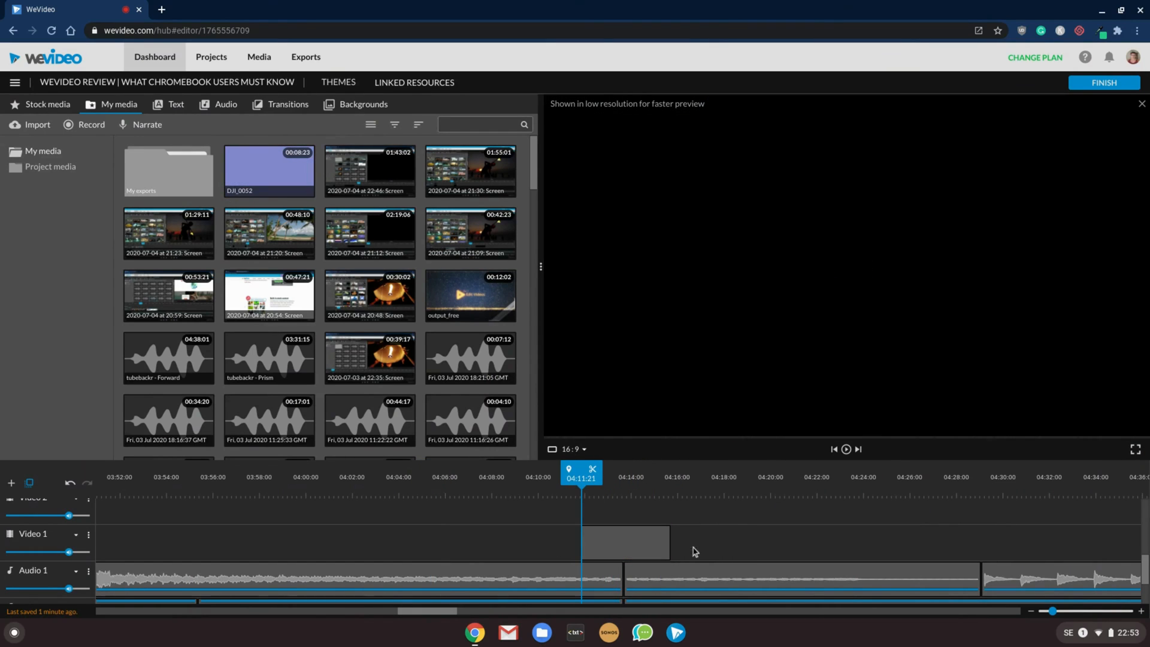
{"action": "left_click", "coordinate": [844, 450]}
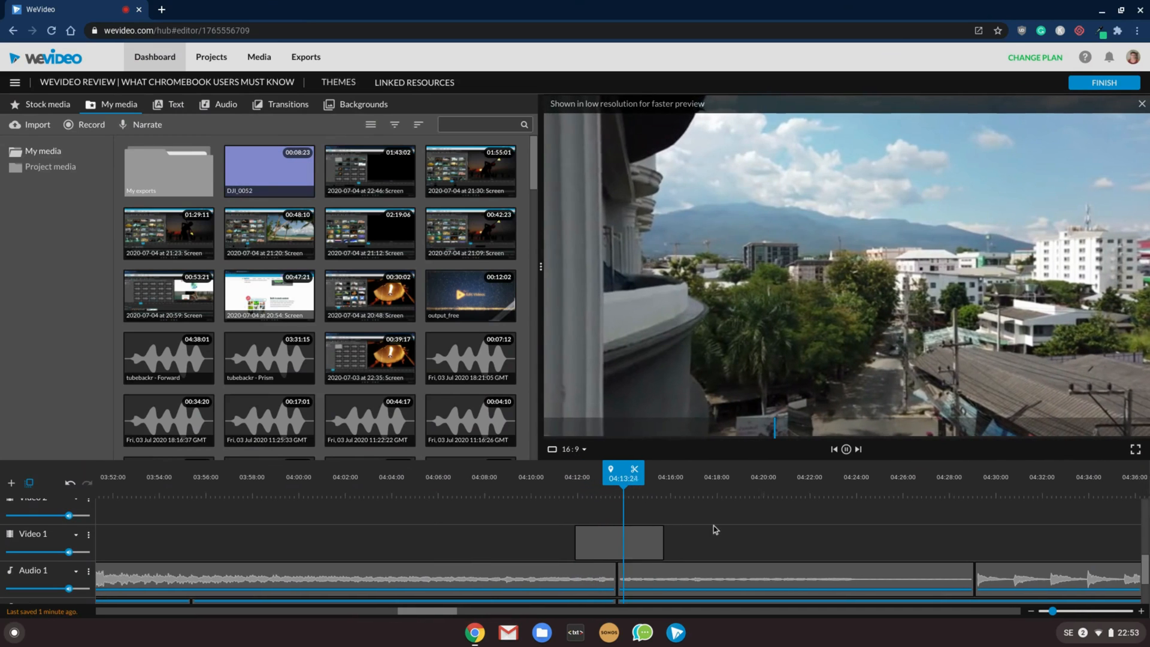
{"action": "left_click", "coordinate": [286, 105]}
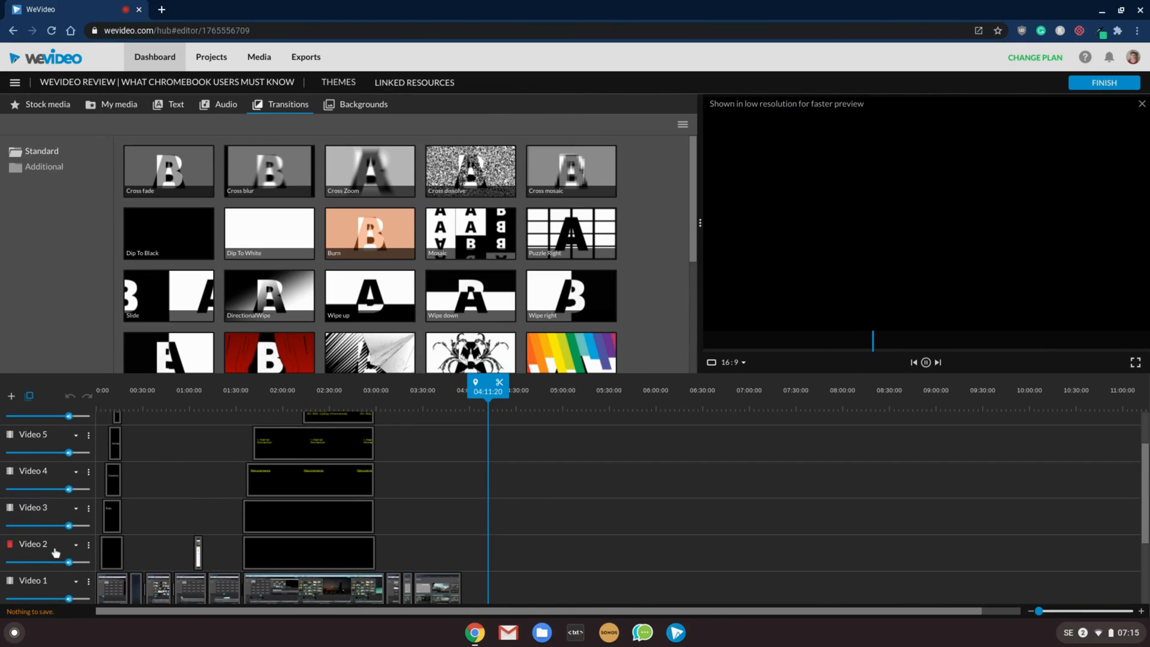
Browse the transitions and Audio library music and sound effects, then return to My media.
{"action": "scroll", "scroll_direction": "down", "scroll_amount": 3}
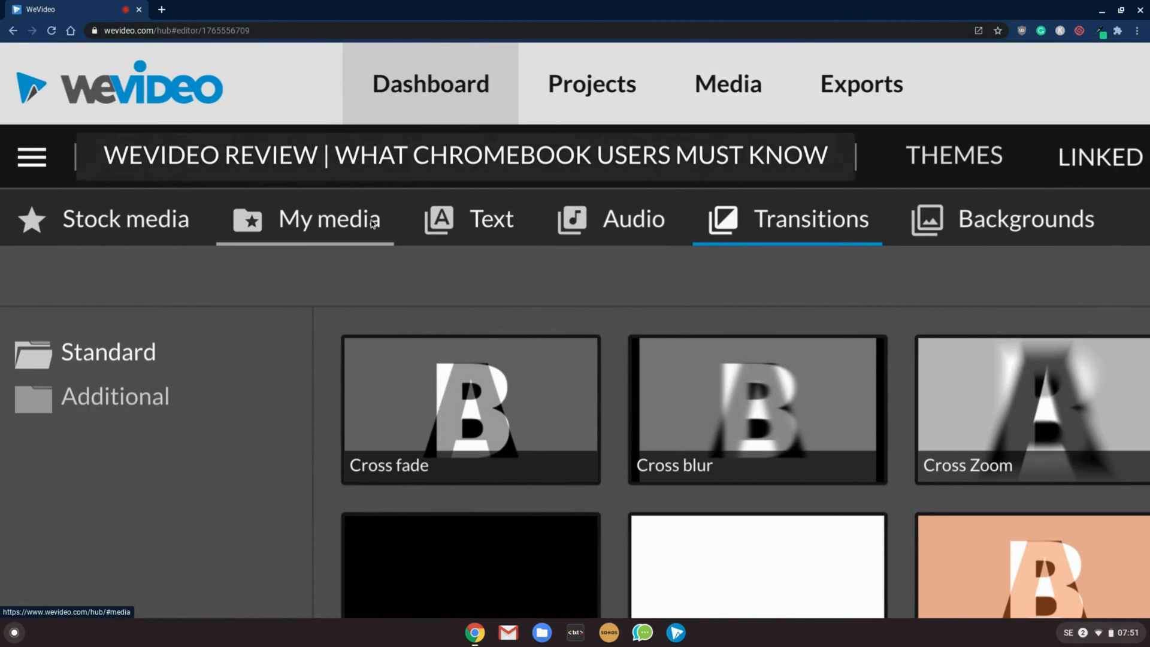
{"action": "left_click", "coordinate": [329, 218]}
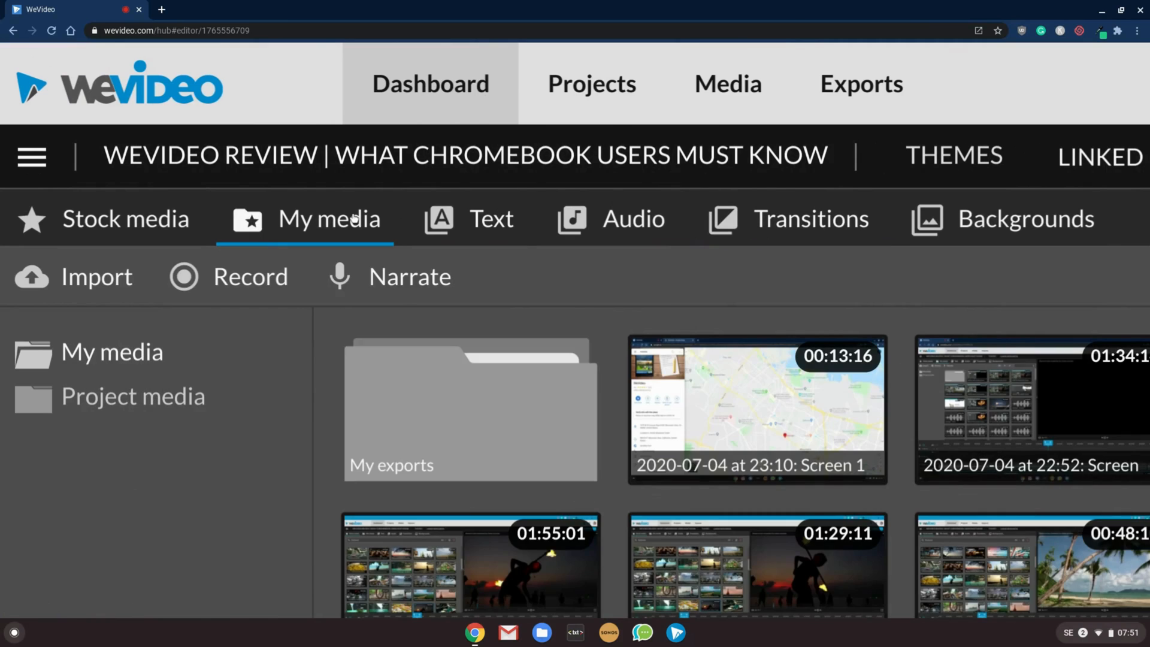
{"action": "left_click", "coordinate": [633, 218]}
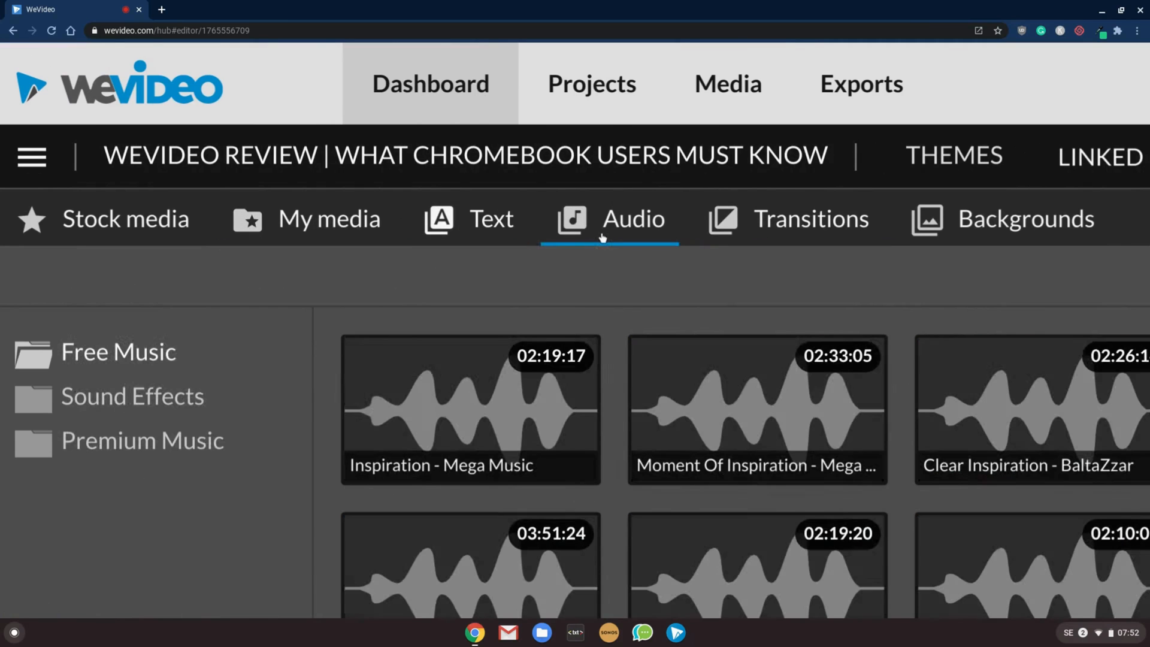
{"action": "left_click", "coordinate": [809, 219]}
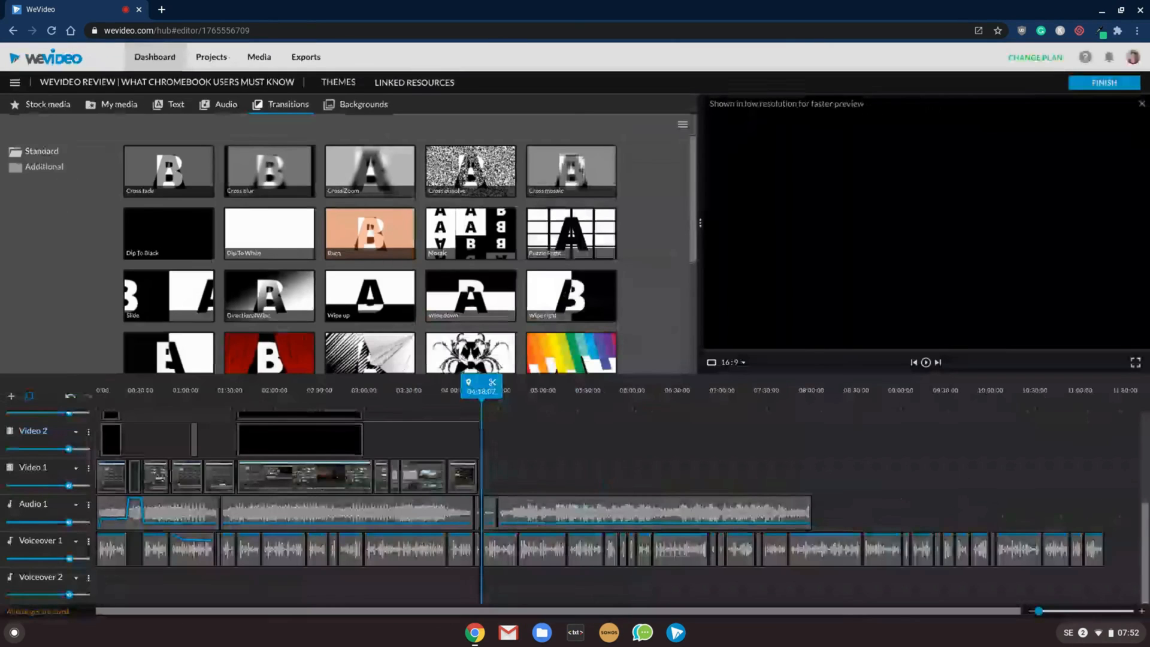
{"action": "left_click", "coordinate": [118, 104]}
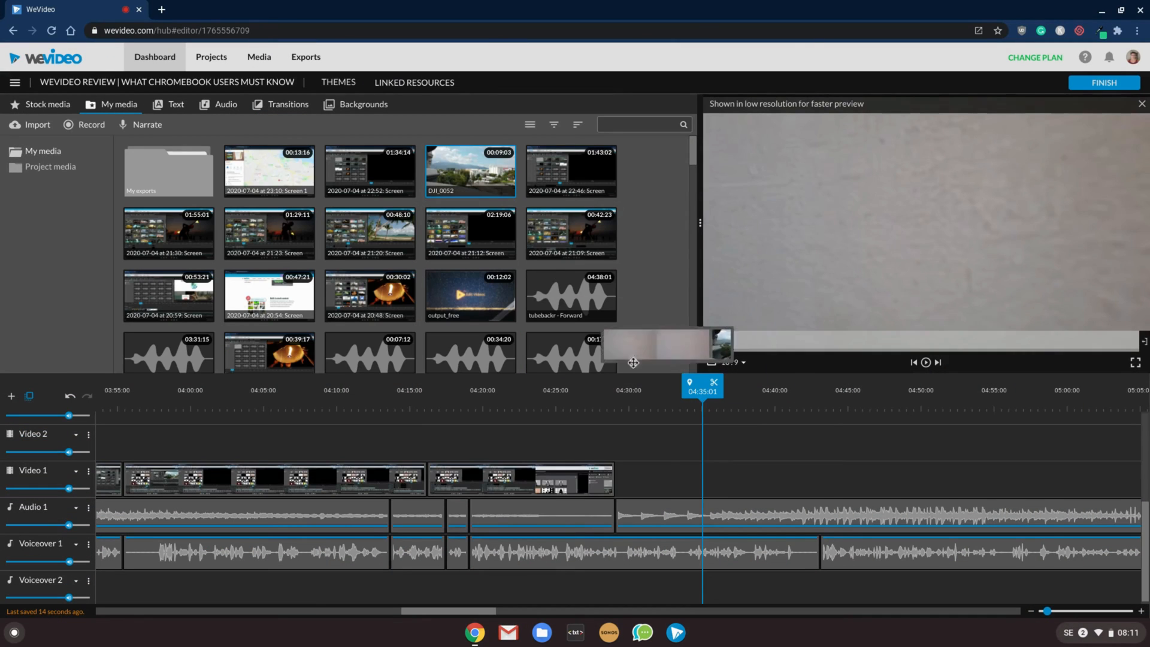
Review the DJI_0052 clip's Animation and Color settings, then save changes.
{"action": "left_click", "coordinate": [759, 480]}
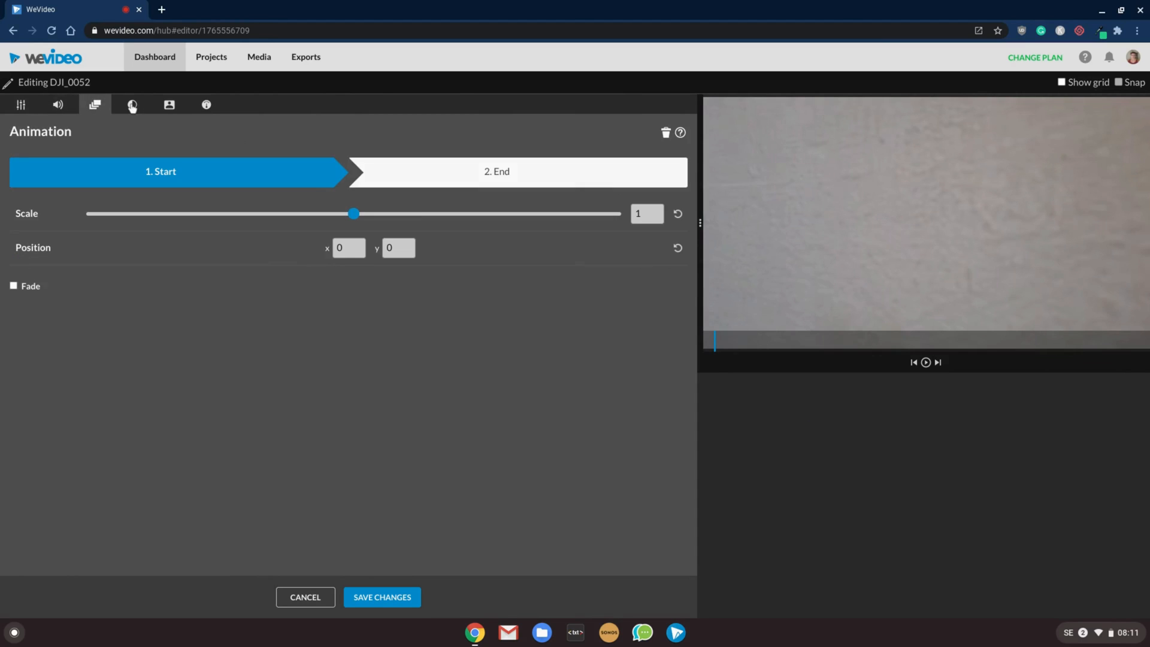
{"action": "left_click", "coordinate": [132, 105]}
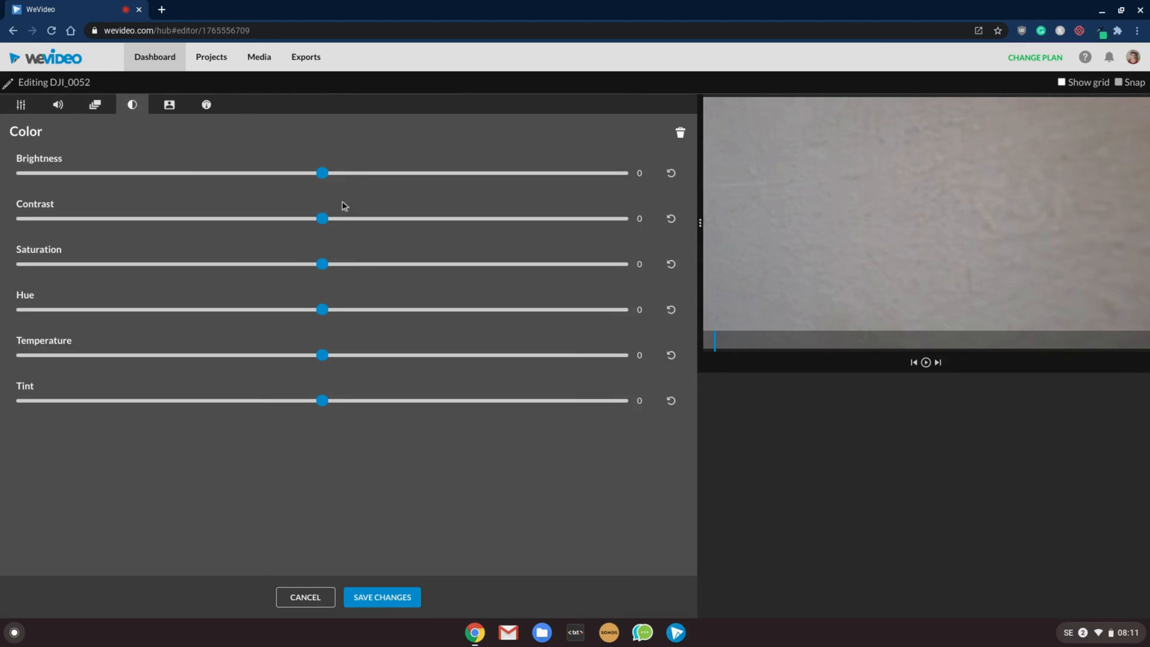
{"action": "mouse_move", "coordinate": [386, 570]}
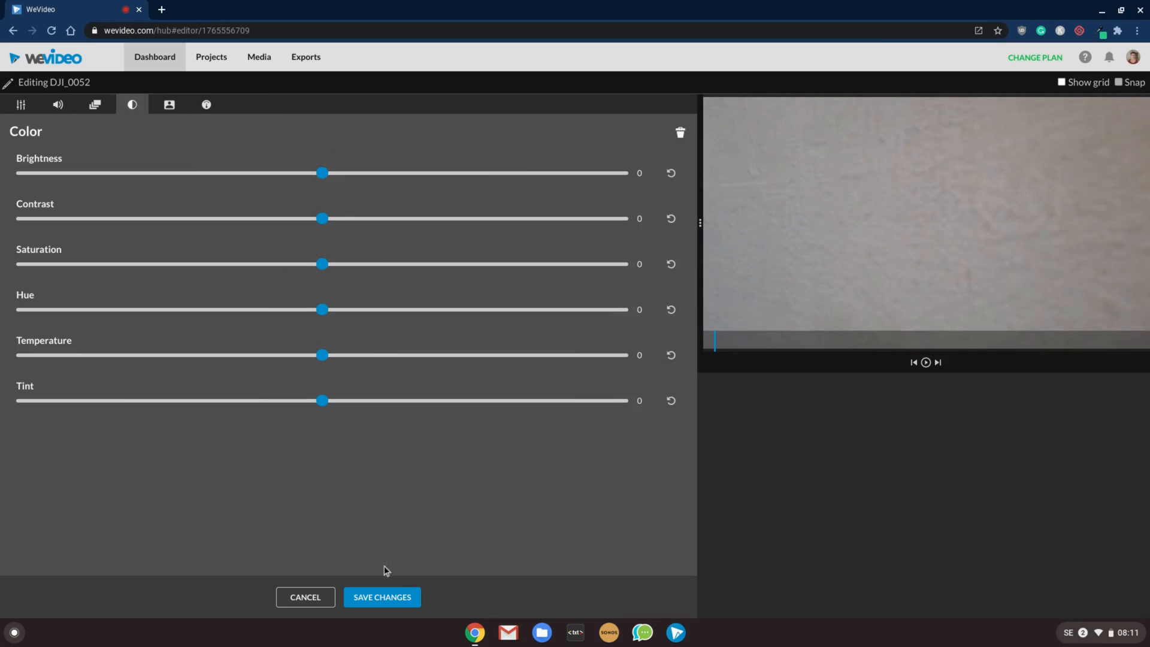
{"action": "left_click", "coordinate": [381, 596]}
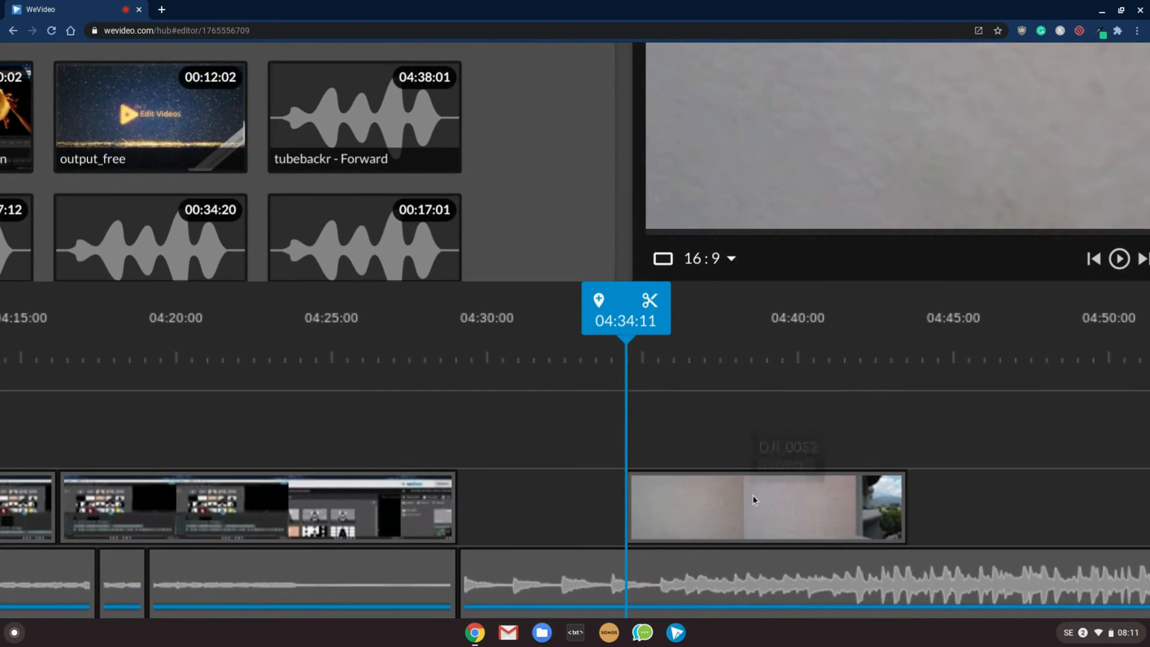
Split the DJI_0052 drone clip twice at the playhead and close the gaps between pieces.
{"action": "left_click", "coordinate": [762, 507]}
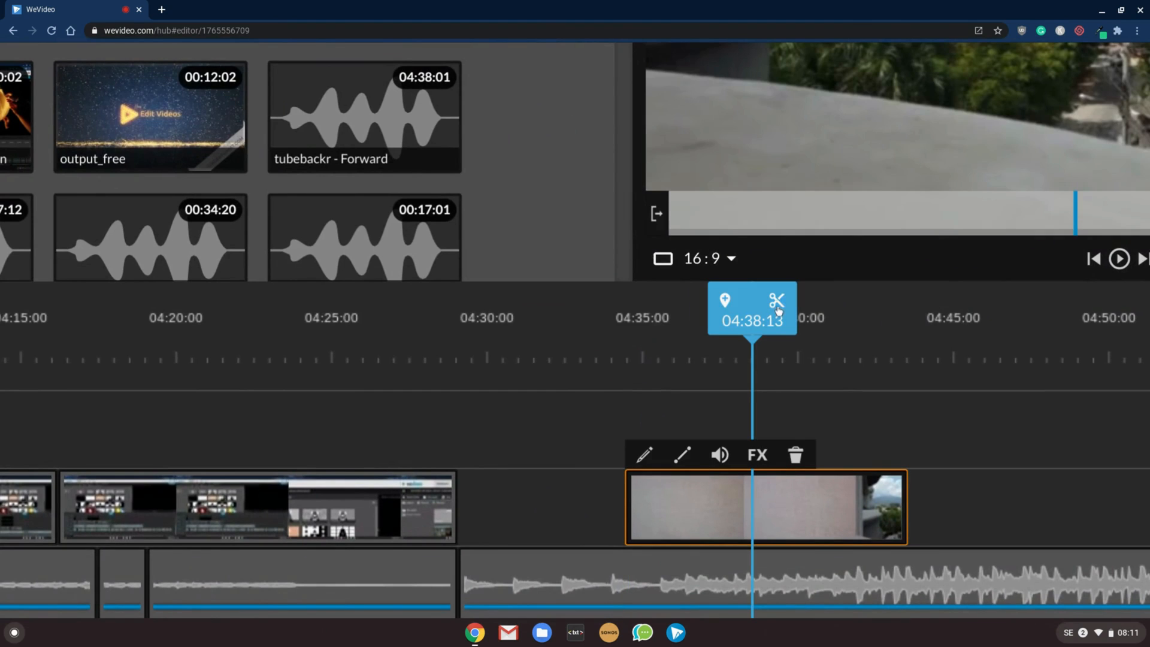
{"action": "mouse_move", "coordinate": [777, 301]}
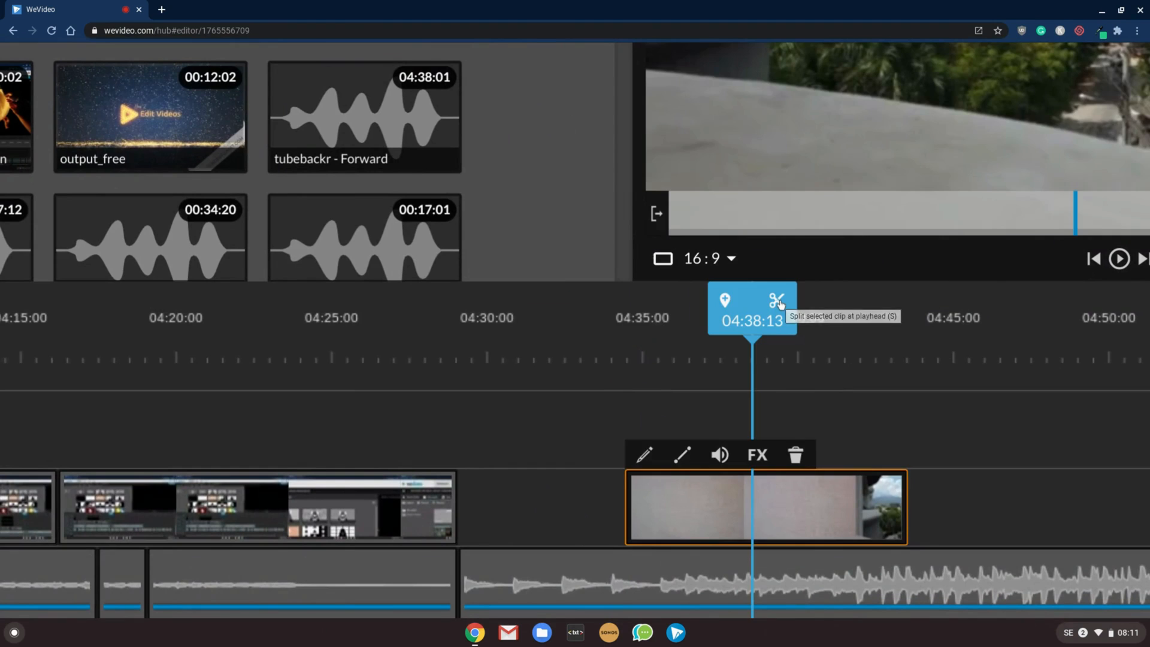
{"action": "left_click", "coordinate": [776, 300]}
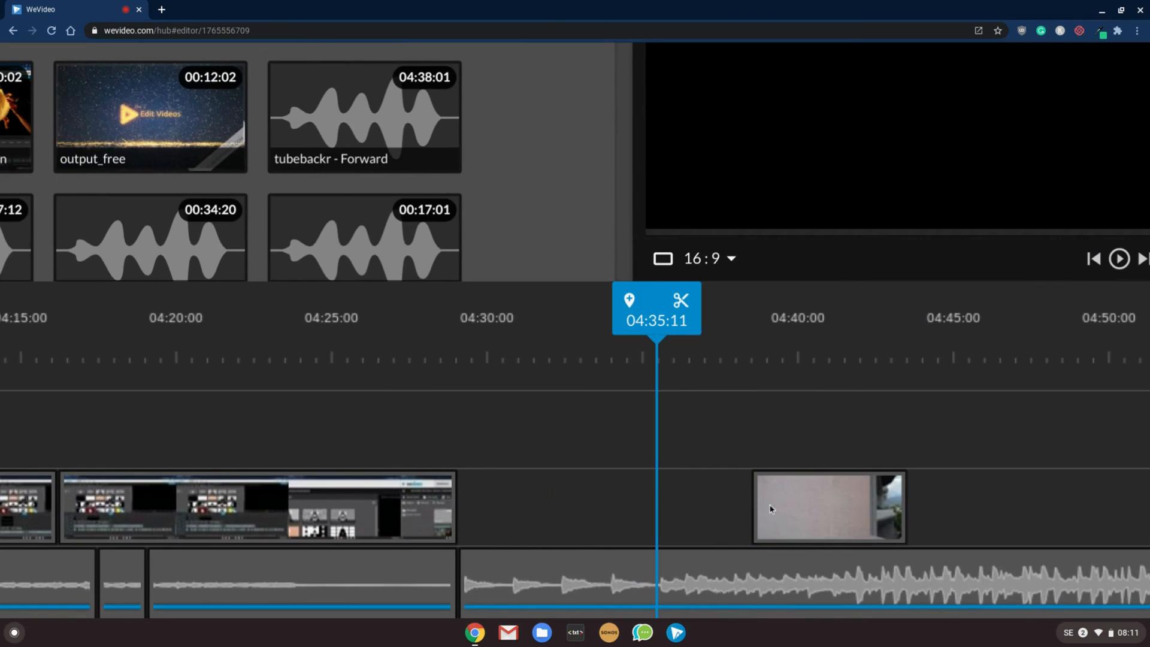
{"action": "left_click", "coordinate": [829, 507]}
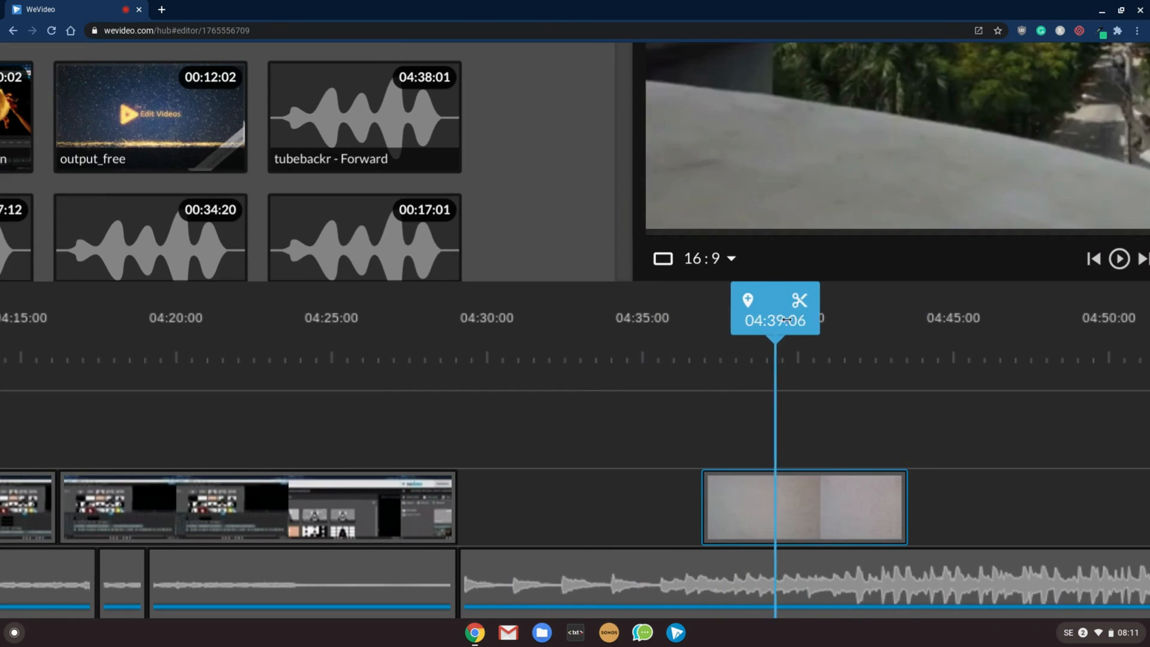
{"action": "left_click", "coordinate": [803, 506]}
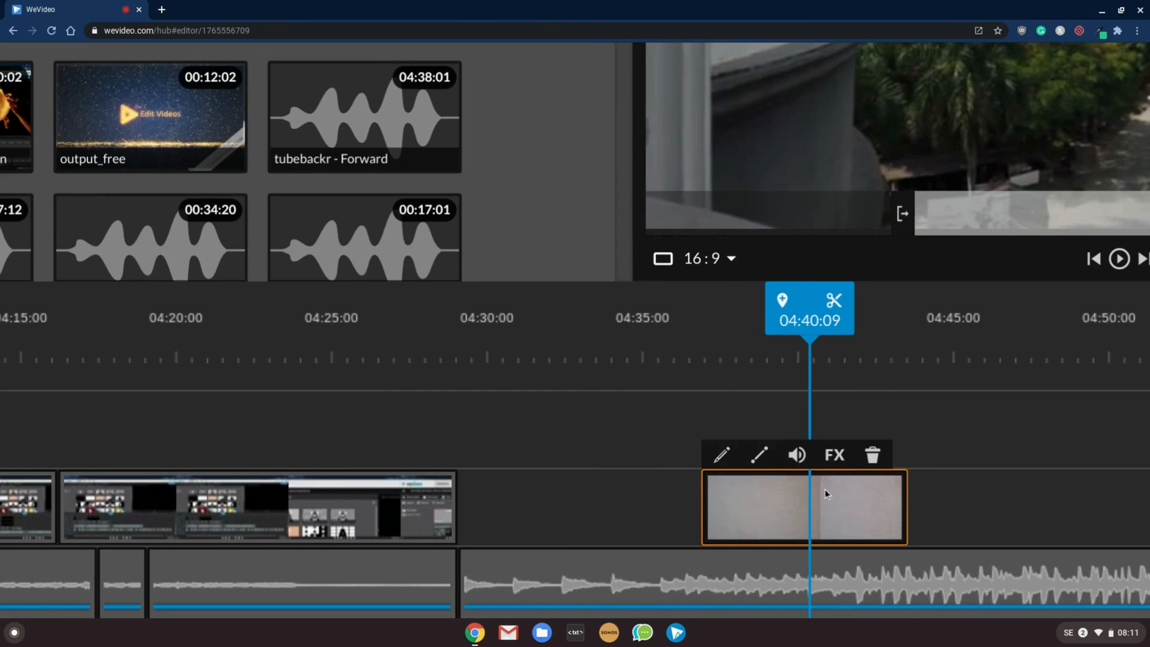
{"action": "left_click", "coordinate": [832, 300]}
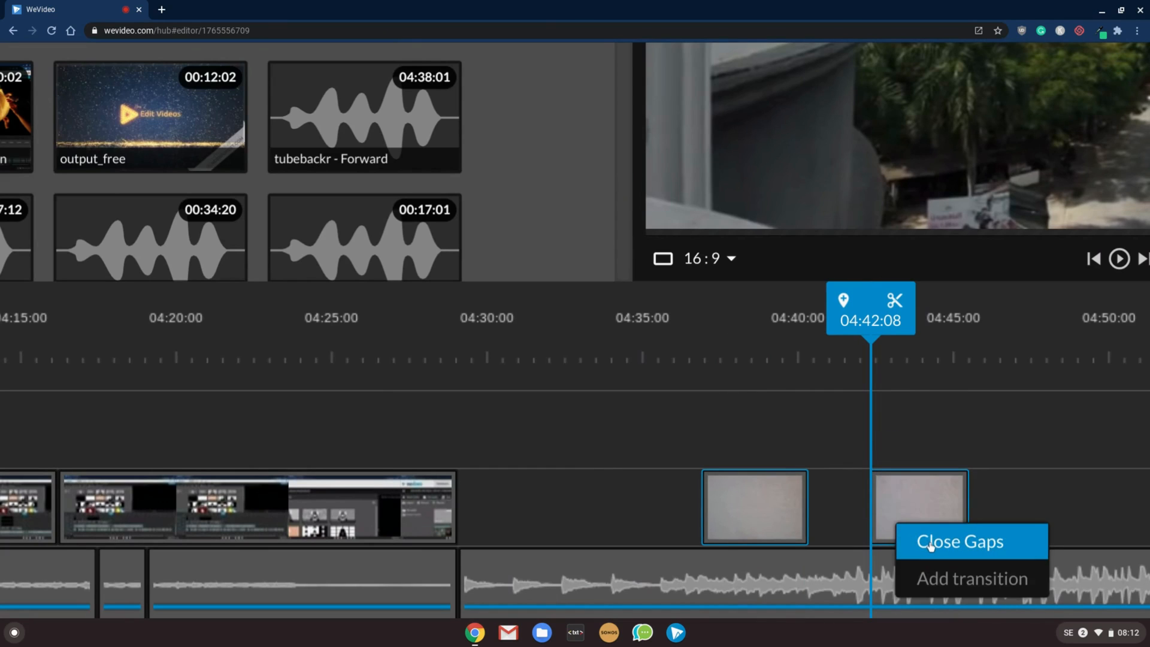
{"action": "left_click", "coordinate": [960, 542]}
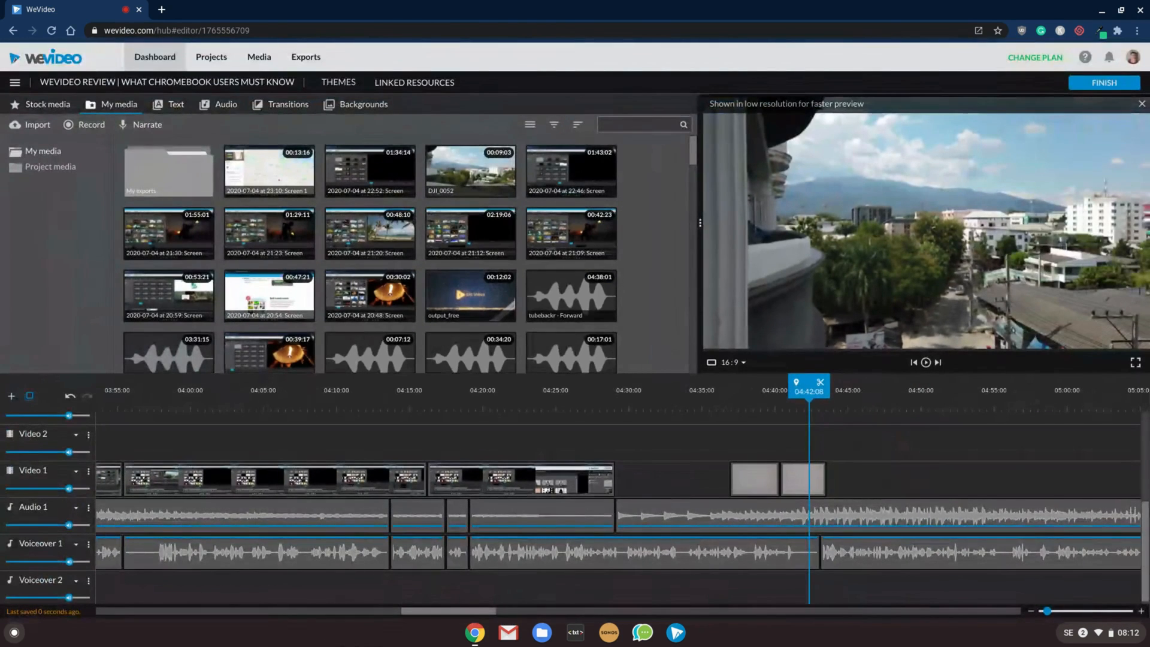
Open the stock footage library and scroll through the cat video search results.
{"action": "left_click", "coordinate": [47, 103]}
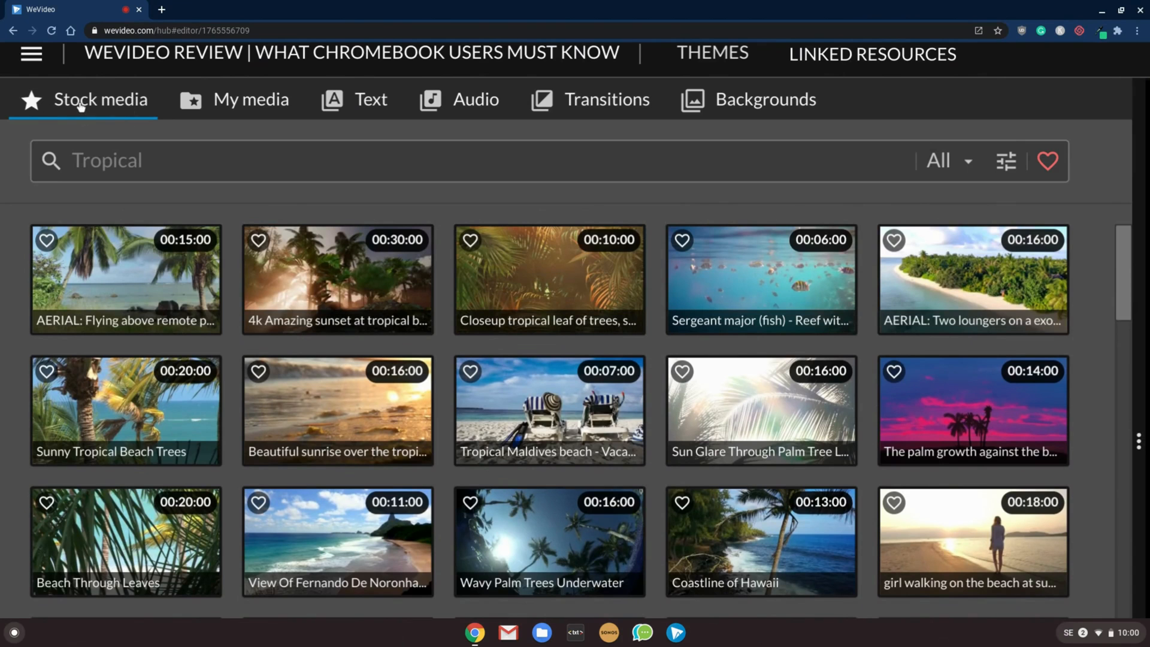
{"action": "scroll", "scroll_direction": "down", "scroll_amount": 3}
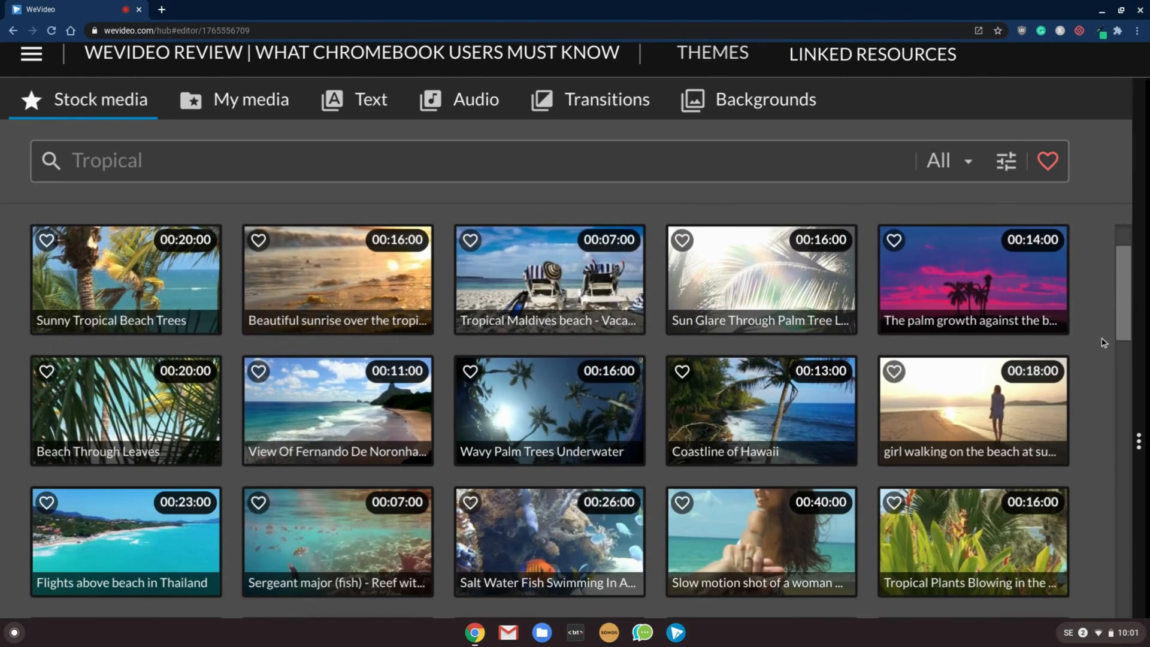
{"action": "scroll", "scroll_direction": "down", "scroll_amount": 3}
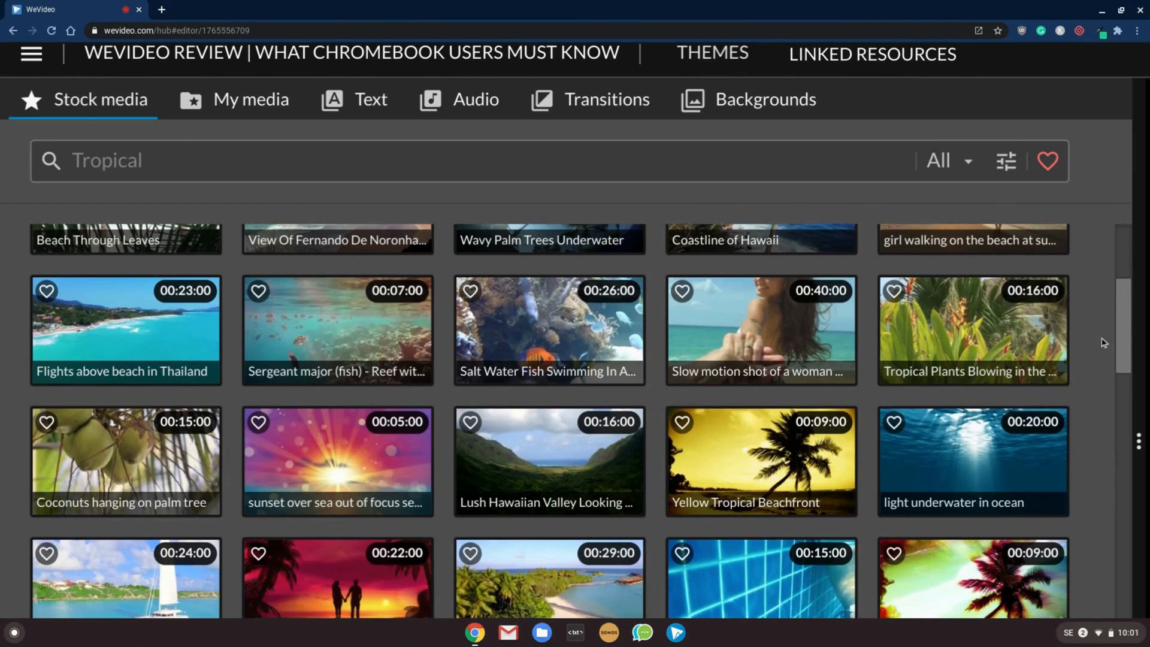
{"action": "scroll", "scroll_direction": "down", "scroll_amount": 3}
{"action": "type", "text": "cats"}
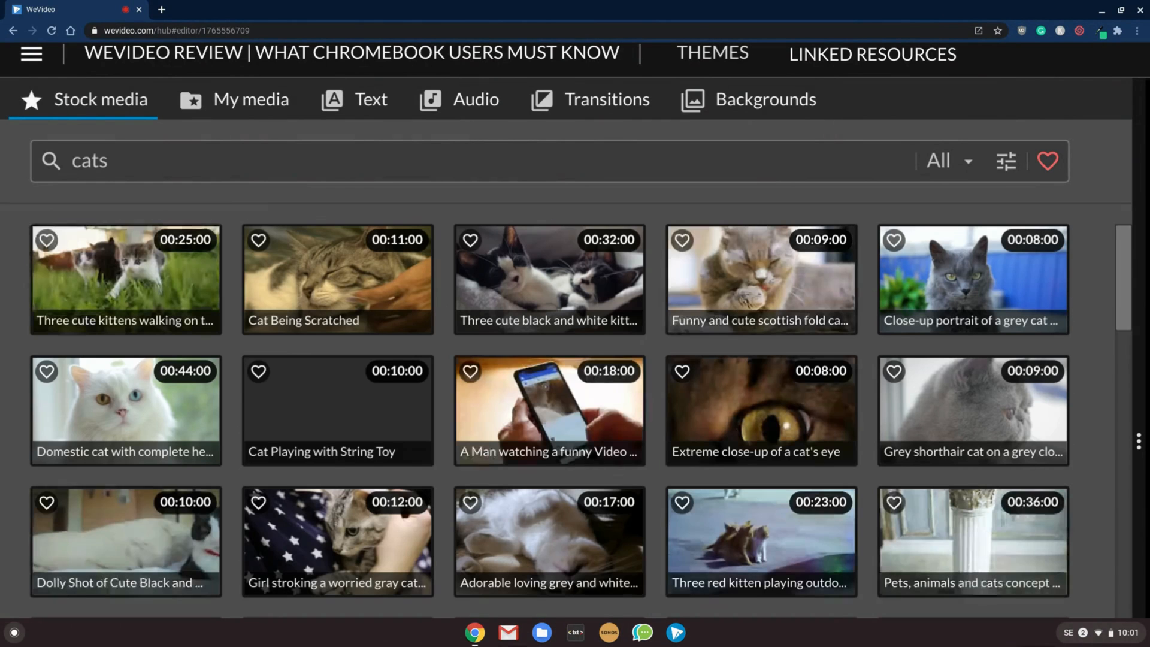
{"action": "scroll", "scroll_direction": "down", "scroll_amount": 3}
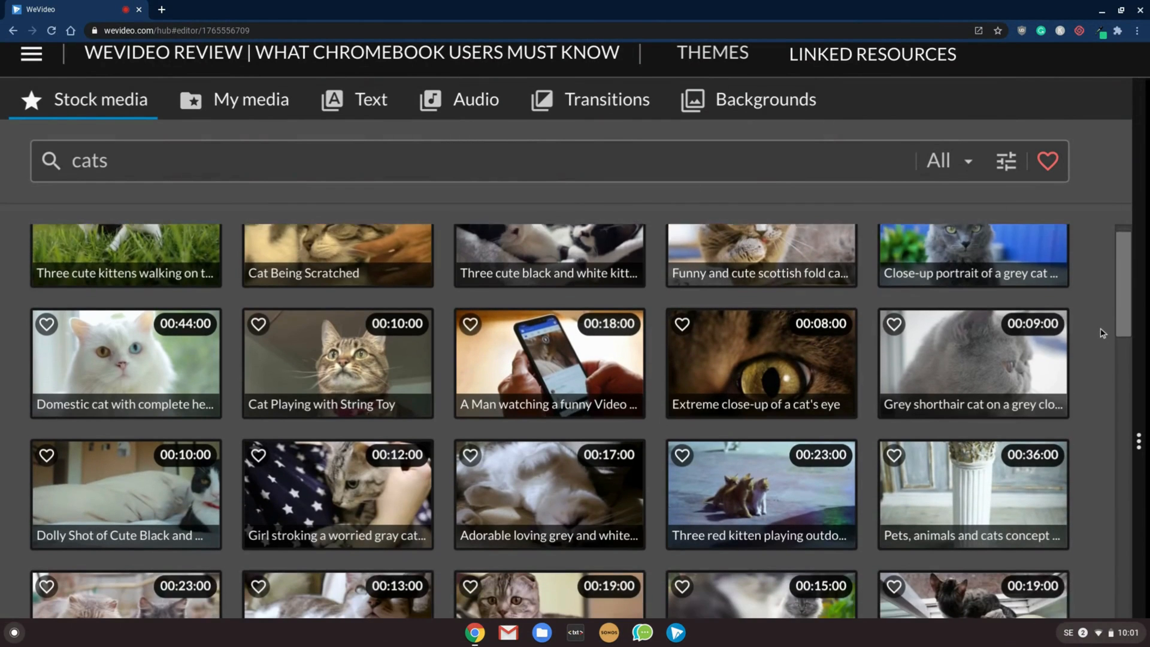
{"action": "scroll", "scroll_direction": "down", "scroll_amount": 3}
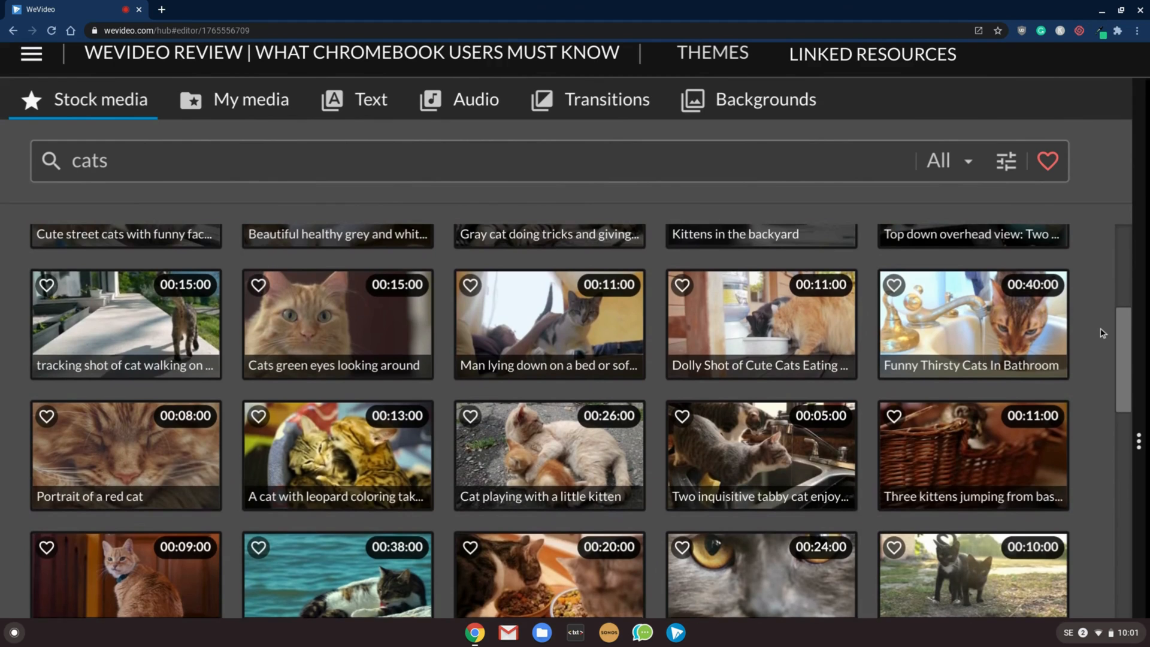
{"action": "scroll", "scroll_direction": "down", "scroll_amount": 3}
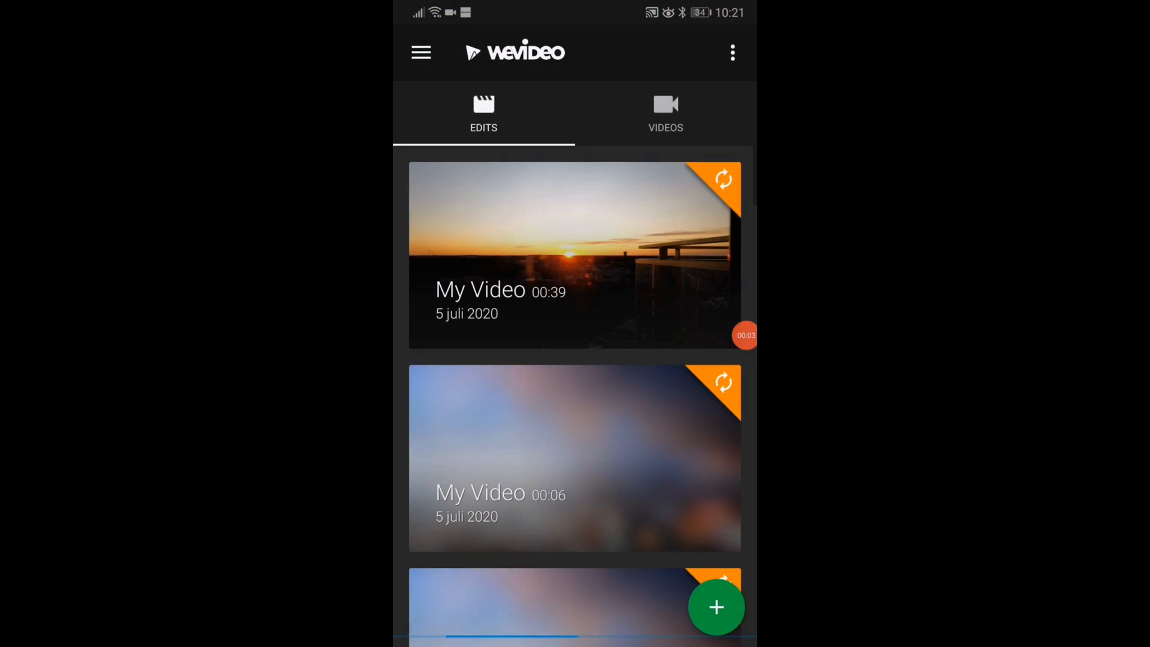
Change the Sunset title's box colour to orange in the 39-second My Video project.
{"action": "scroll", "scroll_direction": "up", "scroll_amount": 3}
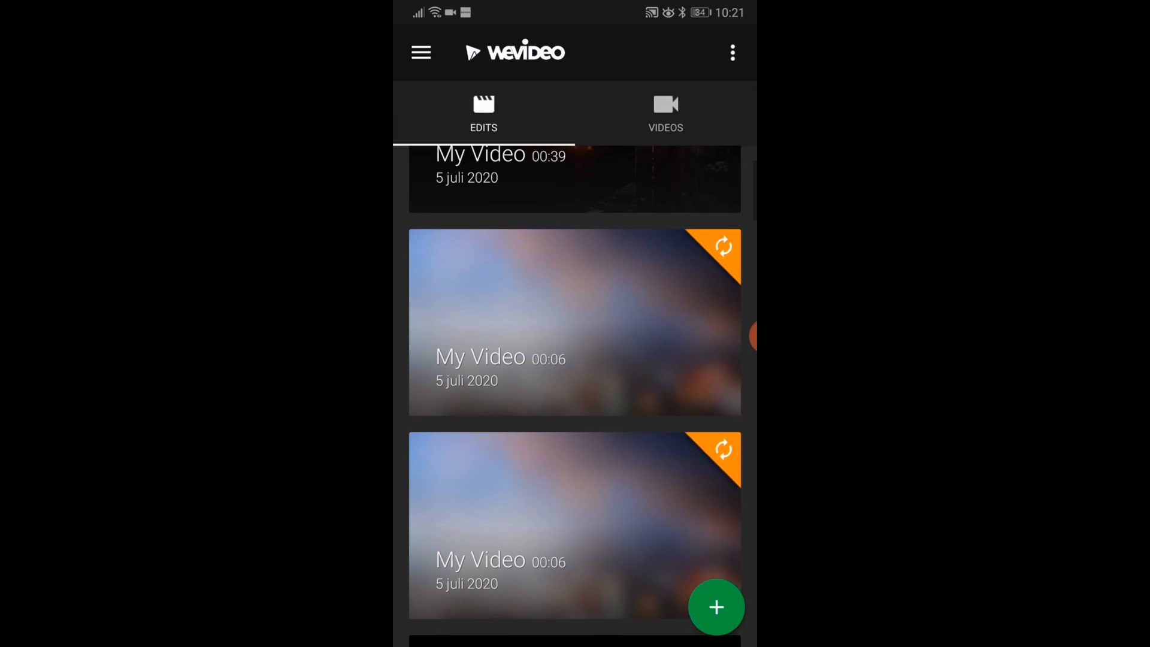
{"action": "left_click", "coordinate": [575, 177]}
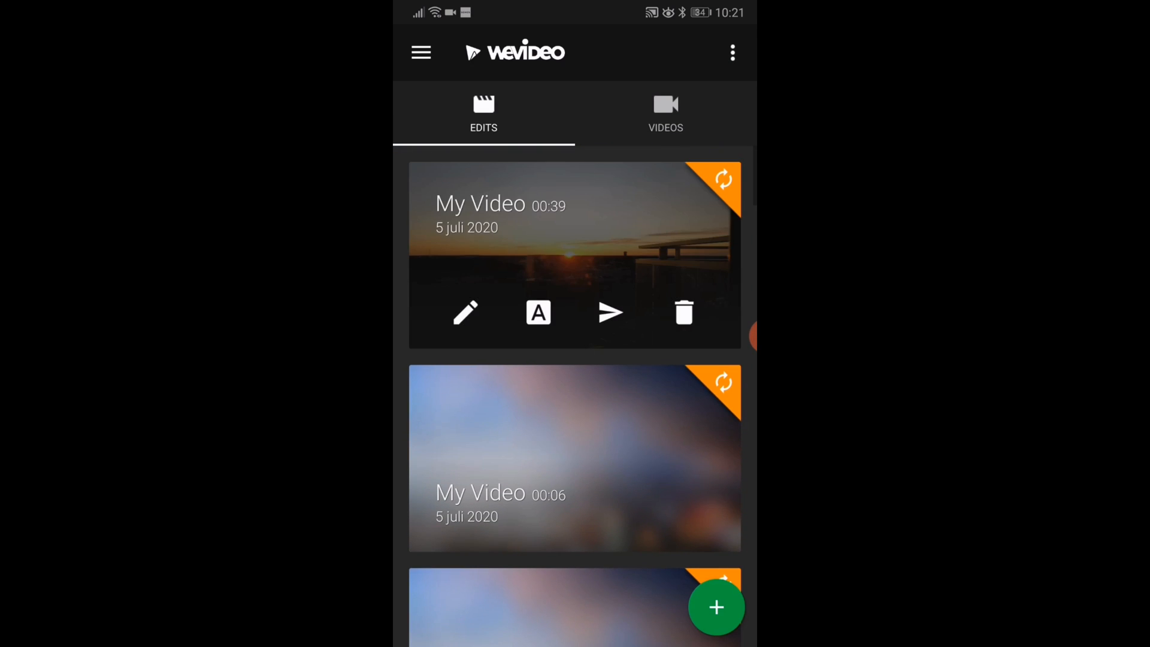
{"action": "left_click", "coordinate": [465, 313]}
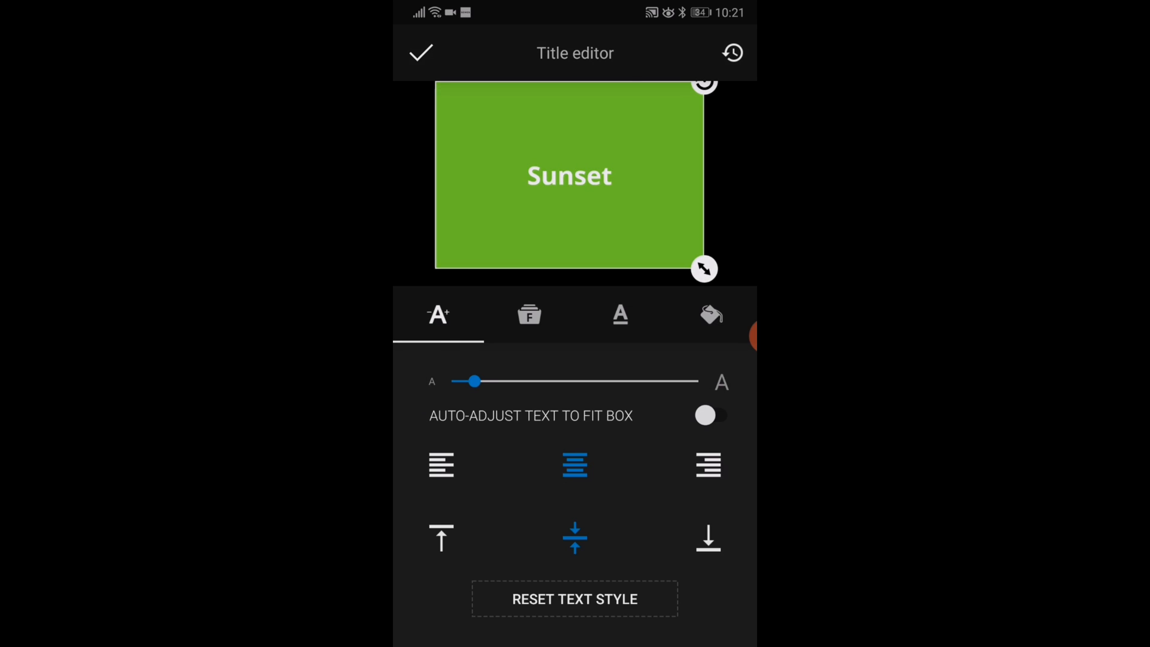
{"action": "left_click", "coordinate": [709, 313]}
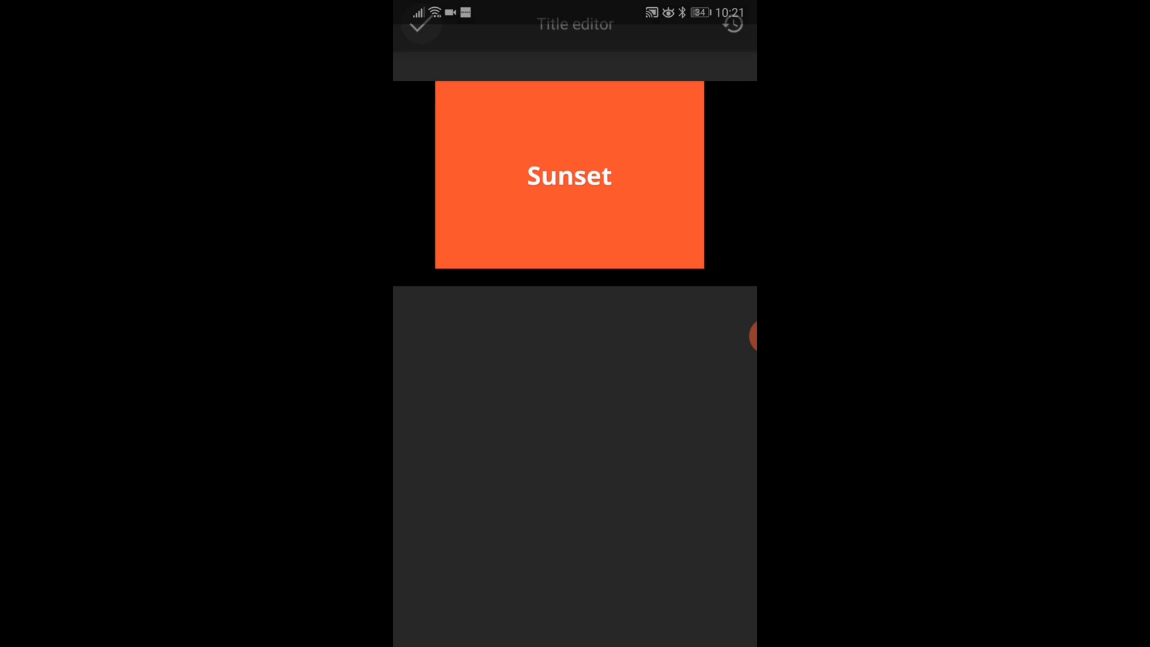
{"action": "left_click", "coordinate": [420, 24]}
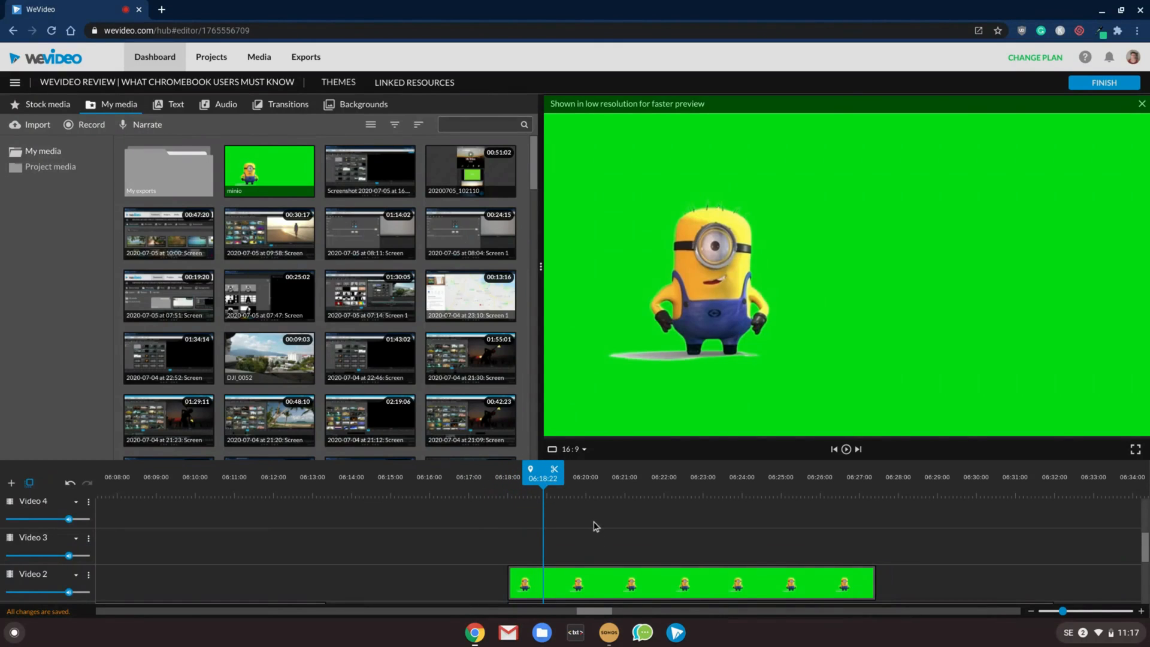
Add a Swing title reading 'Woooo' above the green-screen minion clip.
{"action": "left_click", "coordinate": [176, 105]}
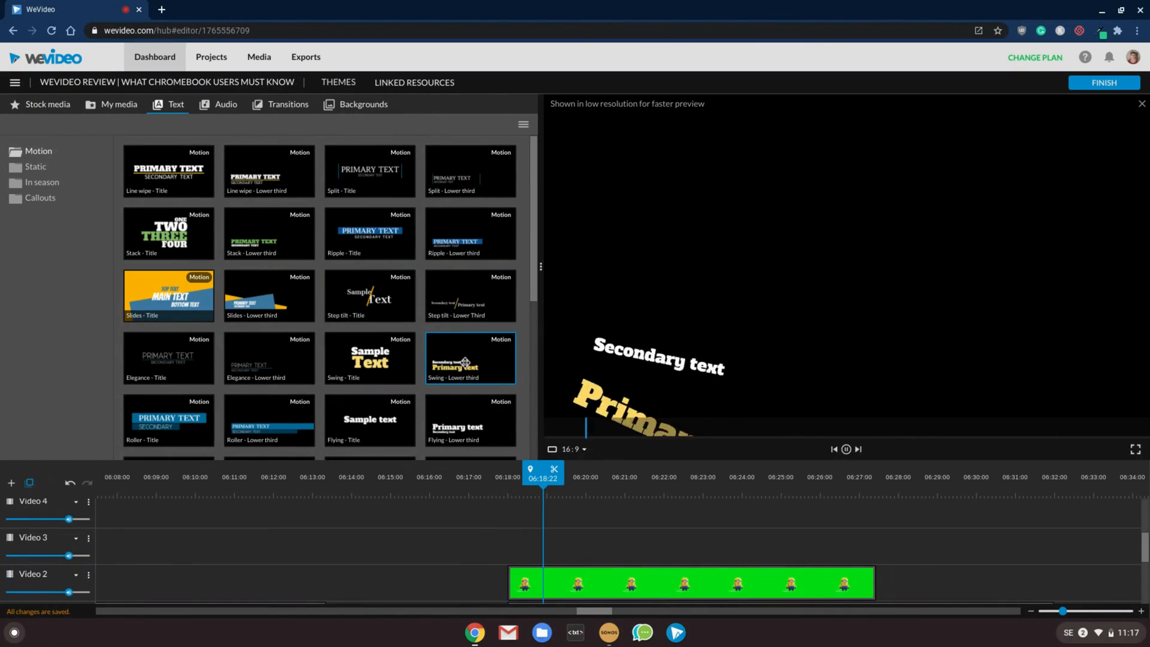
{"action": "left_click", "coordinate": [370, 357]}
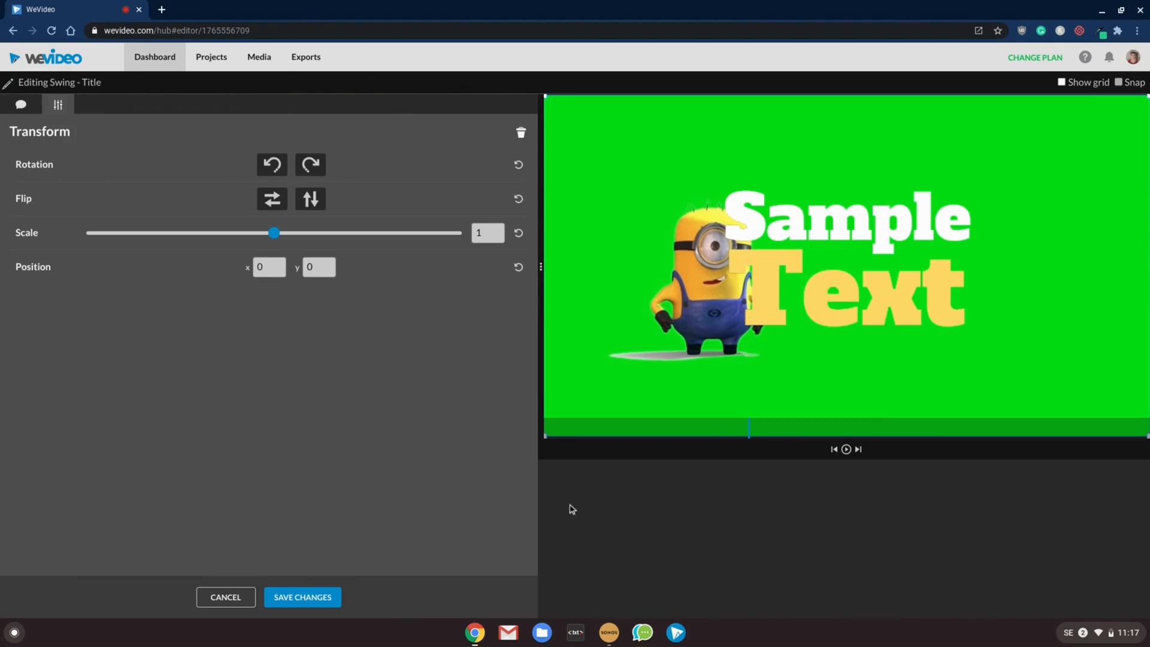
{"action": "left_click", "coordinate": [21, 104]}
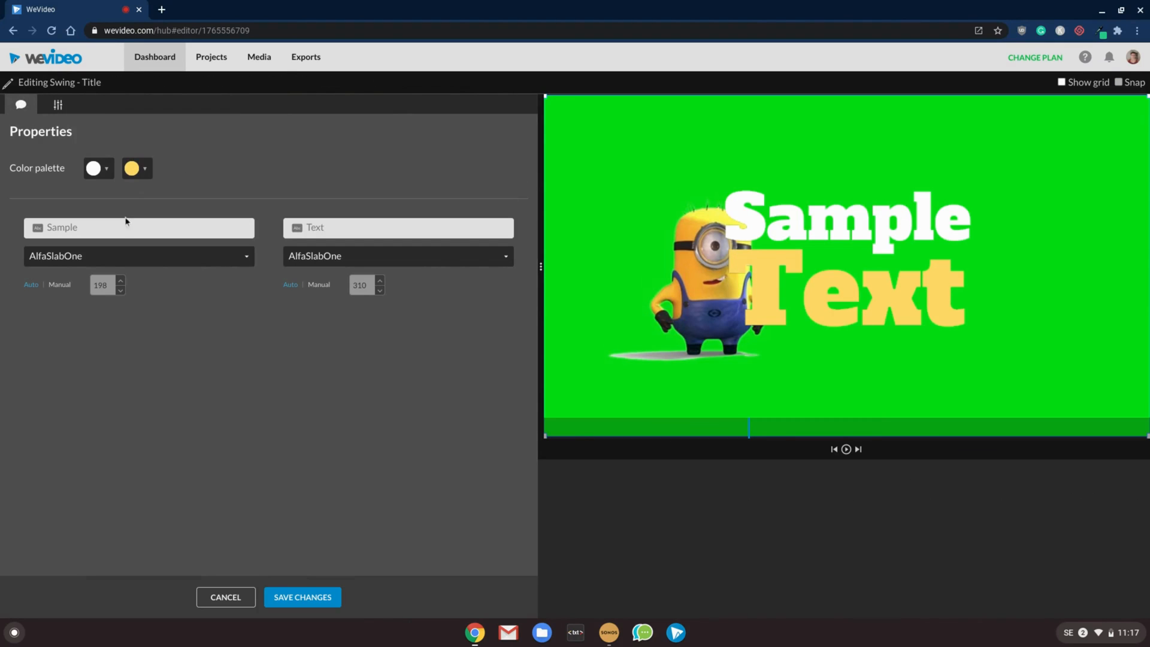
{"action": "type", "text": "Woooo"}
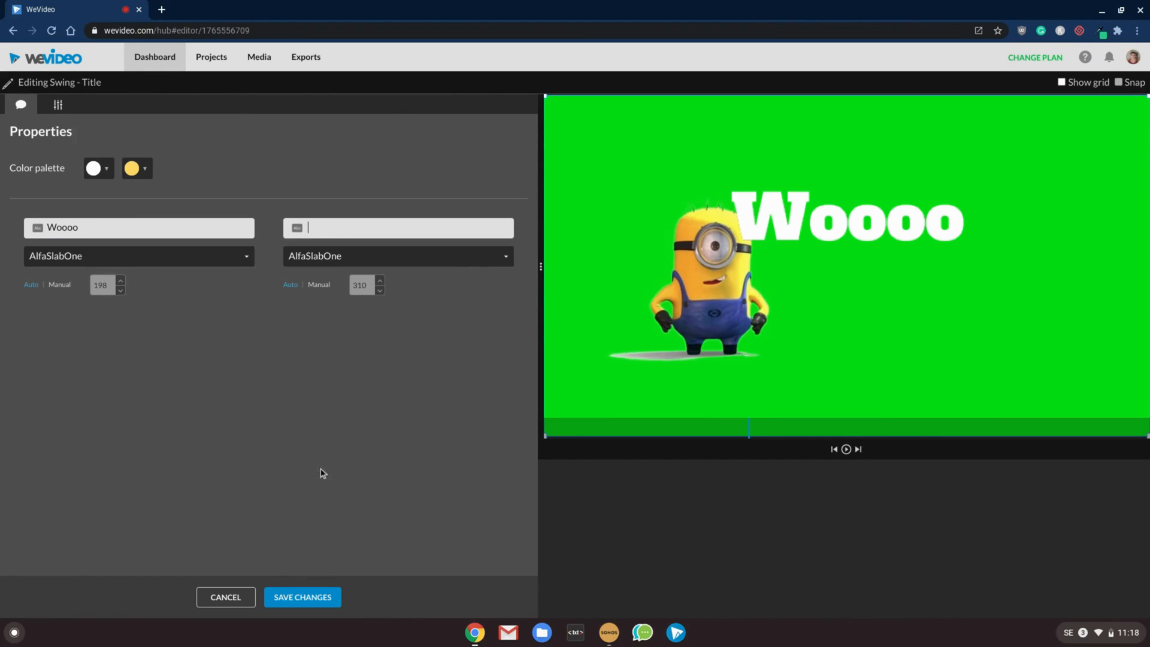
{"action": "left_click", "coordinate": [302, 597]}
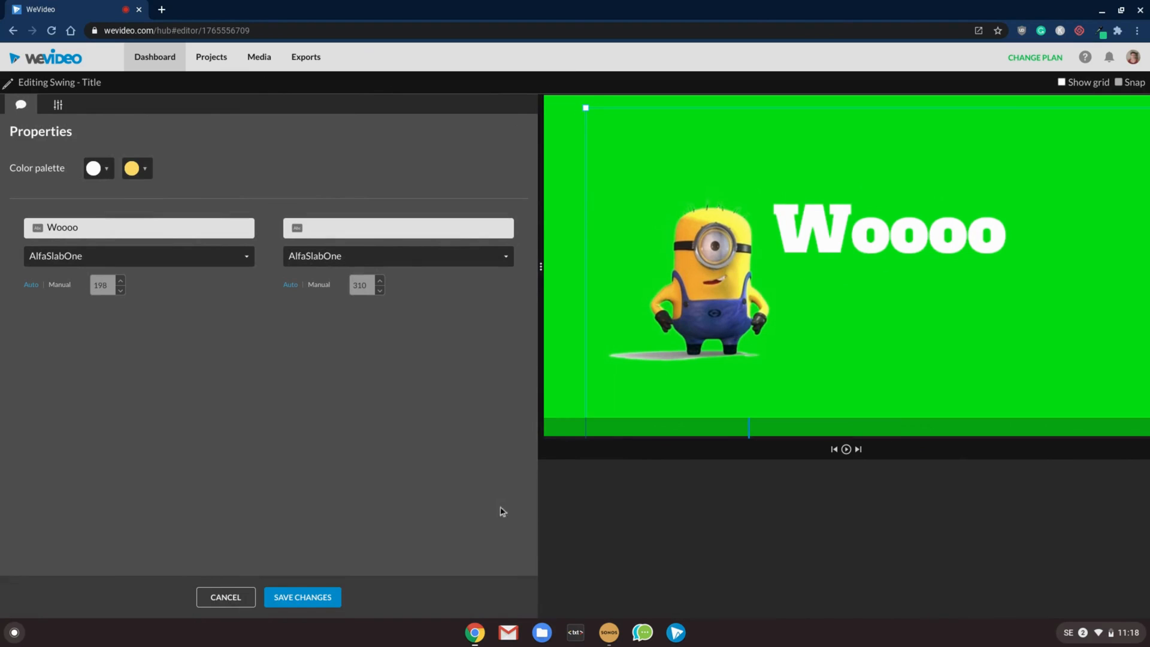
{"action": "left_click", "coordinate": [301, 597]}
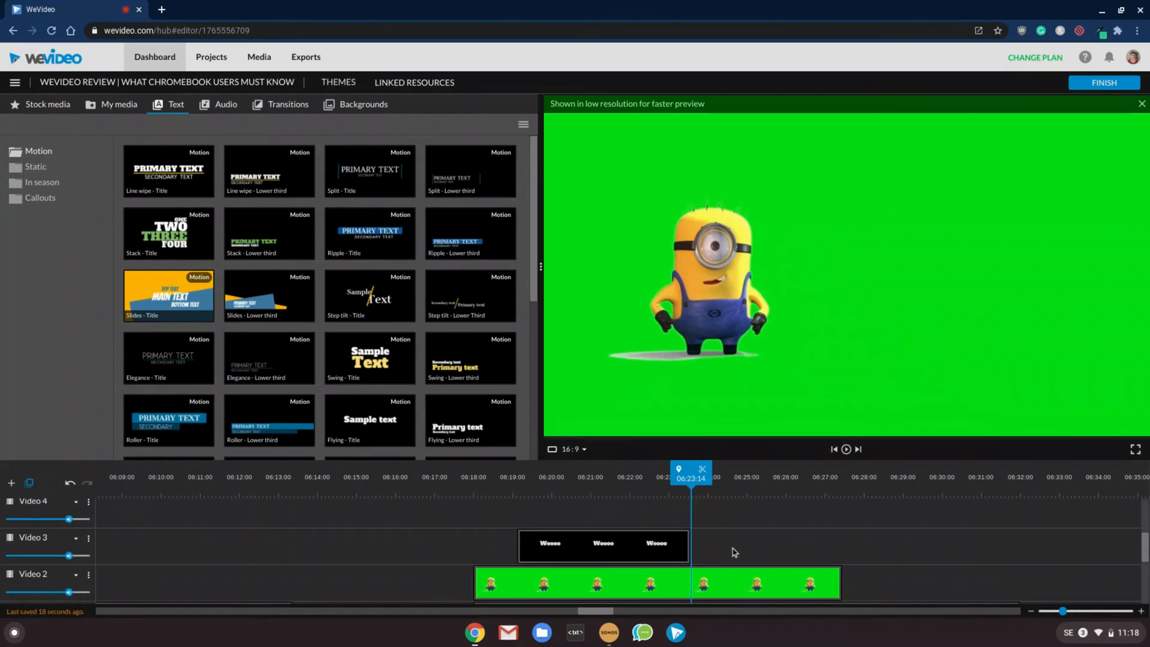
Color-key out the minion clip's green background, save, and preview it over the beach.
{"action": "double_click", "coordinate": [656, 583]}
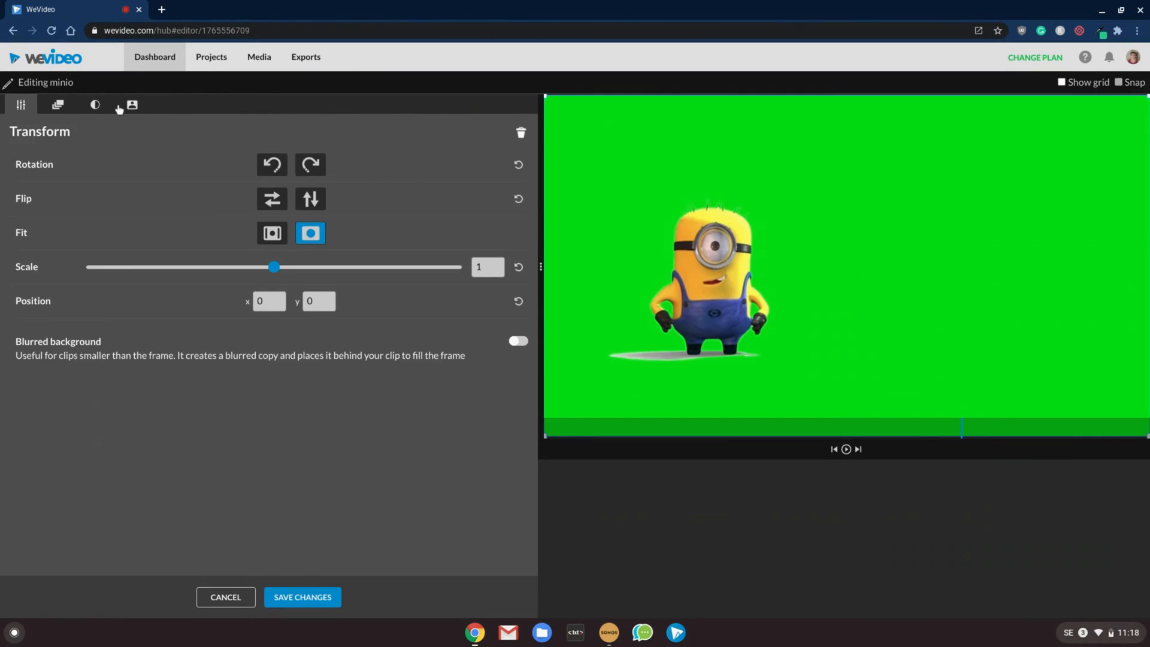
{"action": "left_click", "coordinate": [131, 105]}
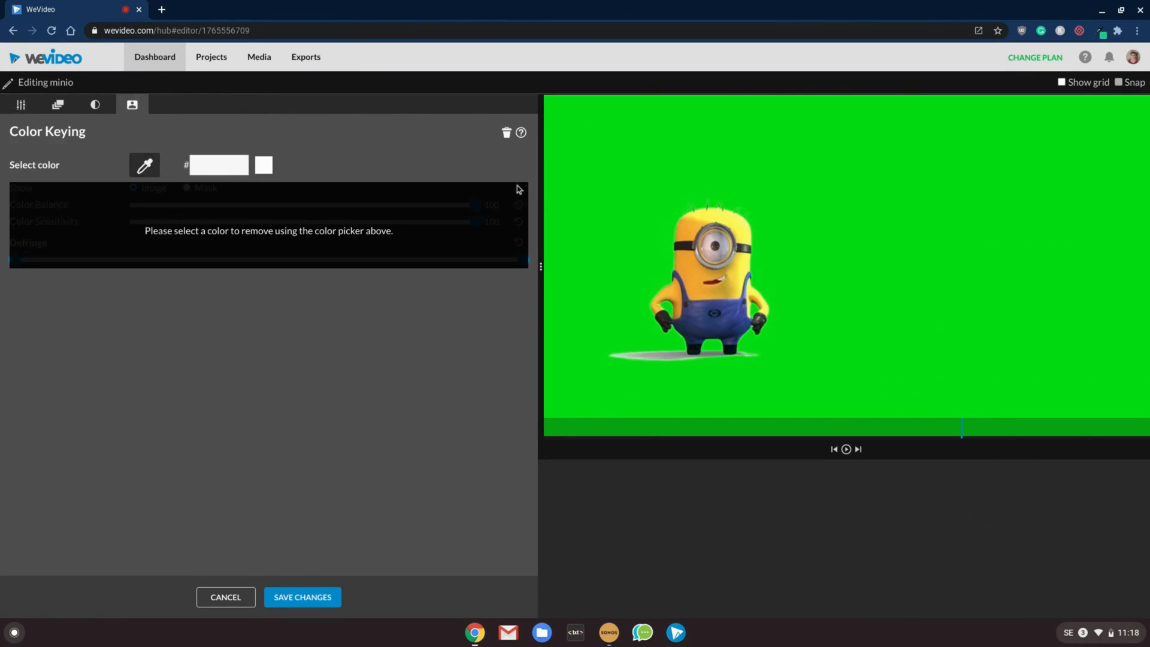
{"action": "left_click", "coordinate": [144, 165]}
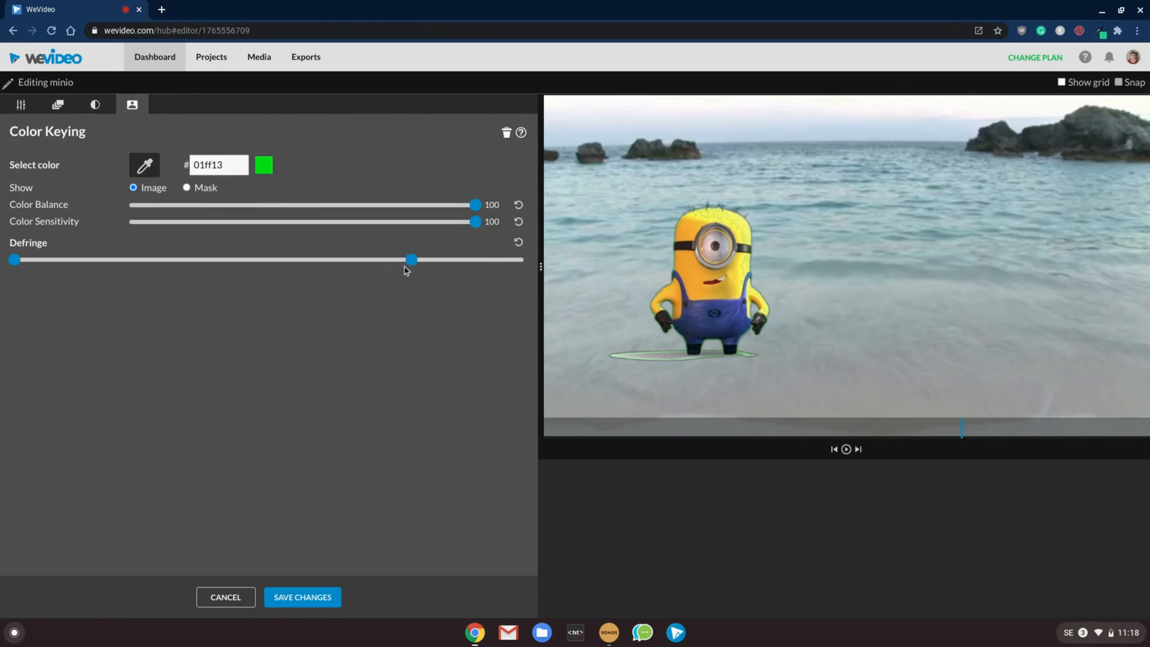
{"action": "left_click", "coordinate": [302, 596]}
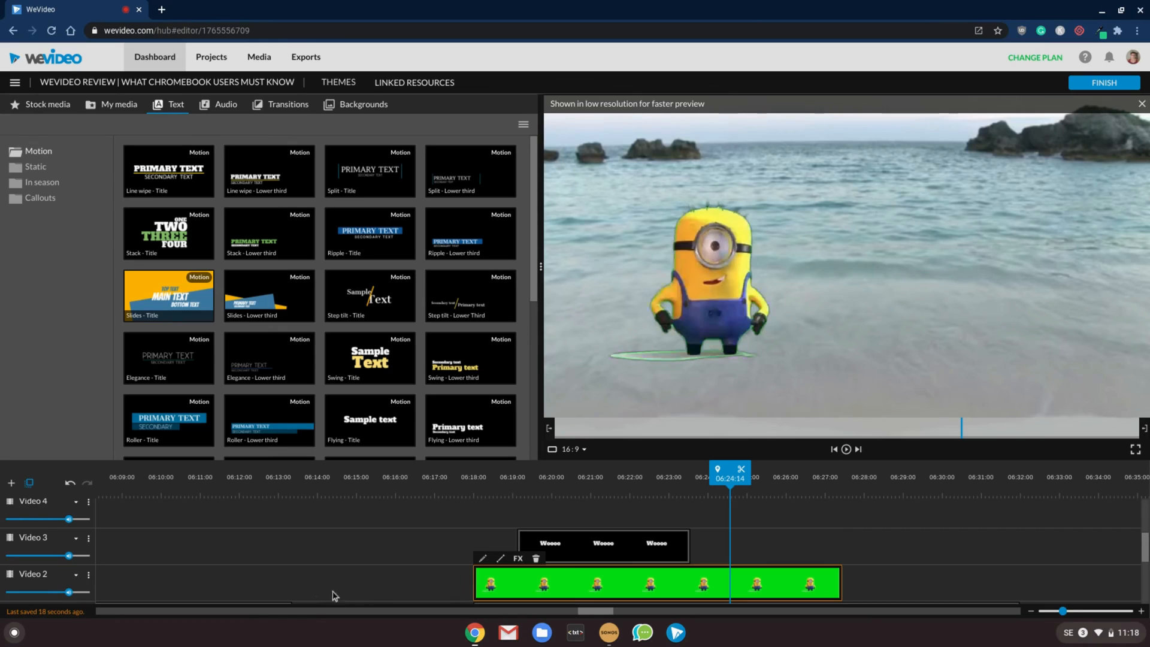
{"action": "left_click", "coordinate": [479, 477]}
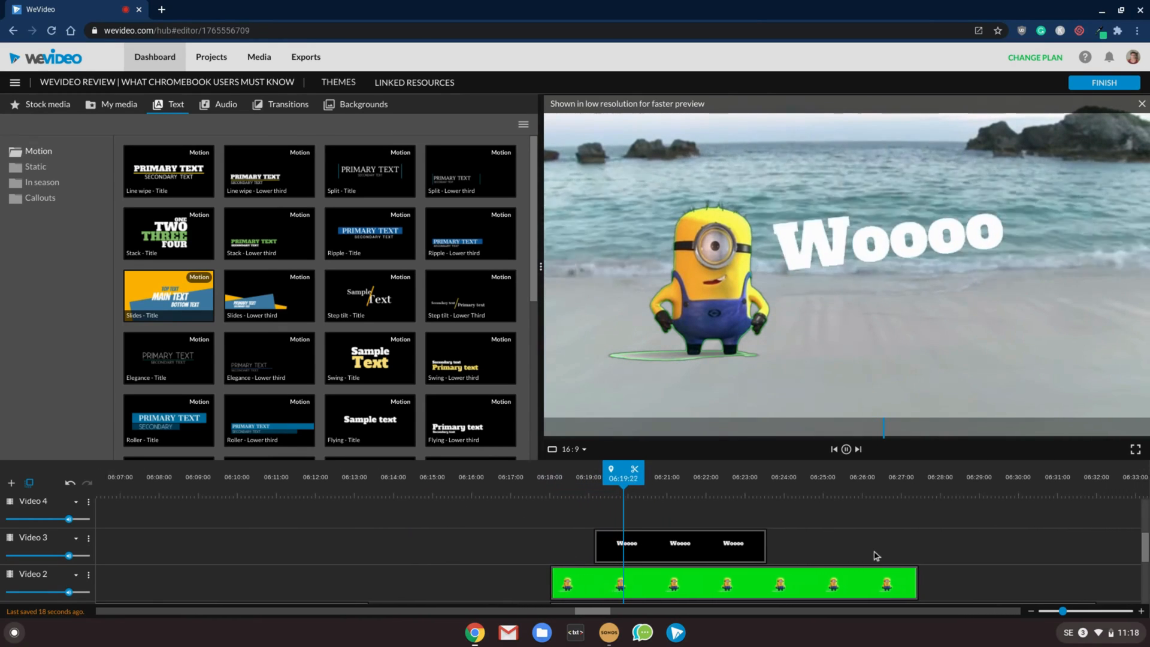
{"action": "scroll", "scroll_direction": "right", "scroll_amount": 3}
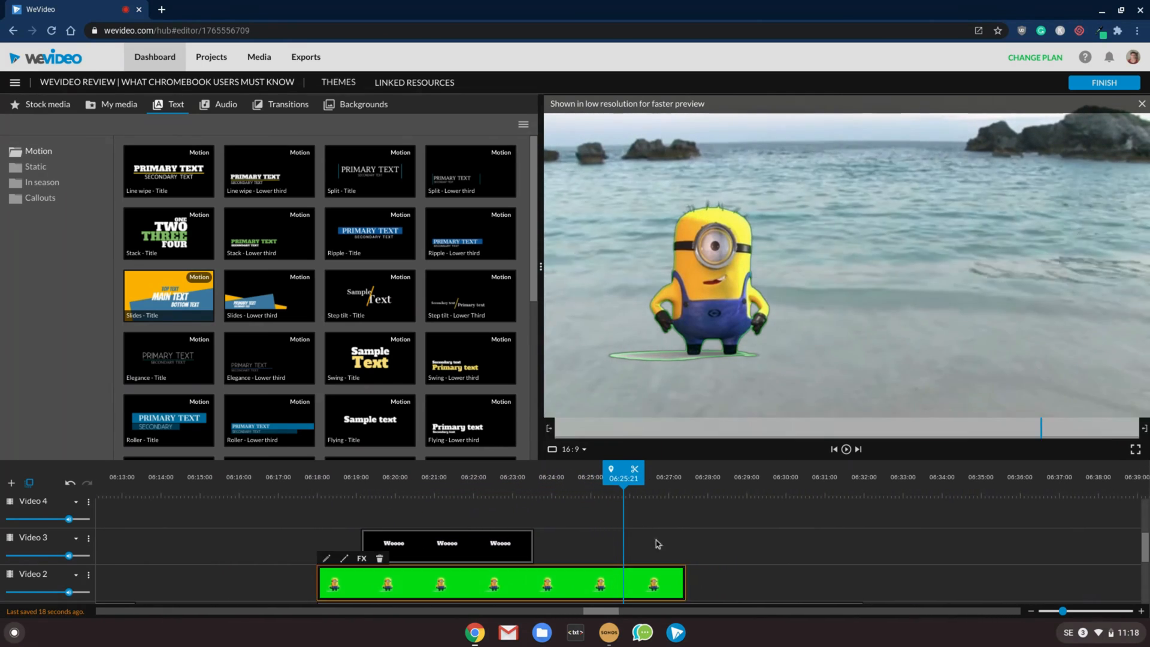
Pick the Vertical 9:16 format from the project's Change format options.
{"action": "left_click", "coordinate": [118, 104]}
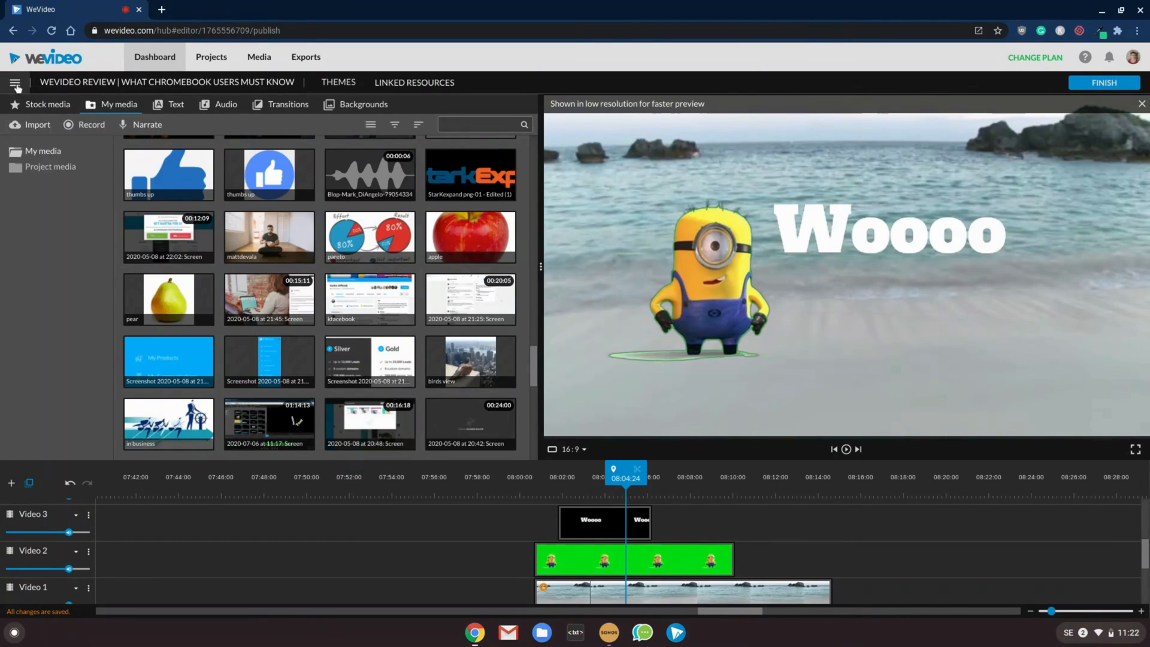
{"action": "left_click", "coordinate": [14, 82]}
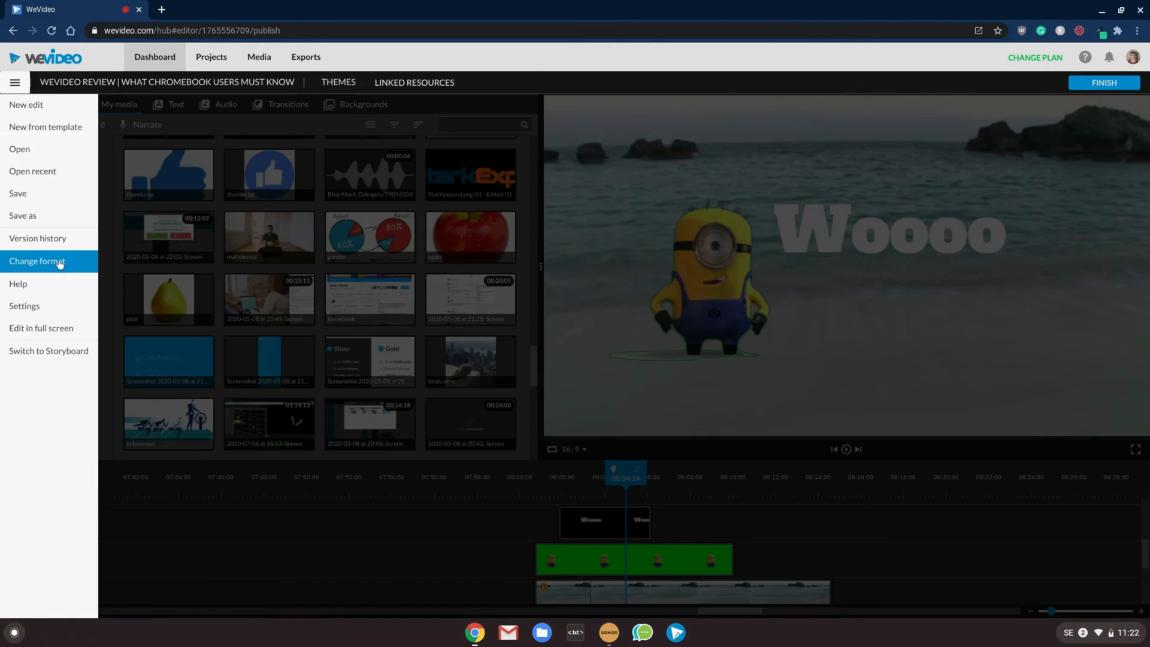
{"action": "left_click", "coordinate": [36, 261]}
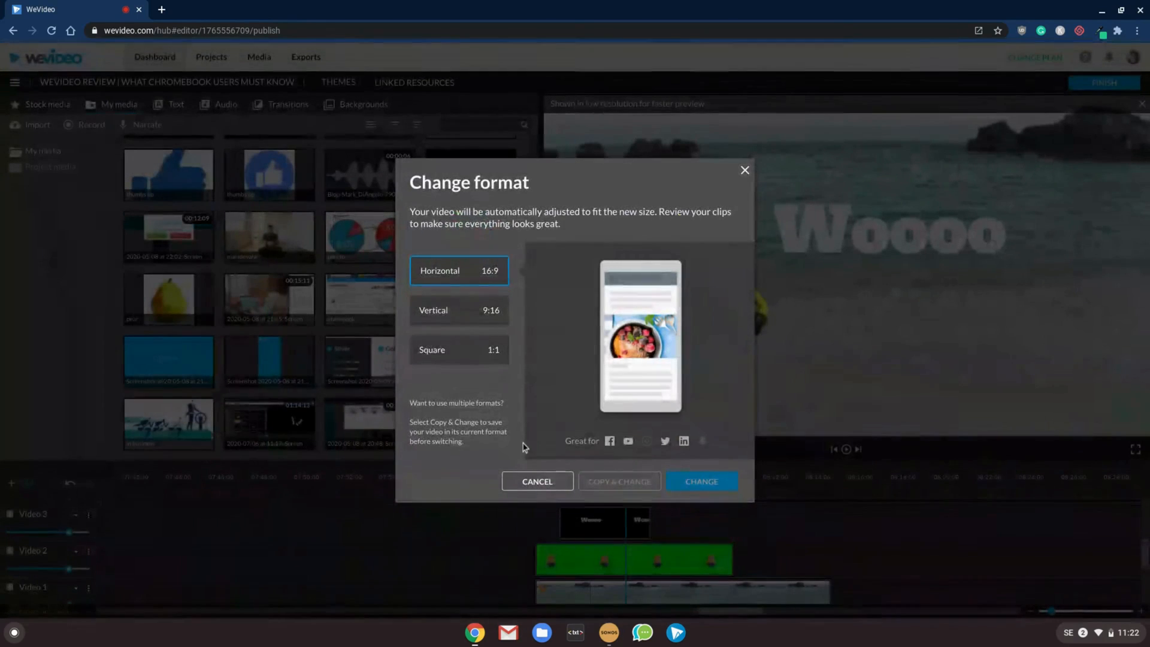
{"action": "mouse_move", "coordinate": [482, 319]}
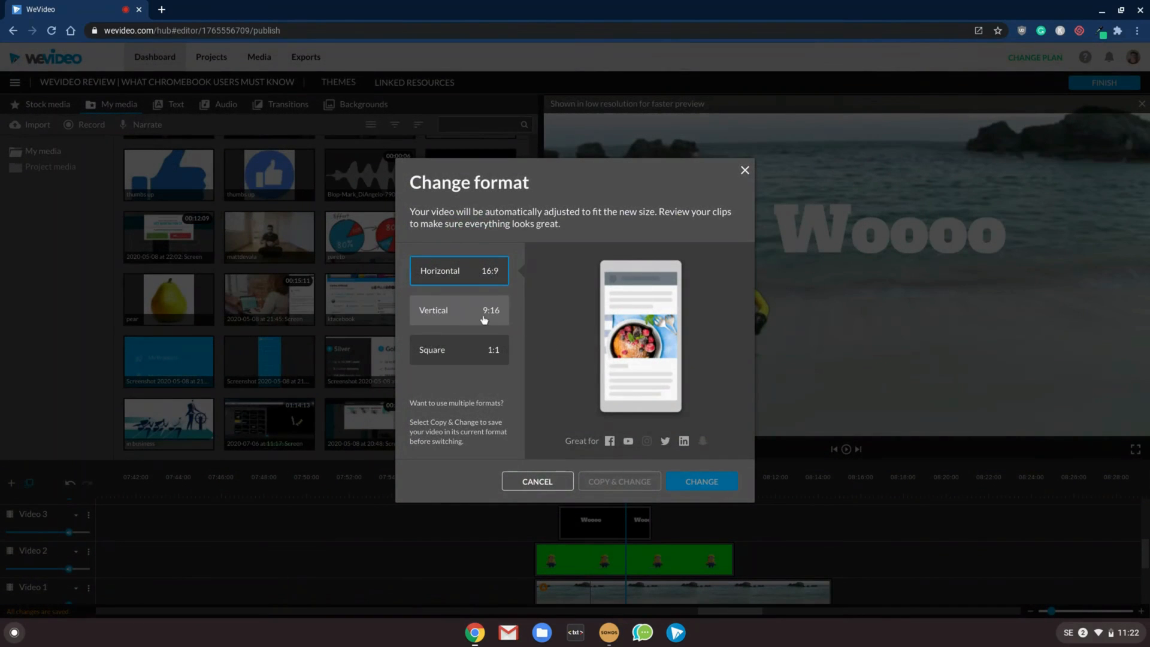
{"action": "left_click", "coordinate": [458, 309]}
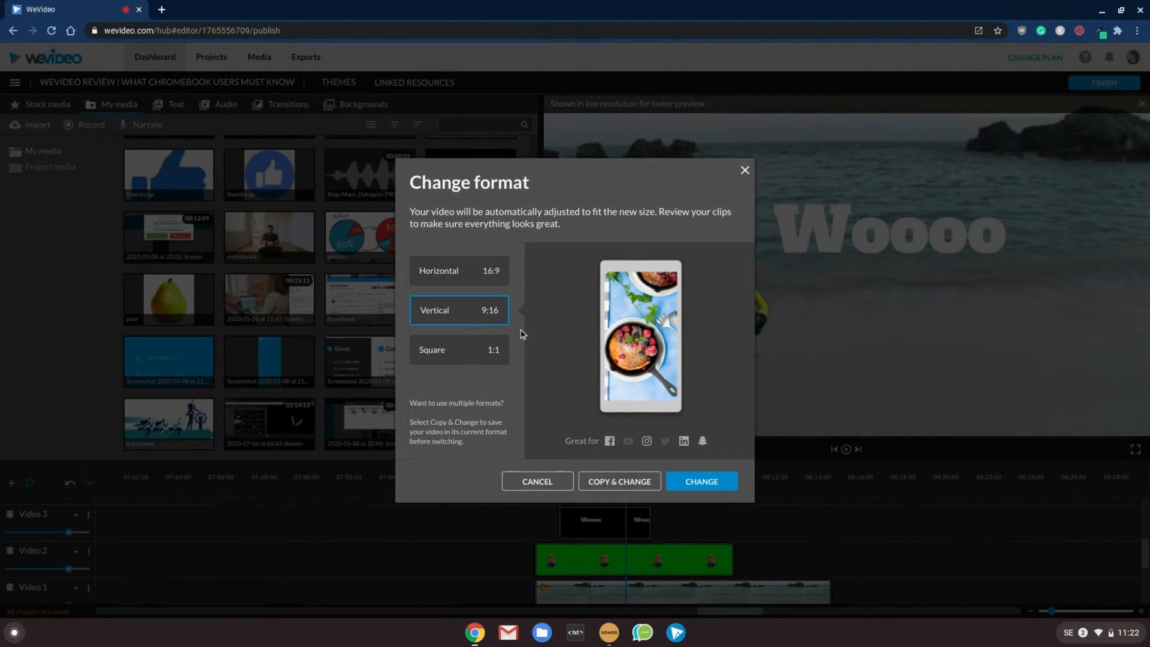
{"action": "left_click", "coordinate": [458, 349]}
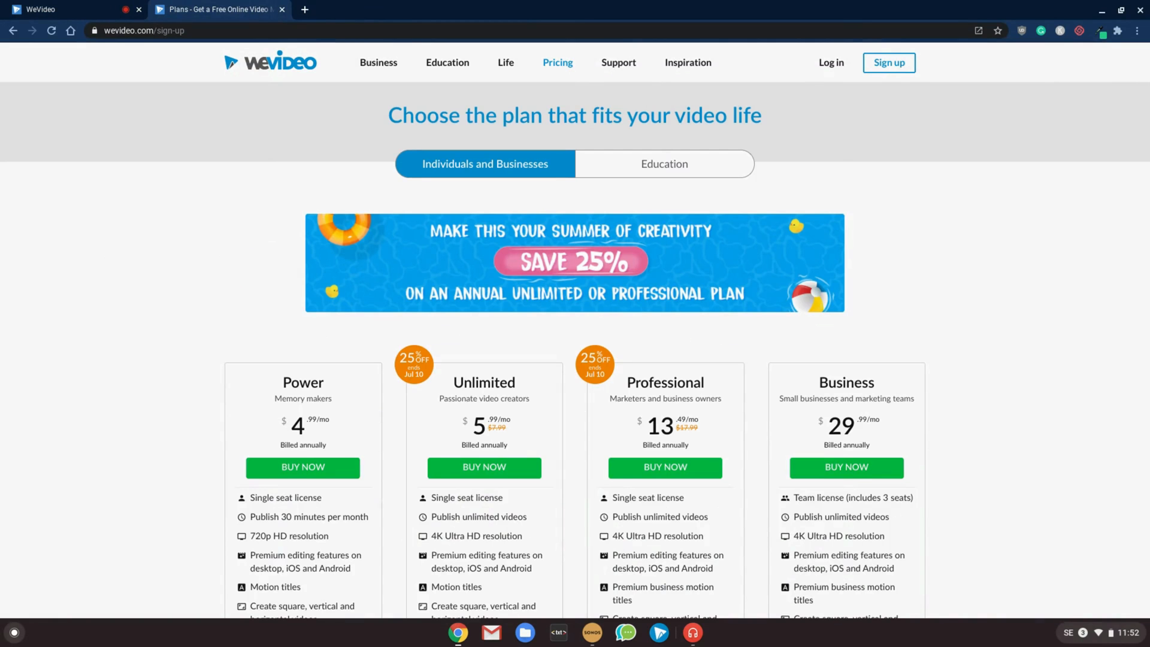
Scroll down to the Free, Power, Unlimited and Professional plan comparison table.
{"action": "scroll", "scroll_direction": "down", "scroll_amount": 3}
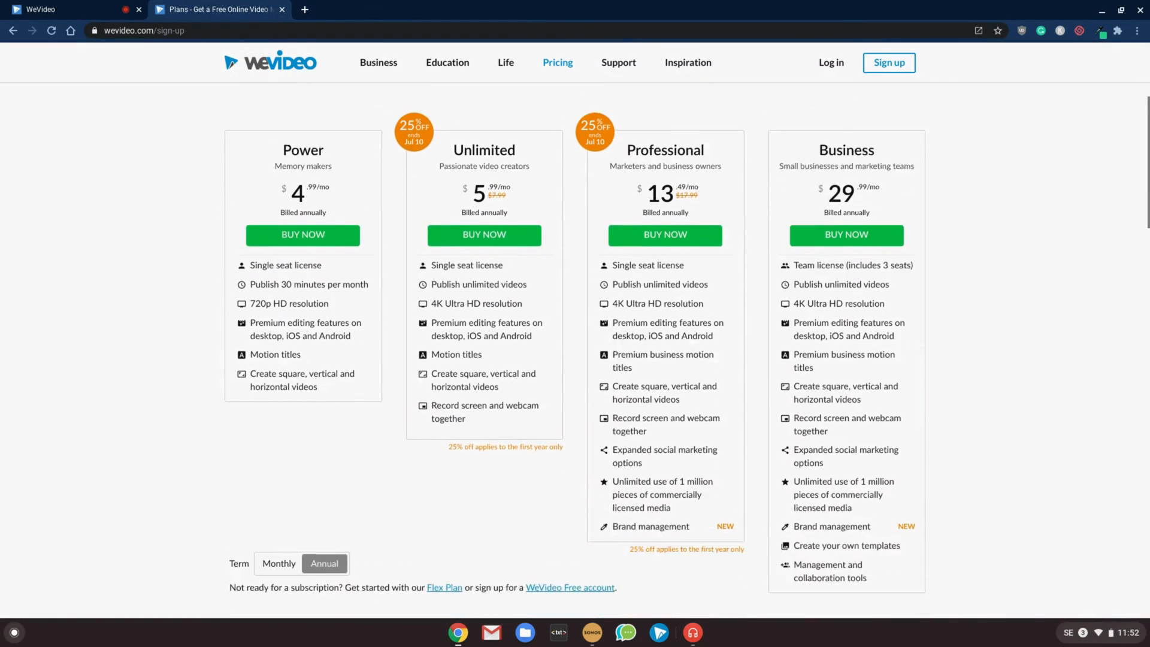
{"action": "scroll", "scroll_direction": "down", "scroll_amount": 3}
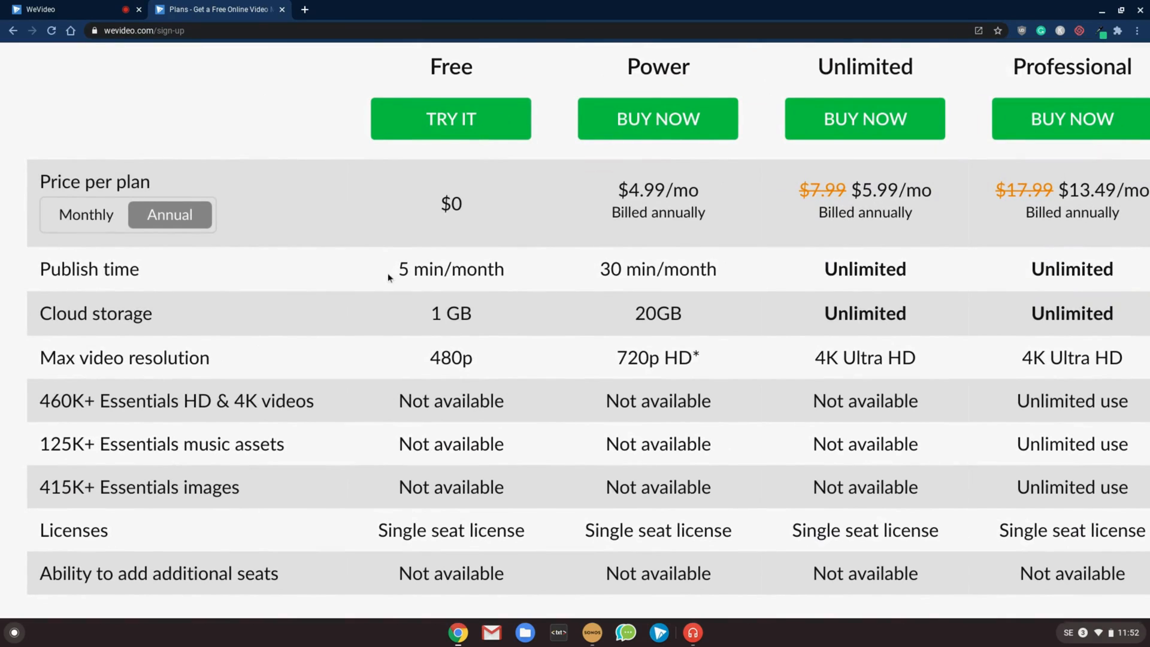
{"action": "mouse_move", "coordinate": [516, 277]}
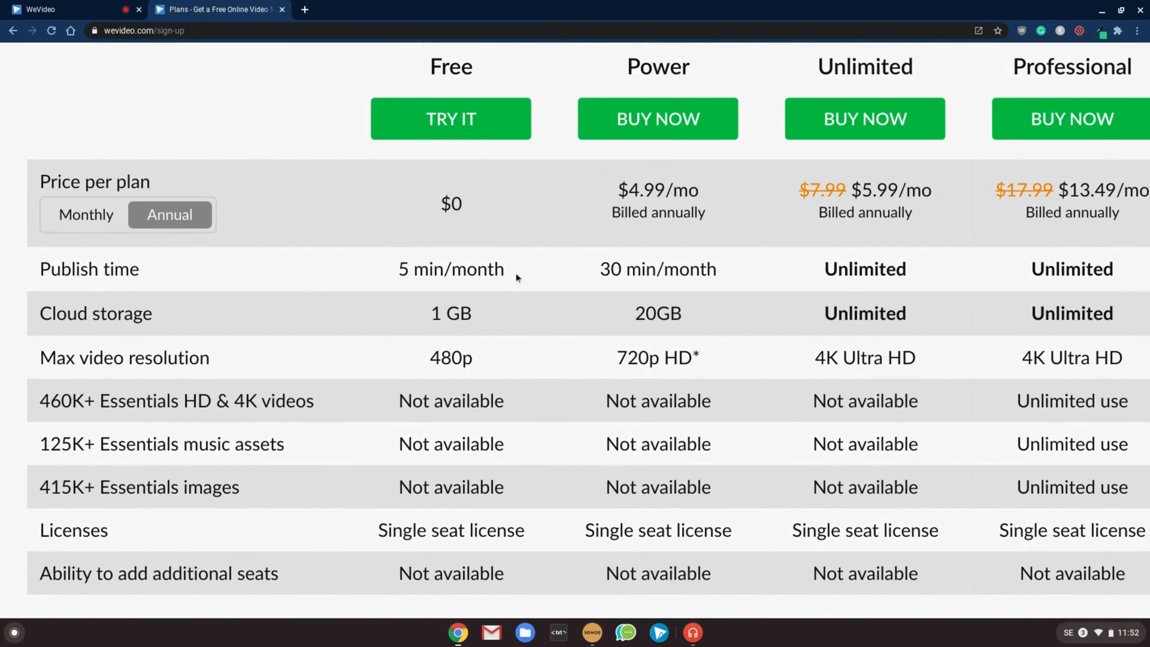
{"action": "mouse_move", "coordinate": [503, 360]}
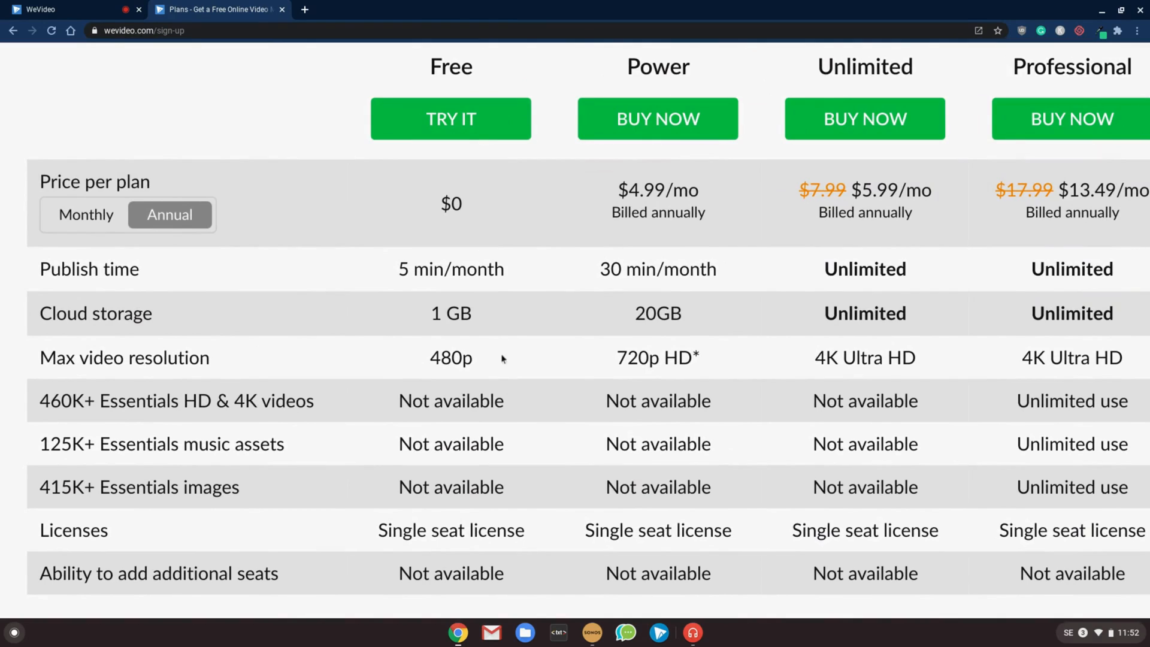
{"action": "mouse_move", "coordinate": [558, 358]}
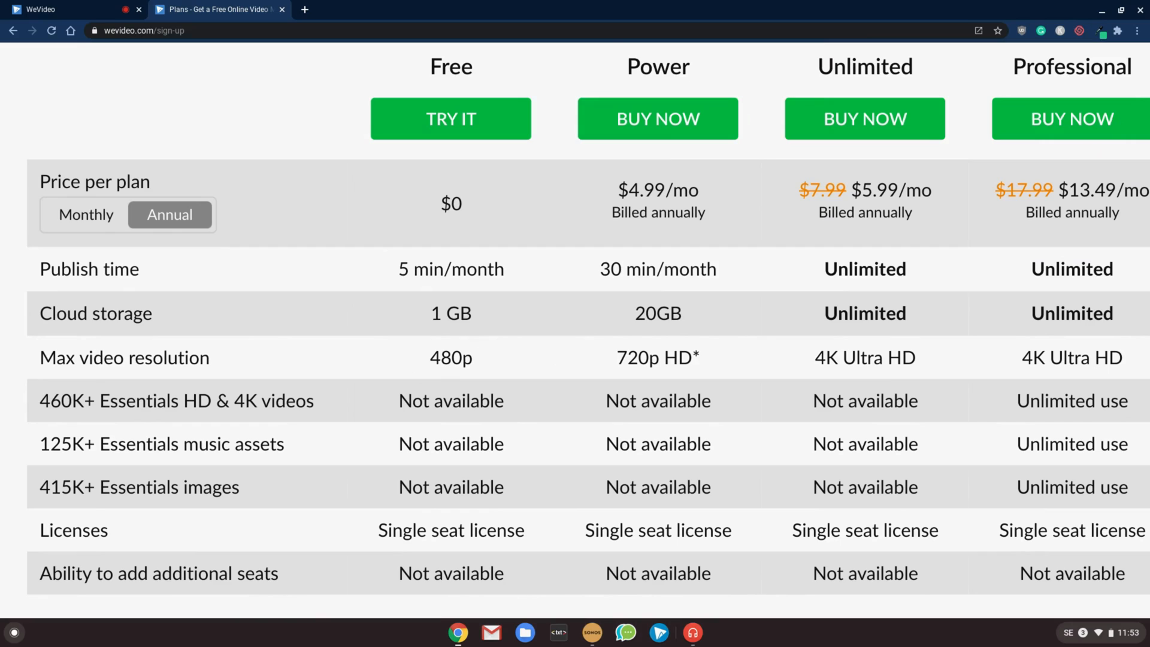
{"action": "mouse_move", "coordinate": [715, 185]}
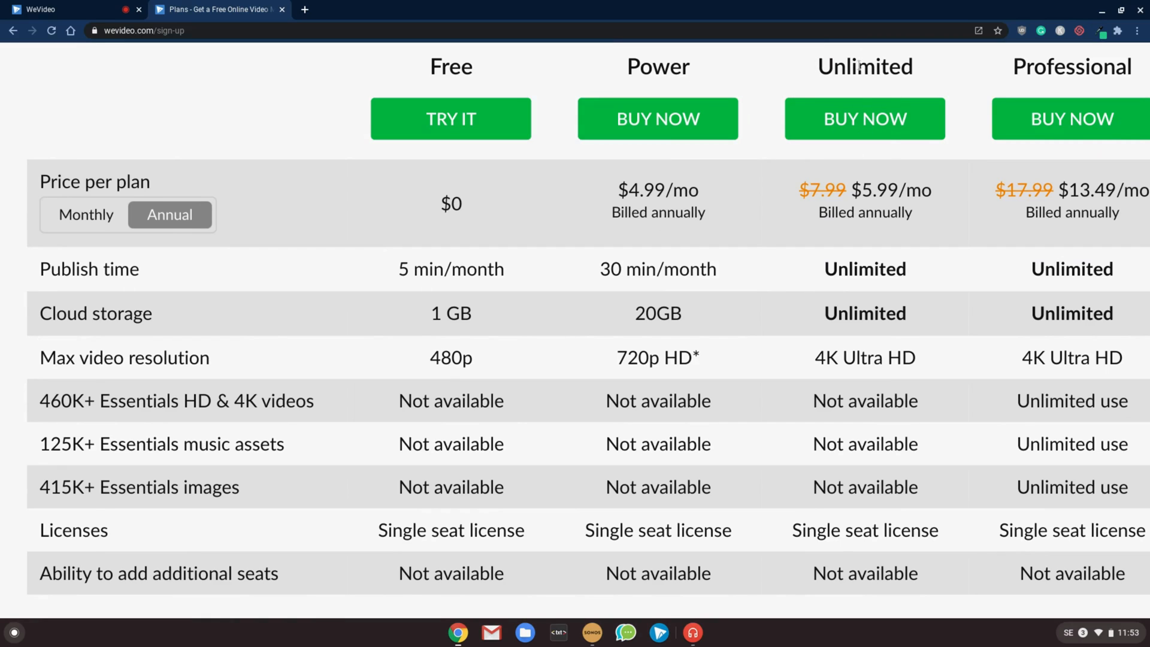
{"action": "mouse_move", "coordinate": [921, 230]}
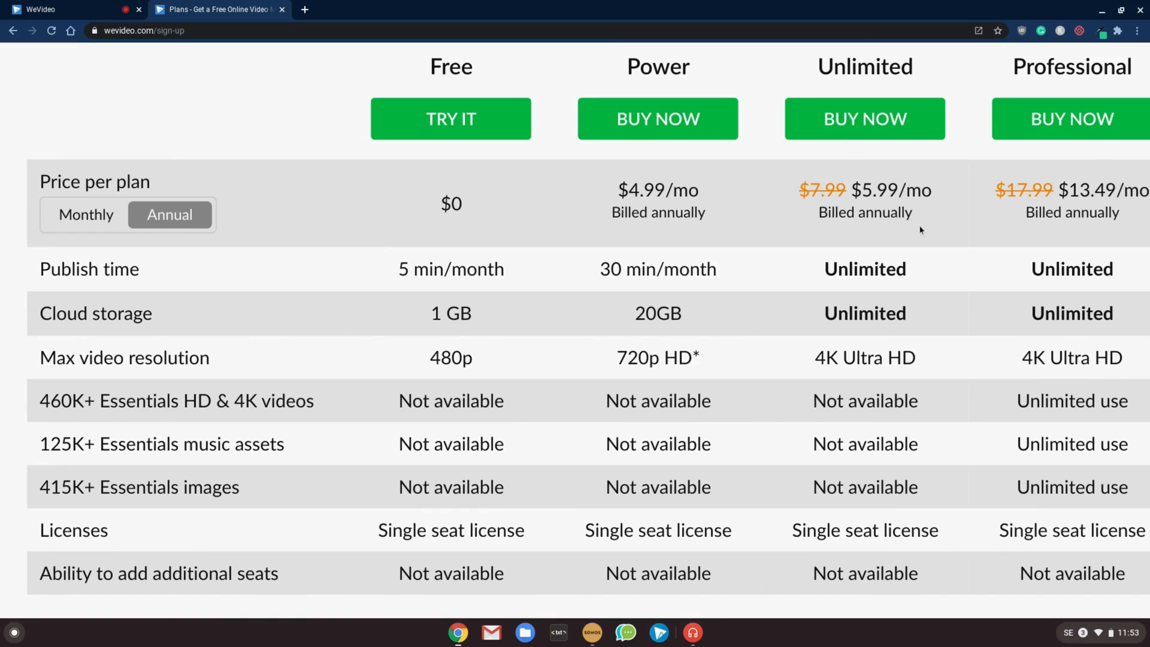
{"action": "mouse_move", "coordinate": [929, 318]}
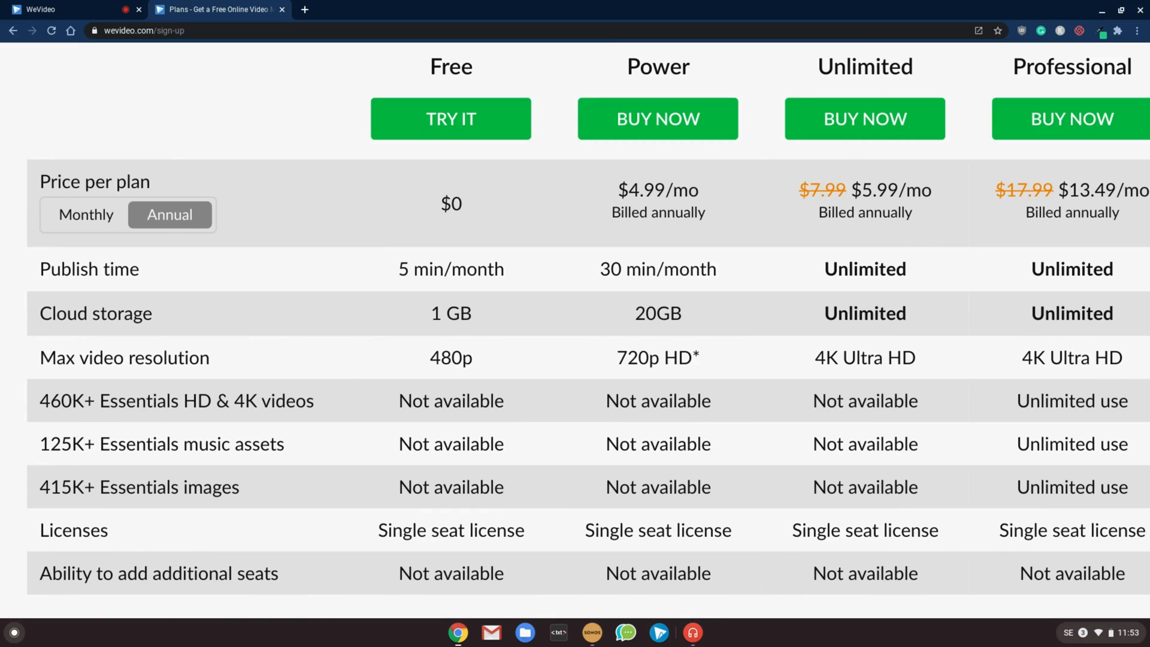
{"action": "mouse_move", "coordinate": [876, 231]}
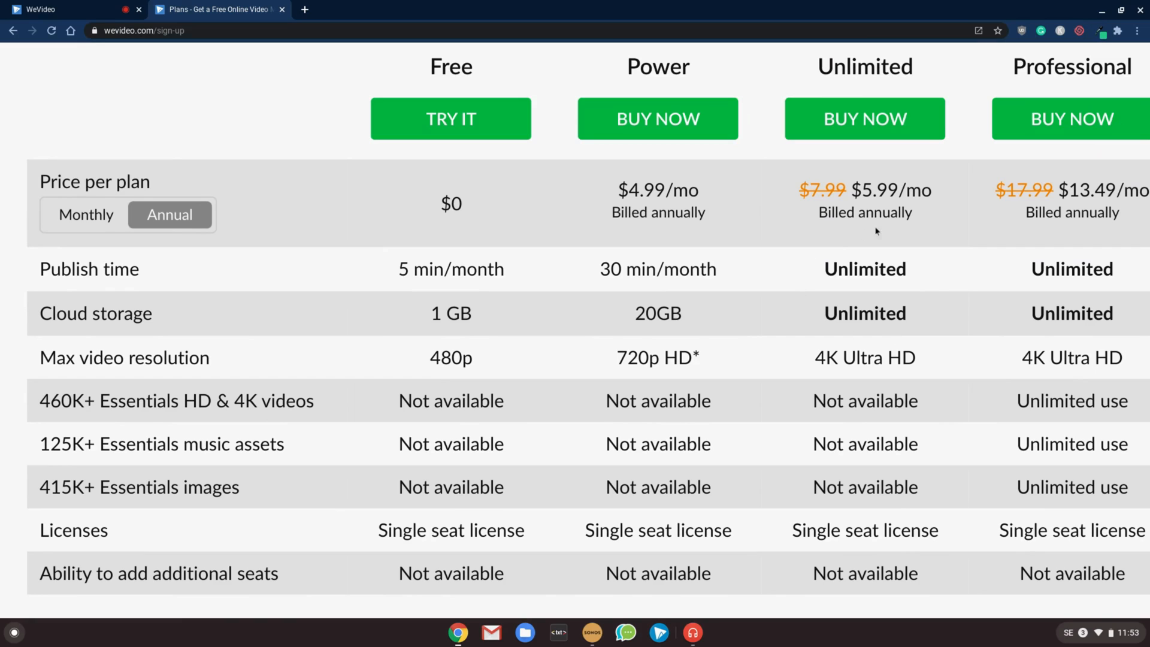
{"action": "mouse_move", "coordinate": [941, 336]}
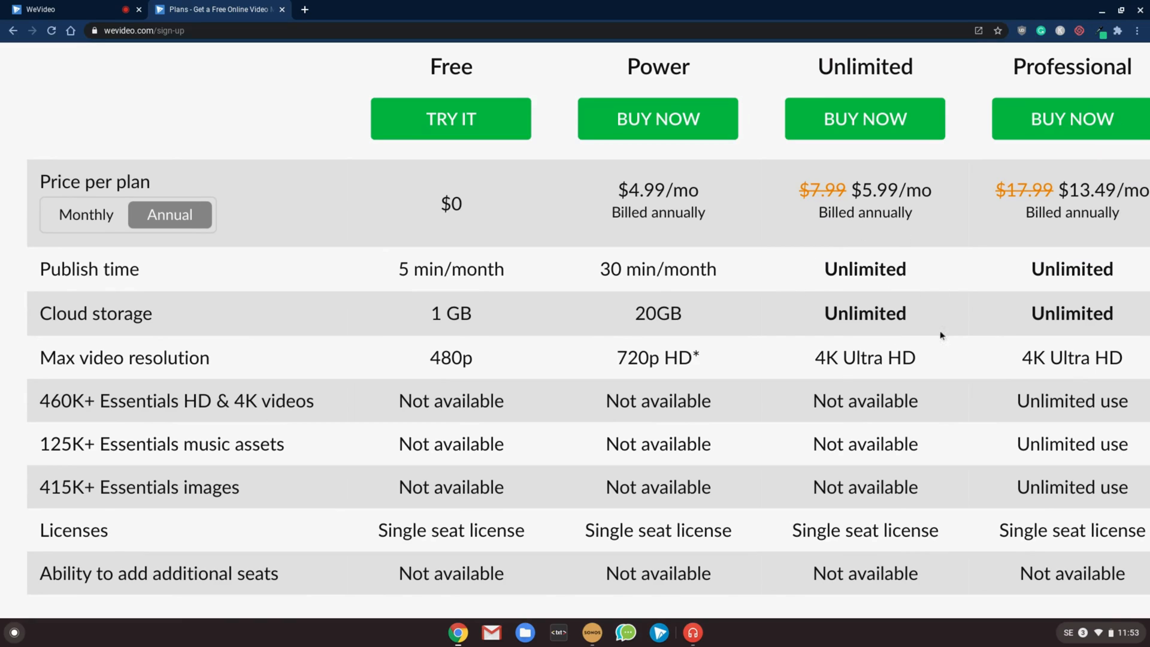
{"action": "mouse_move", "coordinate": [948, 378]}
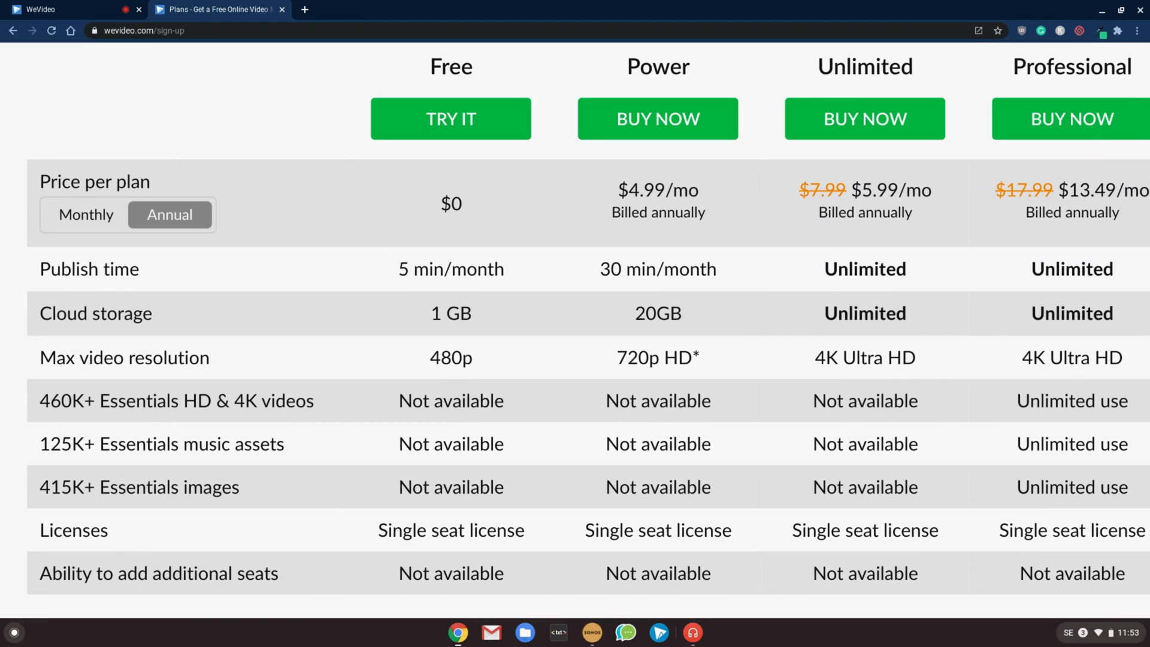
{"action": "mouse_move", "coordinate": [203, 426]}
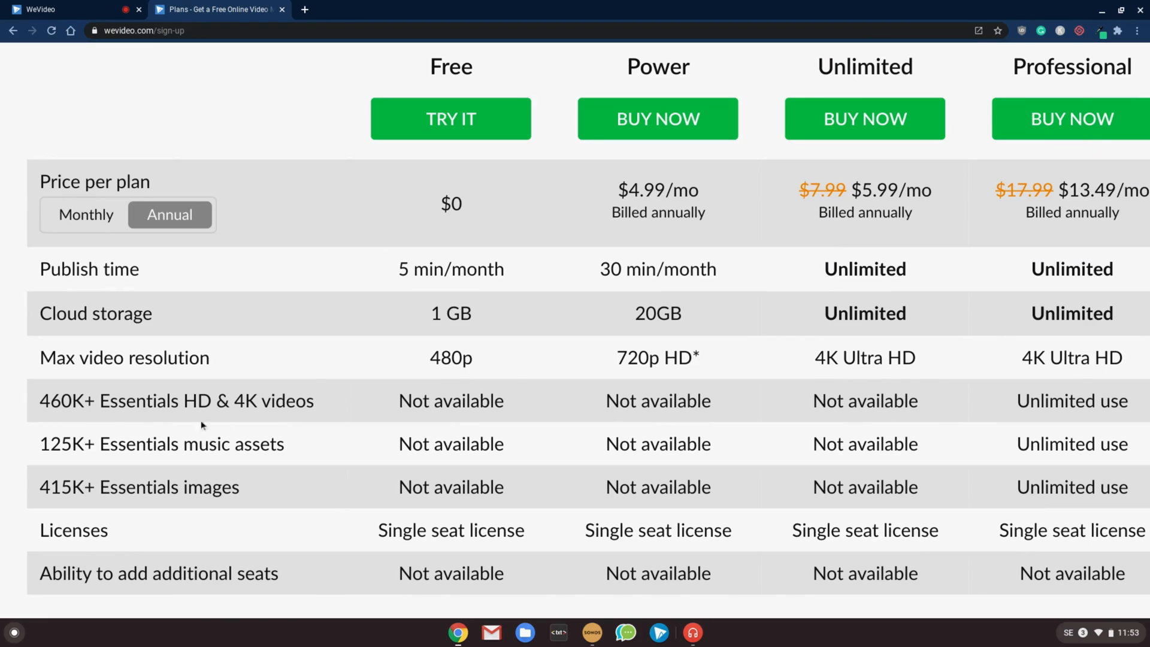
{"action": "mouse_move", "coordinate": [169, 401]}
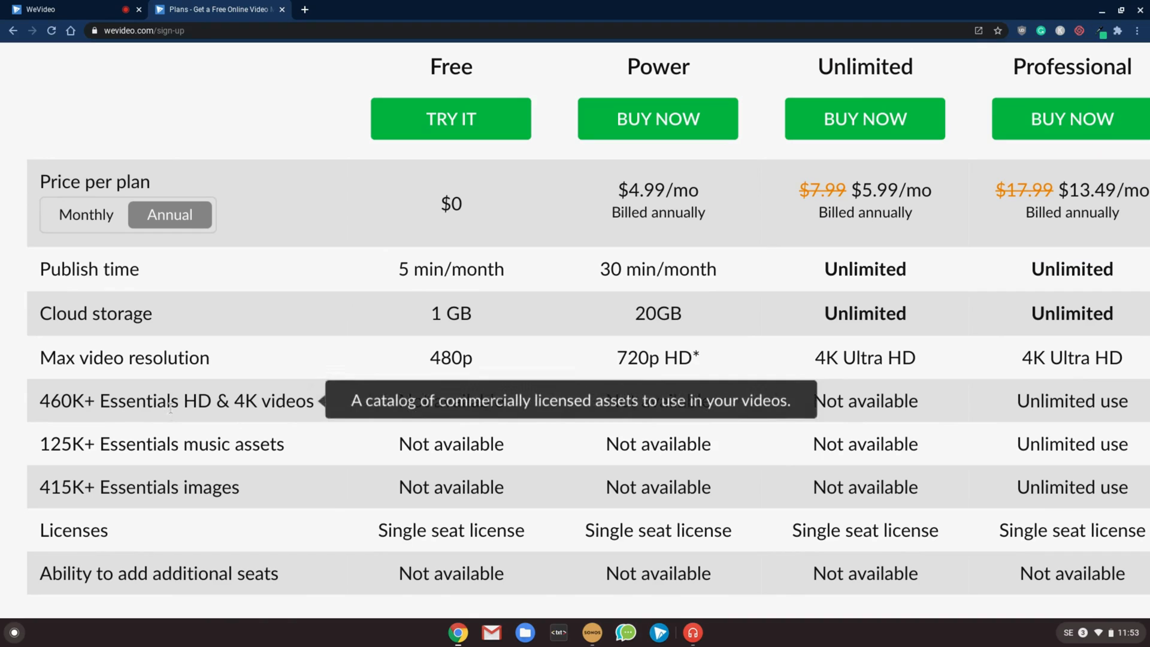
{"action": "mouse_move", "coordinate": [161, 443]}
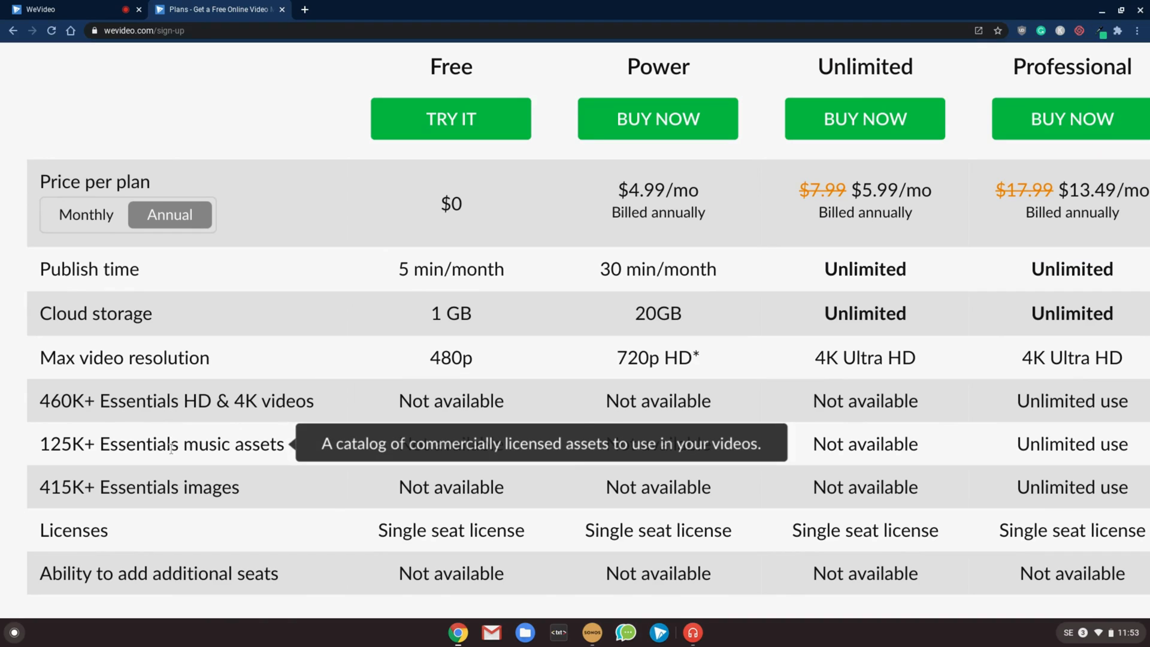
{"action": "mouse_move", "coordinate": [176, 487]}
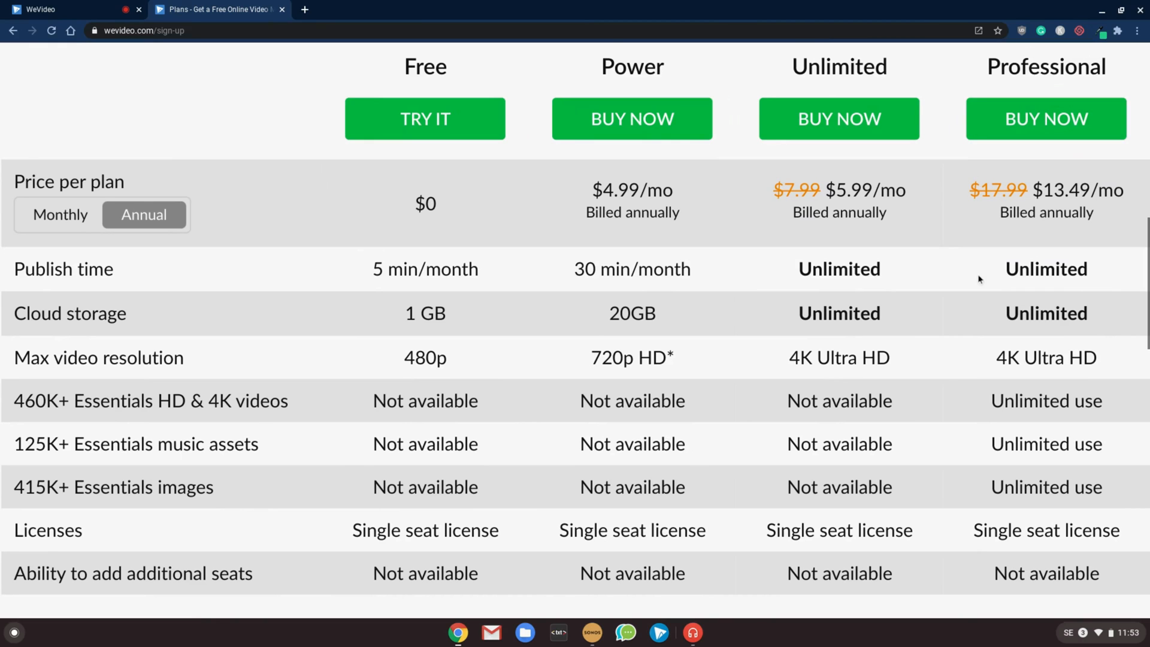
Scroll the comparison table down to its bottom feature rows and Buy Now buttons.
{"action": "scroll", "scroll_direction": "down", "scroll_amount": 3}
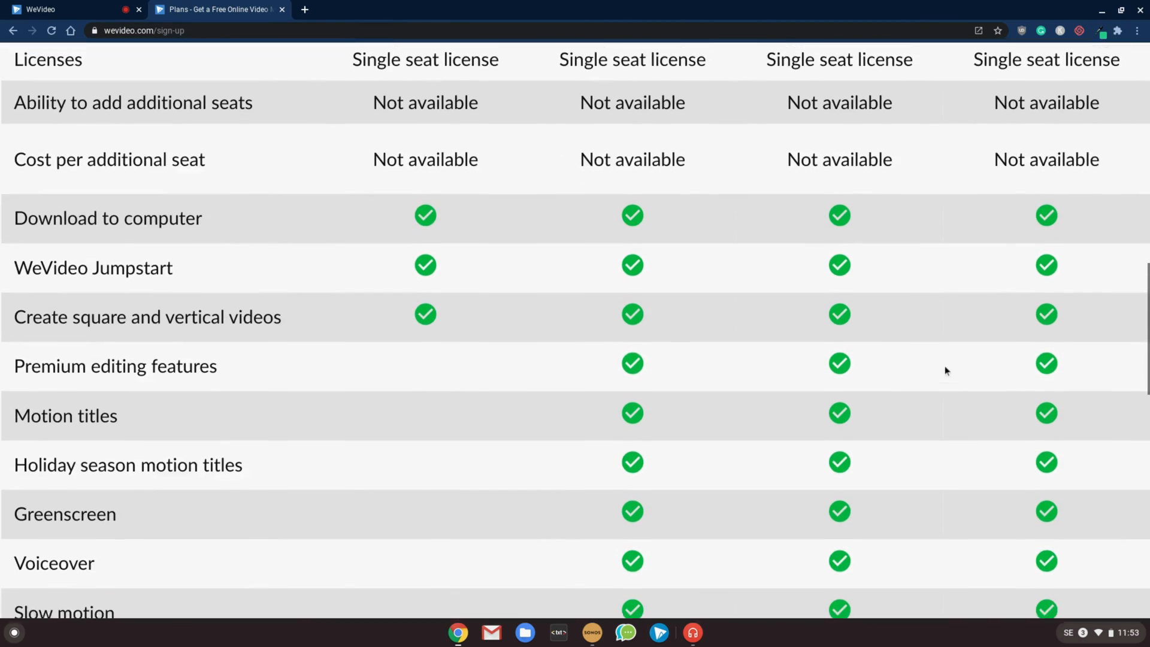
{"action": "scroll", "scroll_direction": "down", "scroll_amount": 3}
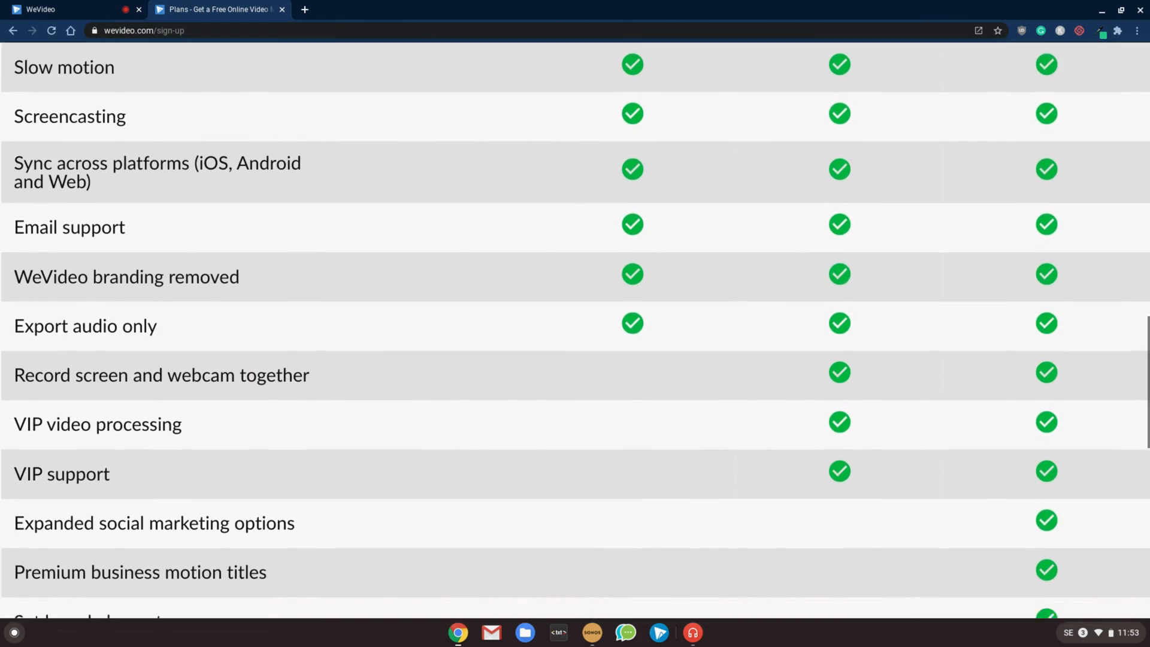
{"action": "scroll", "scroll_direction": "down", "scroll_amount": 3}
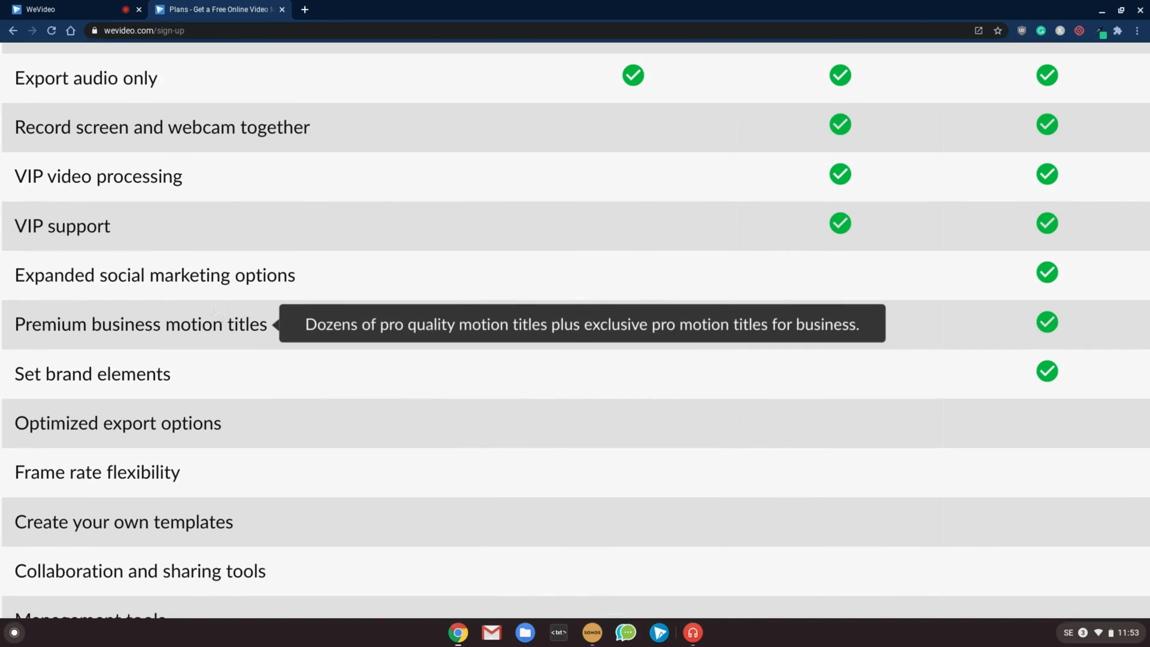
{"action": "scroll", "scroll_direction": "down", "scroll_amount": 3}
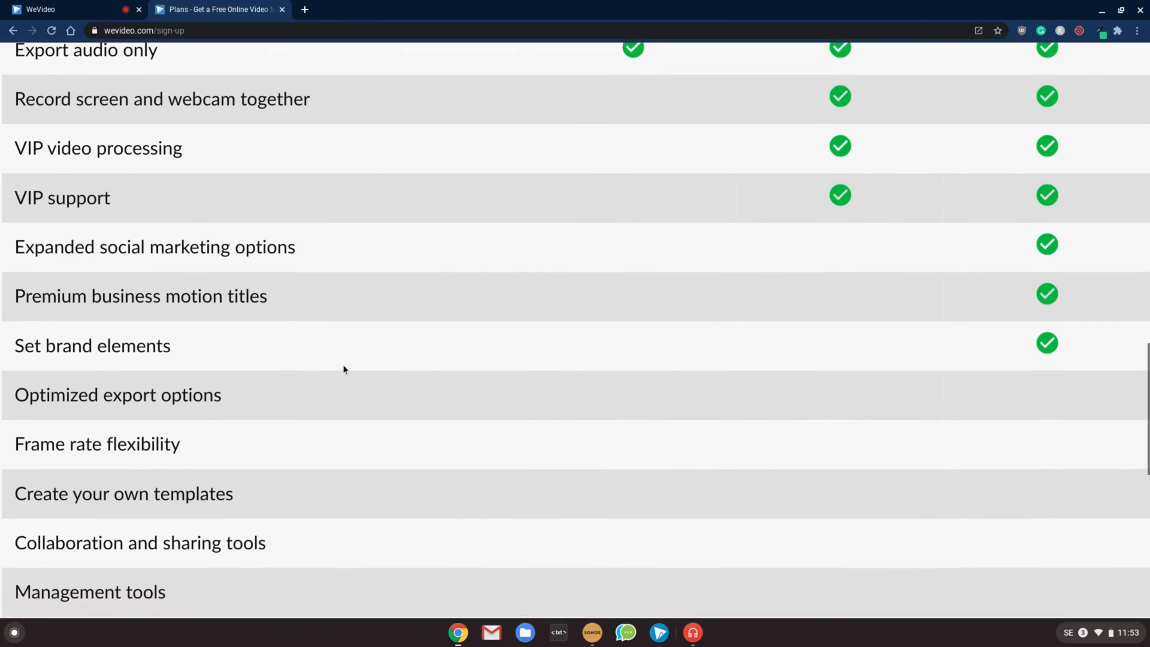
{"action": "scroll", "scroll_direction": "down", "scroll_amount": 3}
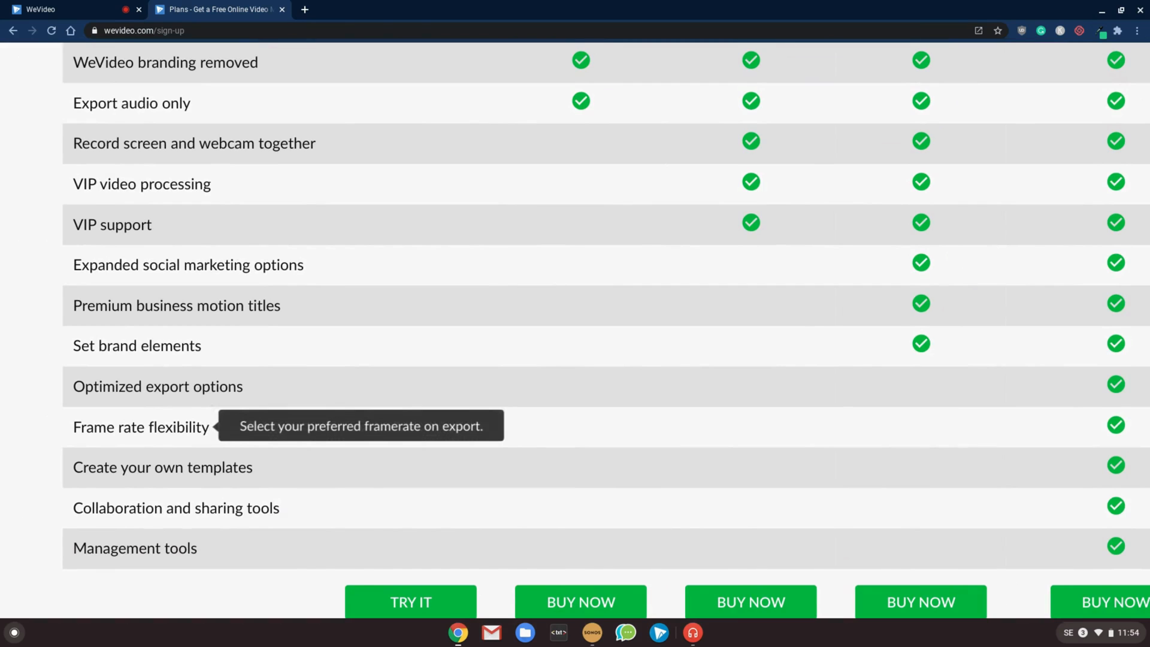
{"action": "mouse_move", "coordinate": [540, 430]}
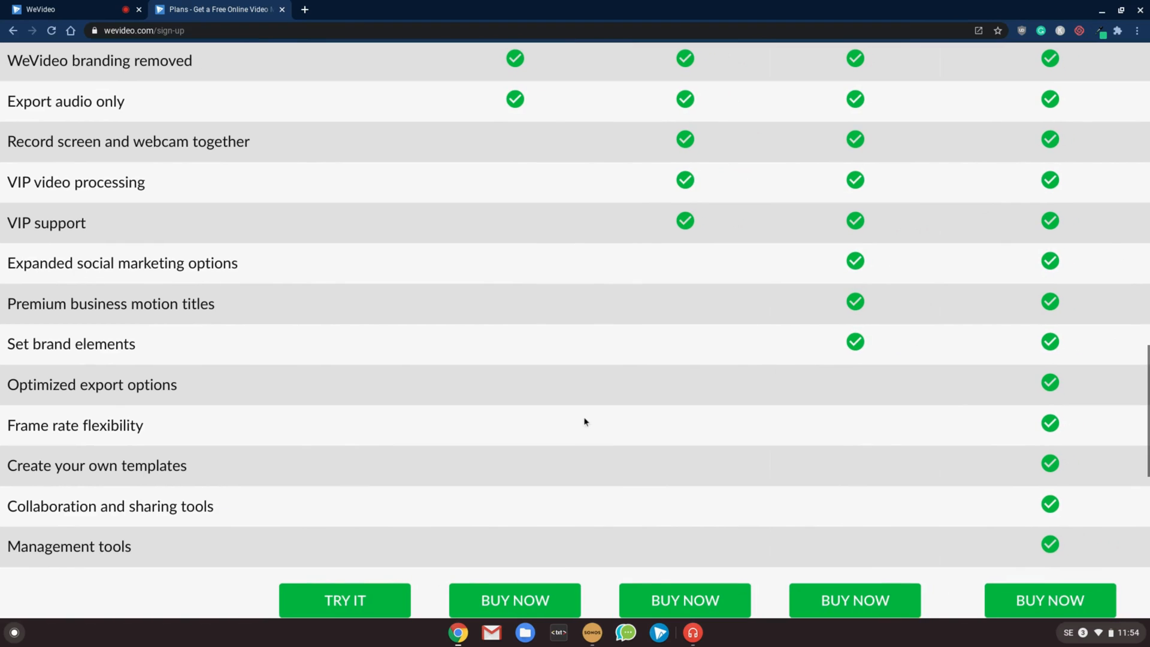
{"action": "scroll", "scroll_direction": "up", "scroll_amount": 3}
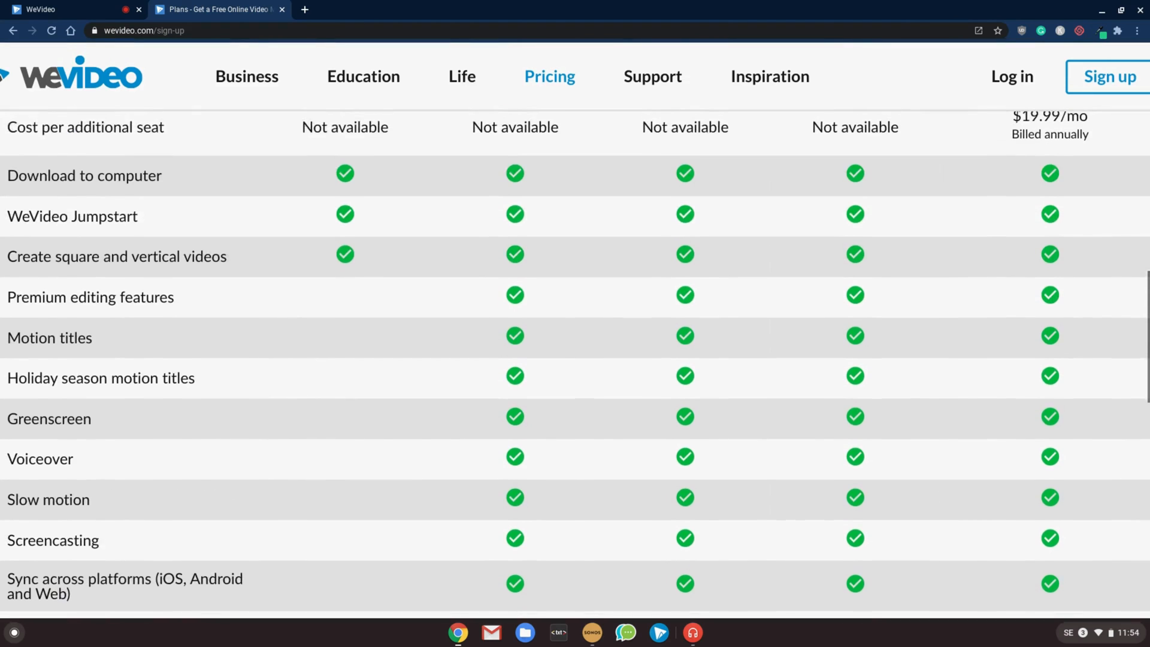
{"action": "scroll", "scroll_direction": "up", "scroll_amount": 3}
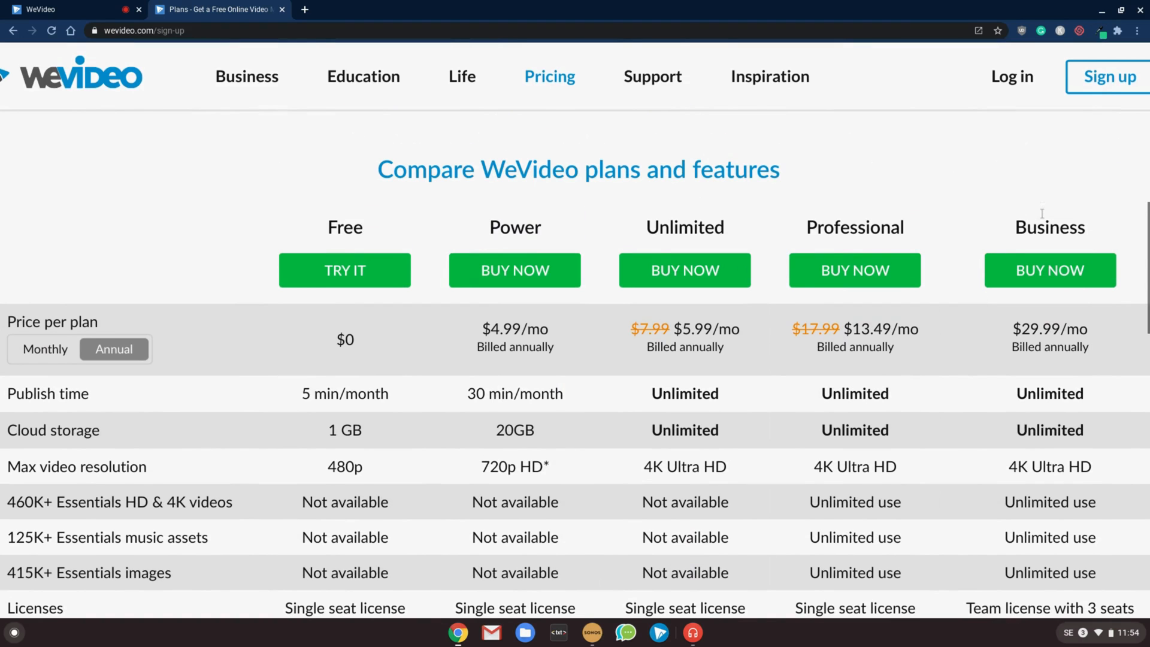
{"action": "scroll", "scroll_direction": "down", "scroll_amount": 3}
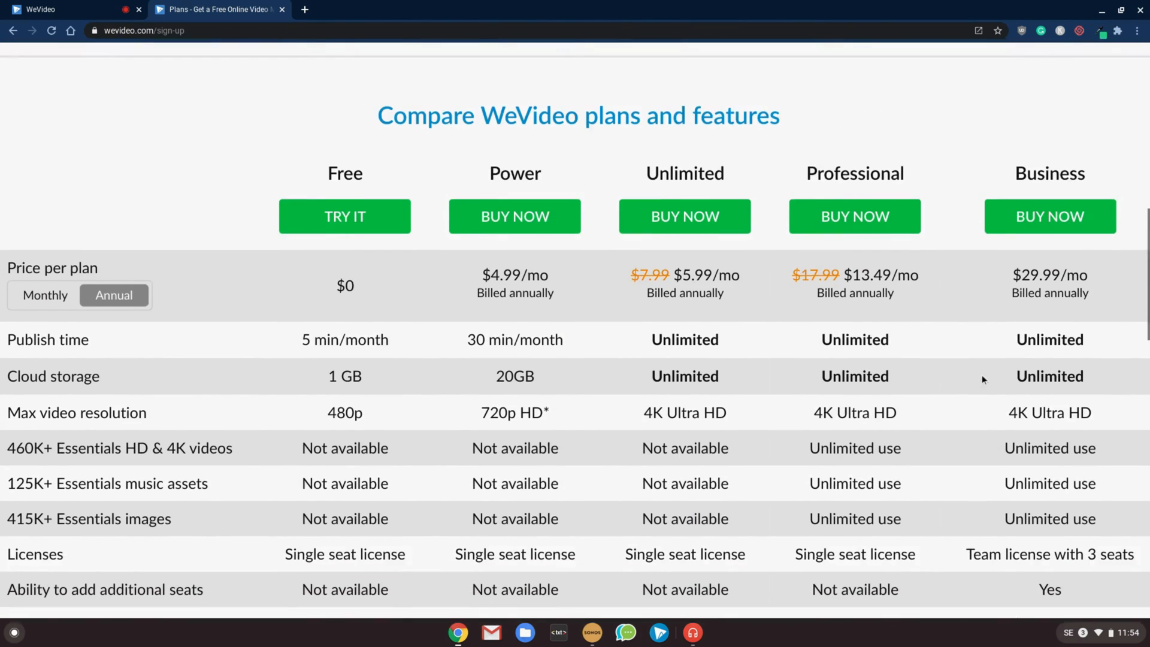
{"action": "scroll", "scroll_direction": "down", "scroll_amount": 3}
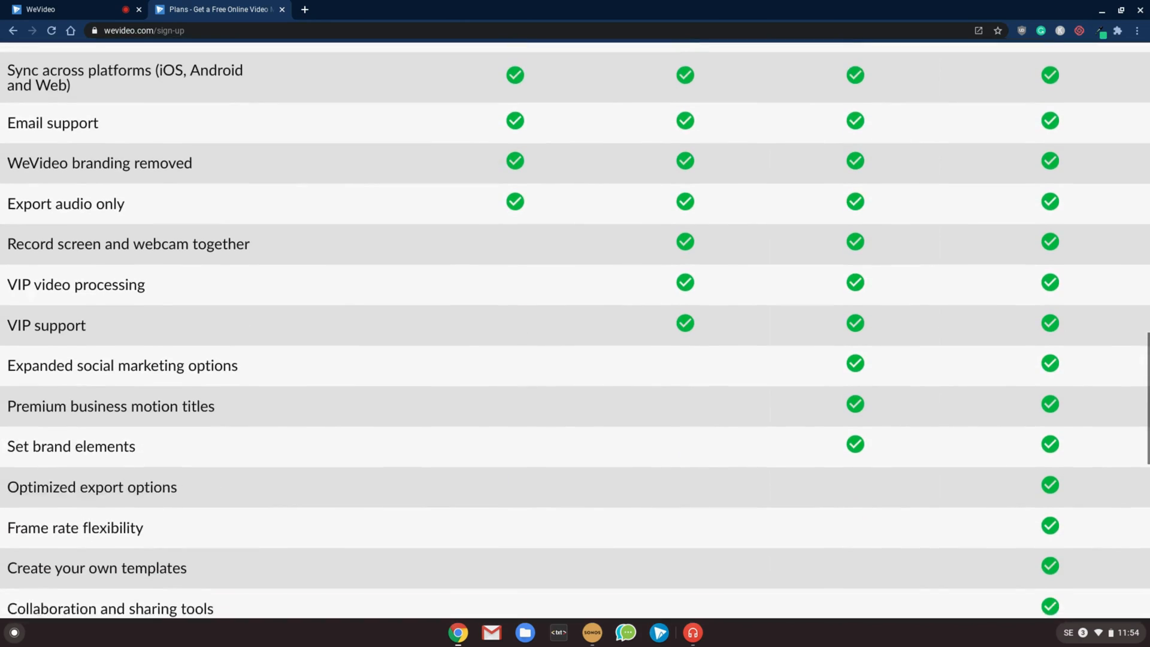
{"action": "scroll", "scroll_direction": "down", "scroll_amount": 3}
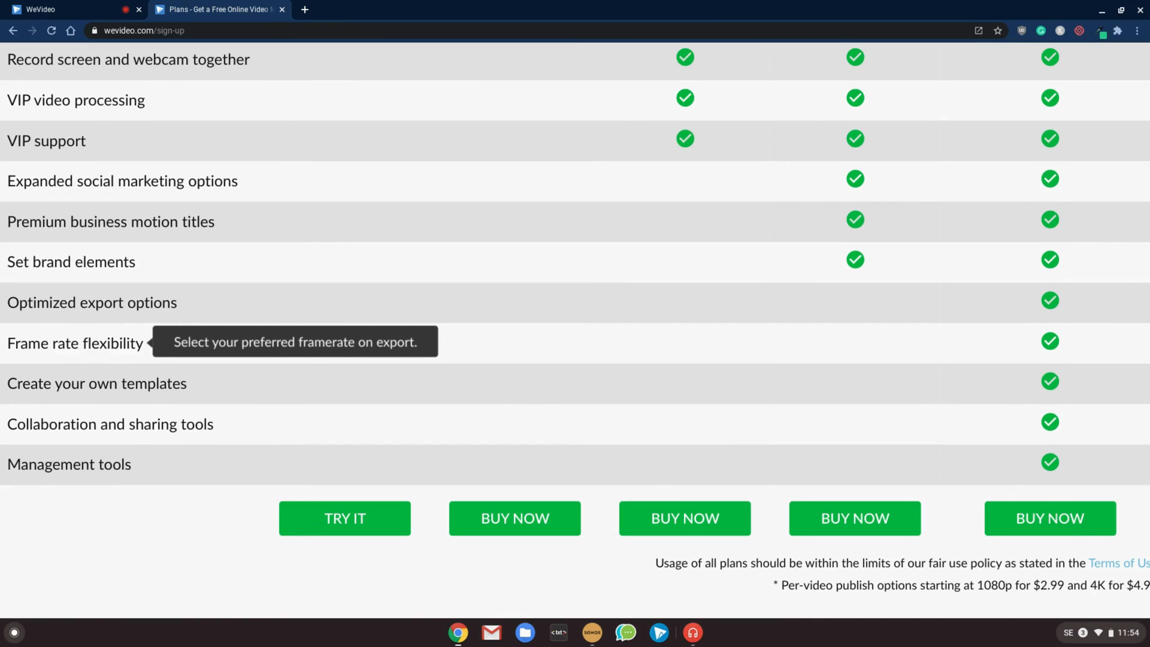
{"action": "mouse_move", "coordinate": [473, 229]}
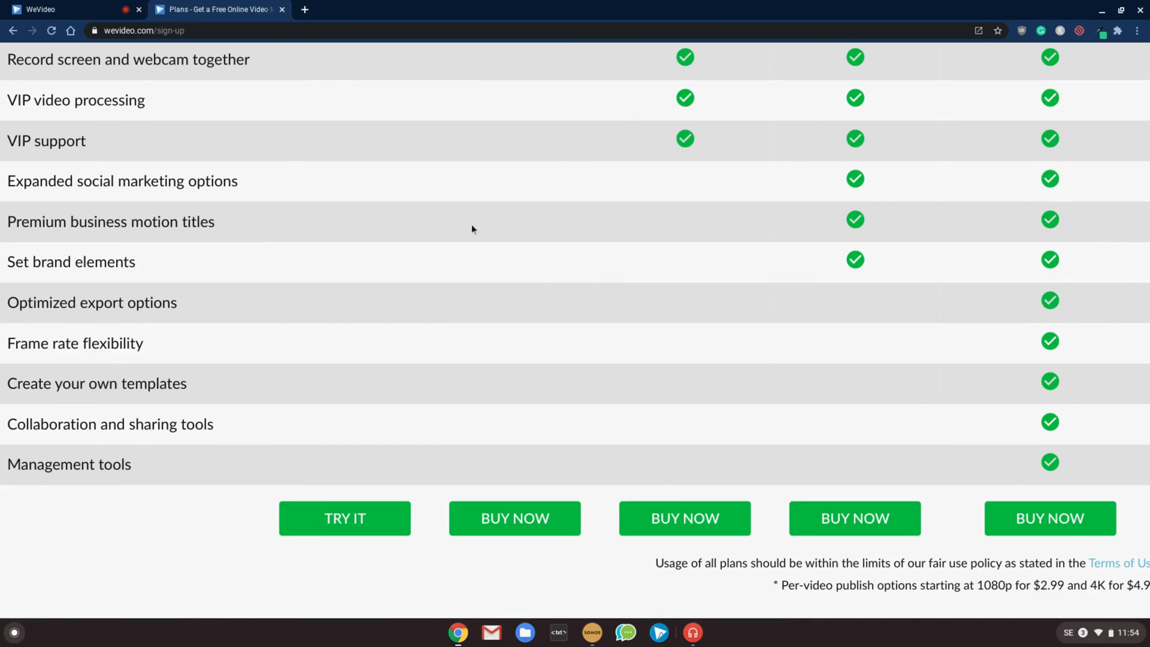
{"action": "mouse_move", "coordinate": [540, 284]}
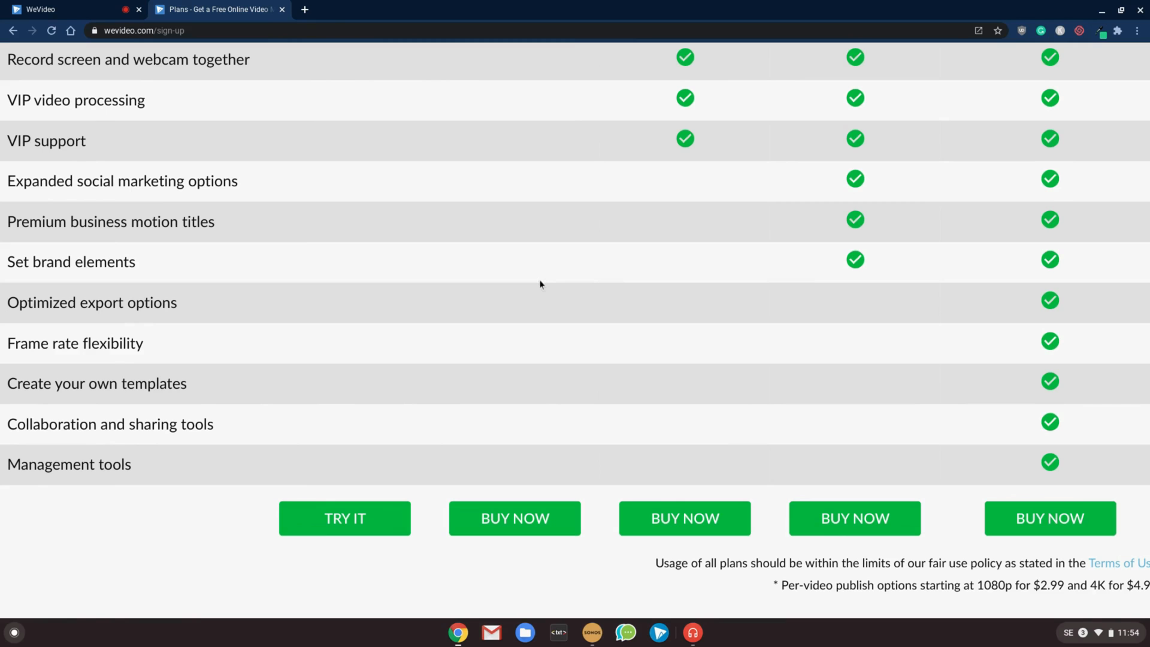
Scroll back to the table's top rows showing plan prices, storage and resolution.
{"action": "scroll", "scroll_direction": "up", "scroll_amount": 3}
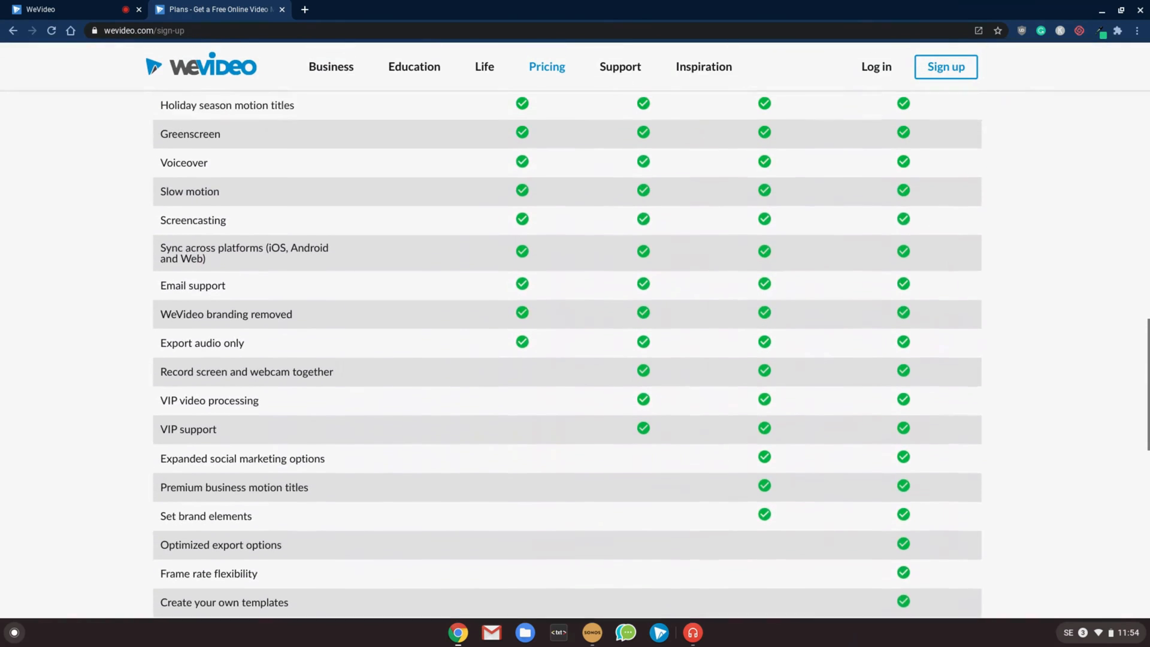
{"action": "scroll", "scroll_direction": "up", "scroll_amount": 3}
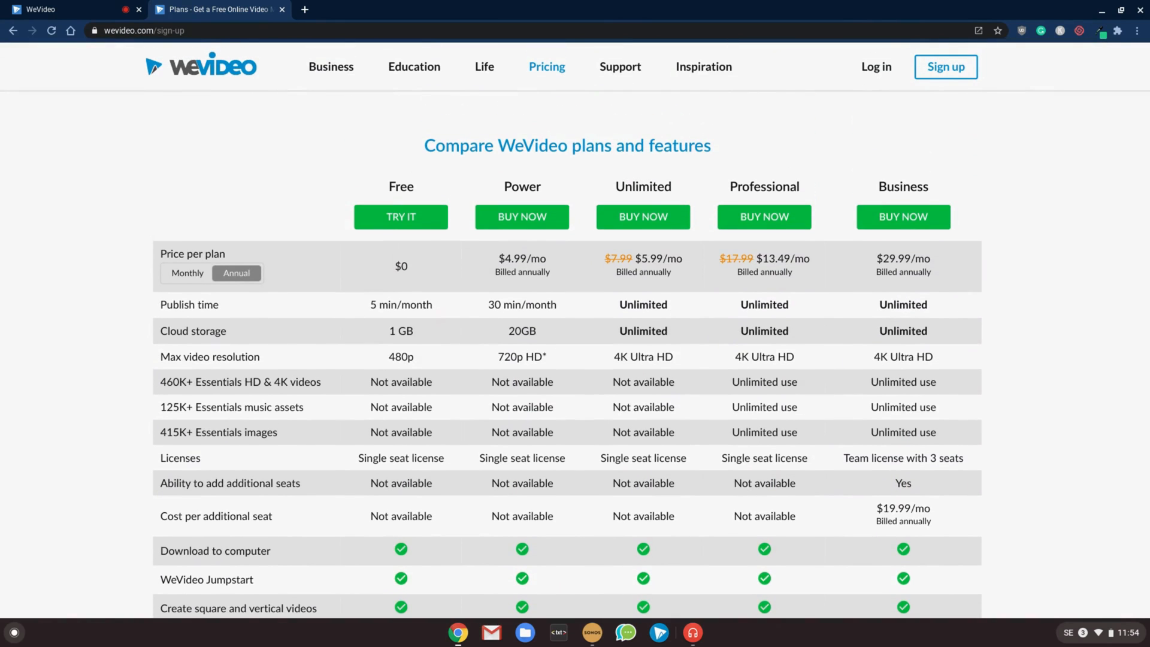
{"action": "mouse_move", "coordinate": [772, 268]}
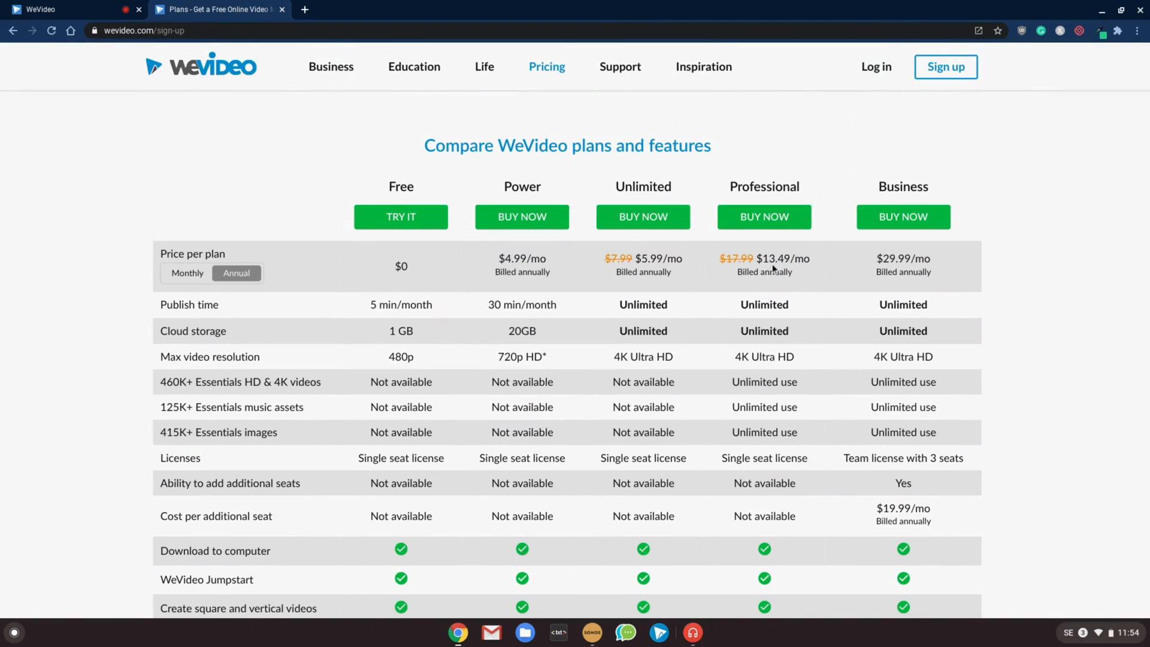
{"action": "mouse_move", "coordinate": [878, 230]}
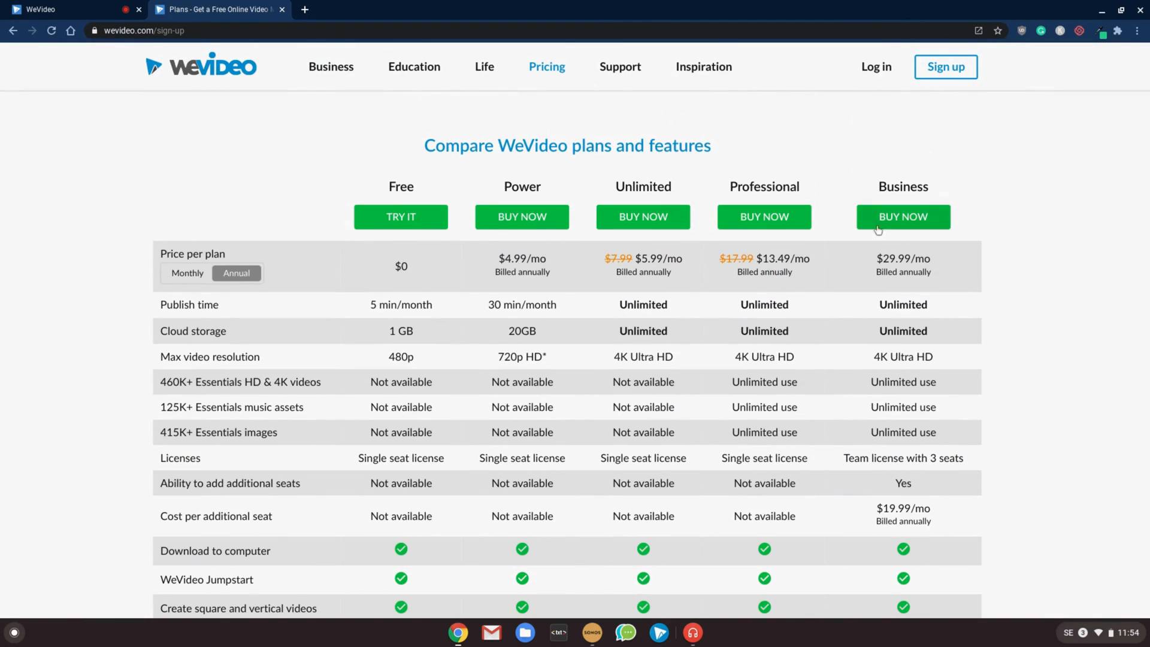
{"action": "mouse_move", "coordinate": [804, 180]}
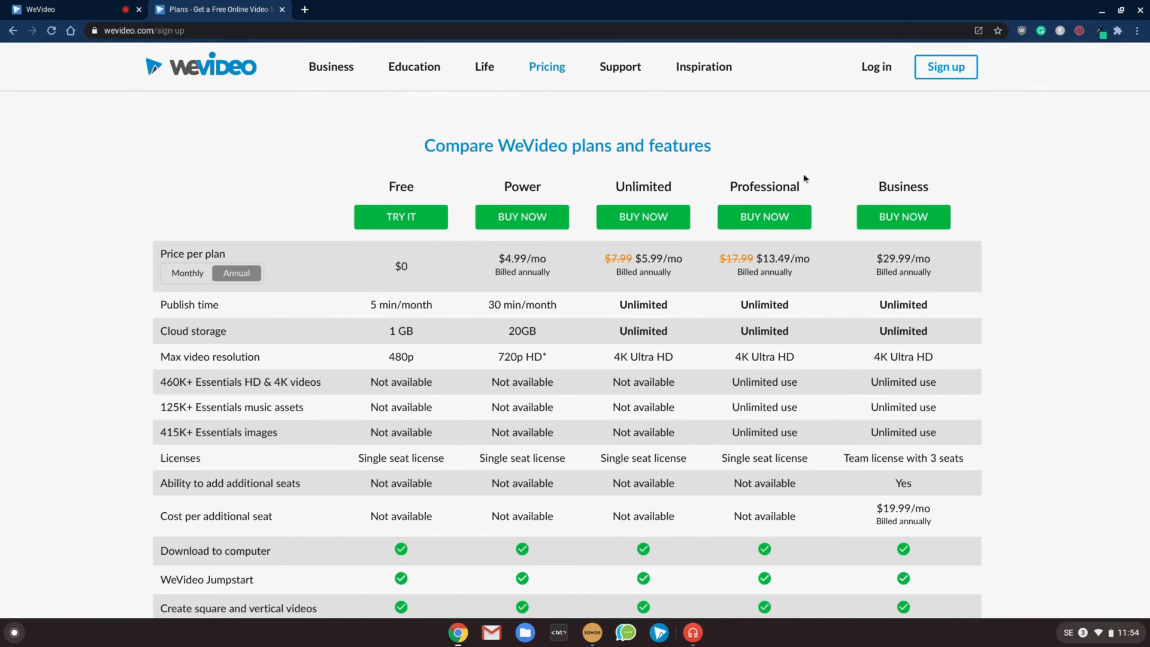
{"action": "mouse_move", "coordinate": [715, 379]}
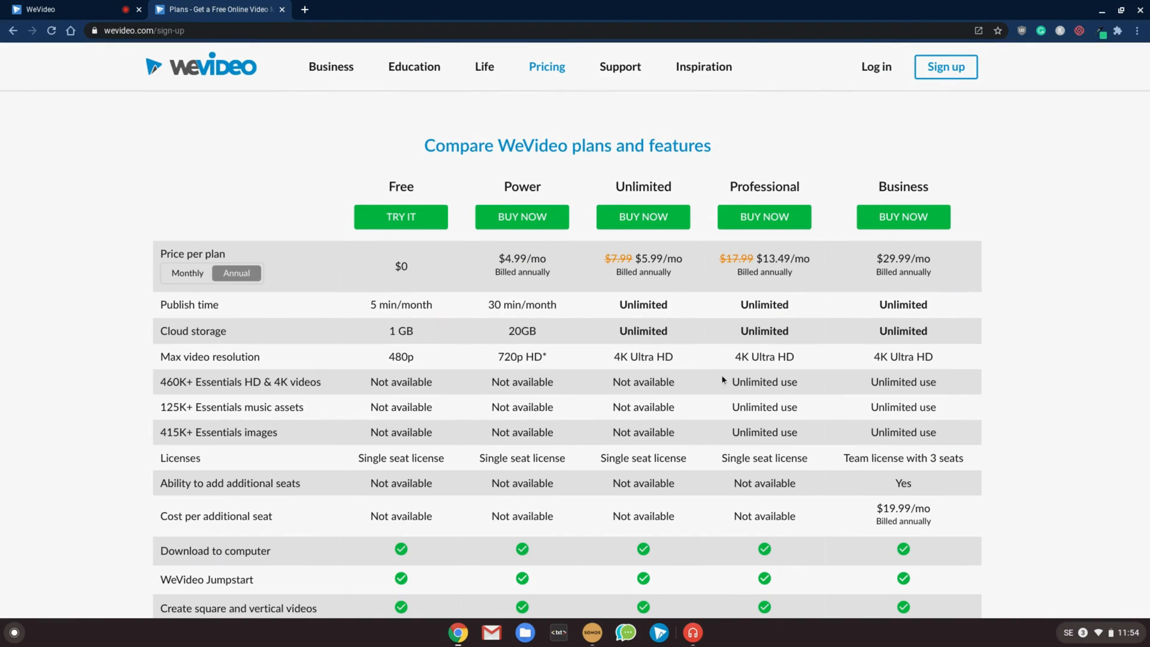
{"action": "scroll", "scroll_direction": "down", "scroll_amount": 3}
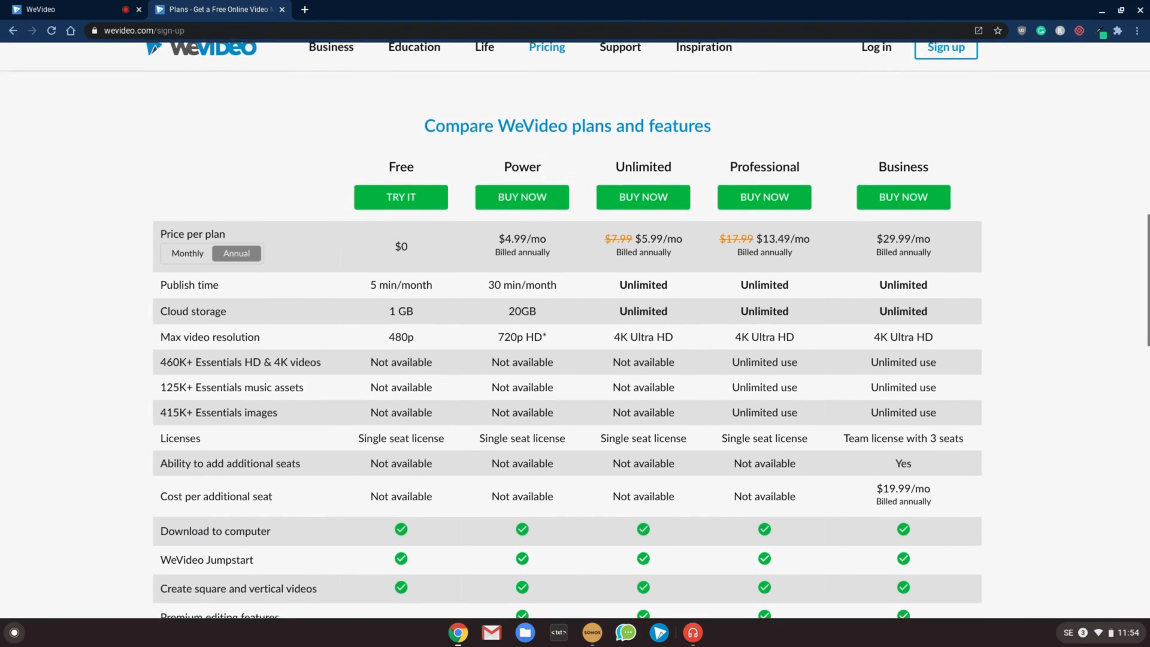
{"action": "scroll", "scroll_direction": "down", "scroll_amount": 3}
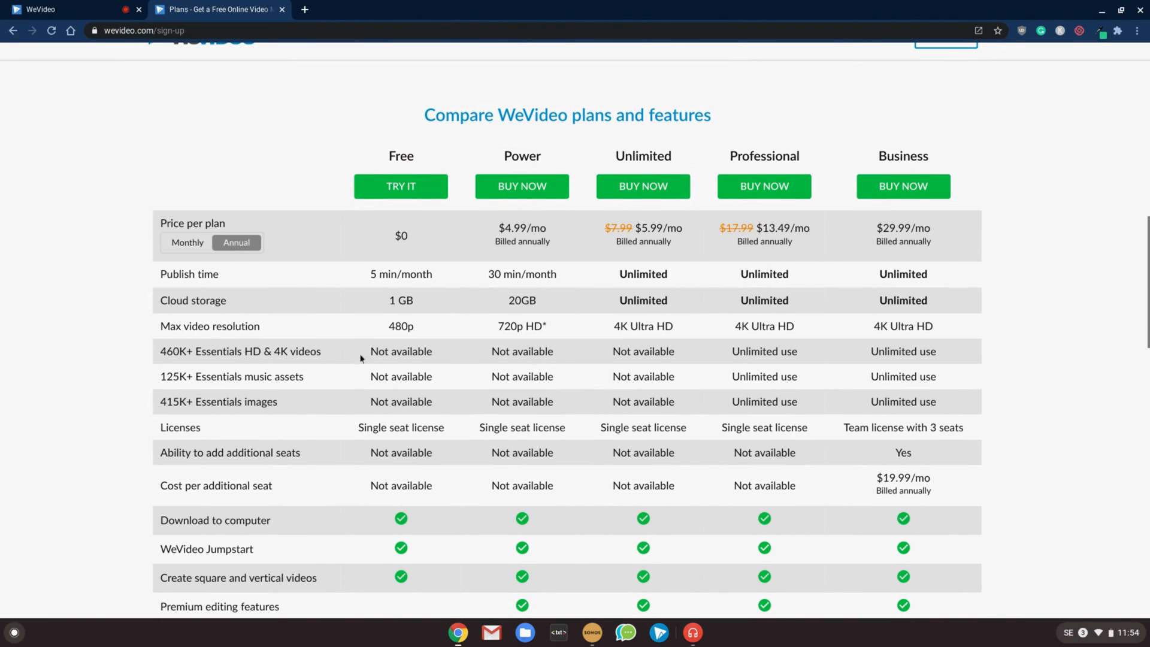
{"action": "mouse_move", "coordinate": [354, 448]}
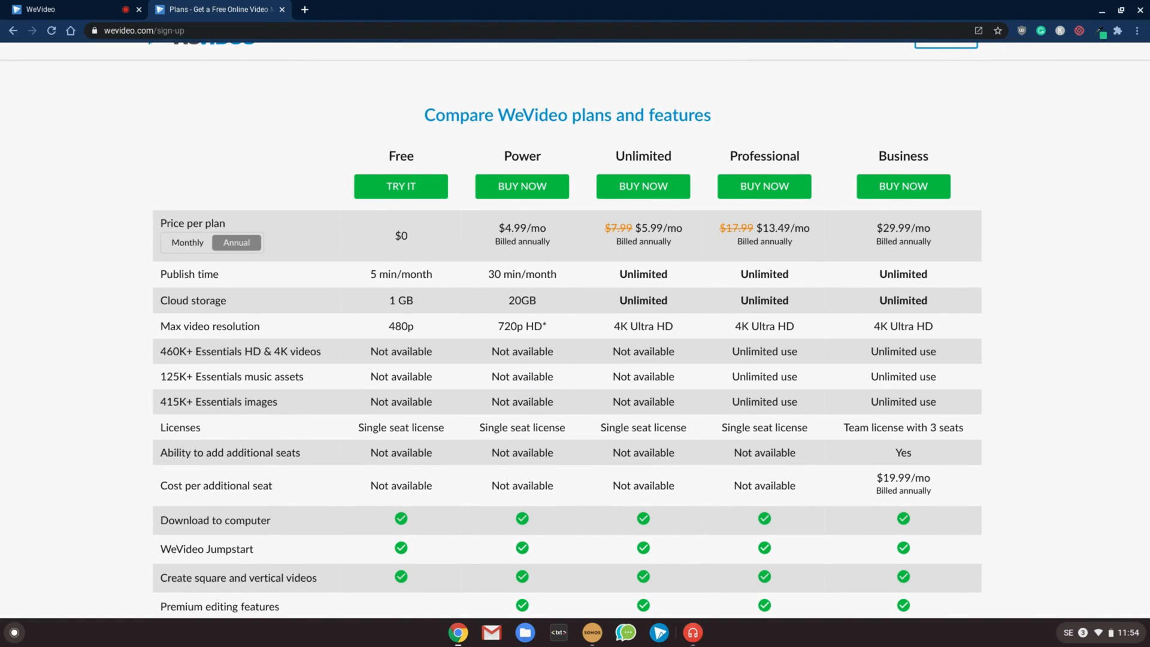
{"action": "mouse_move", "coordinate": [361, 140]}
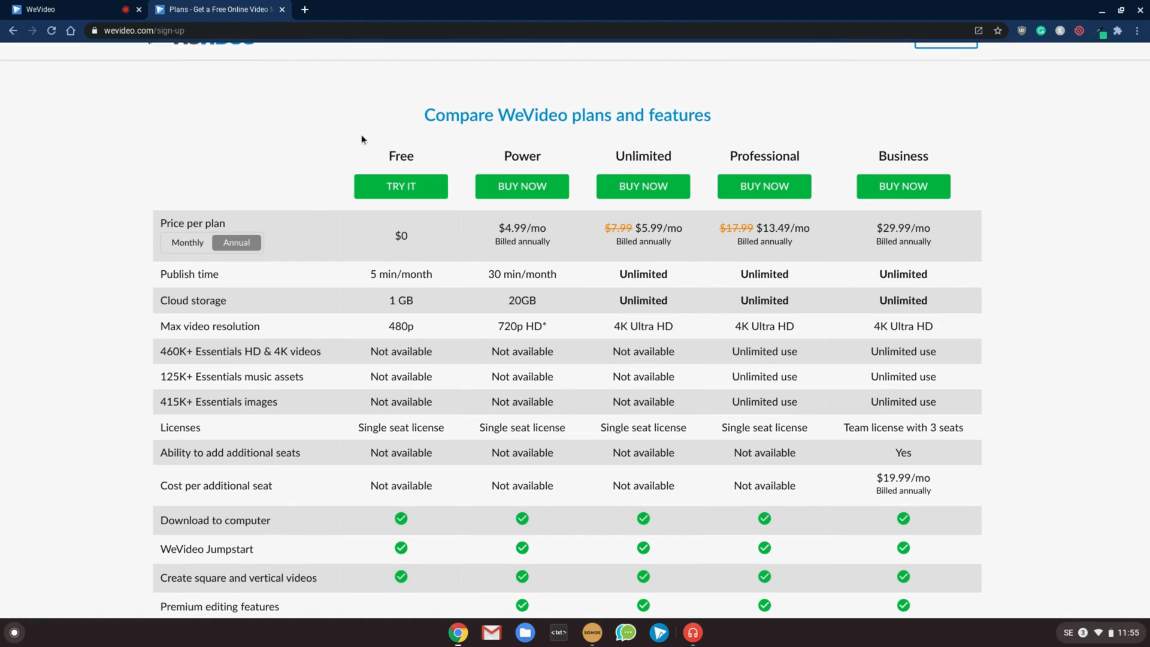
{"action": "mouse_move", "coordinate": [656, 114]}
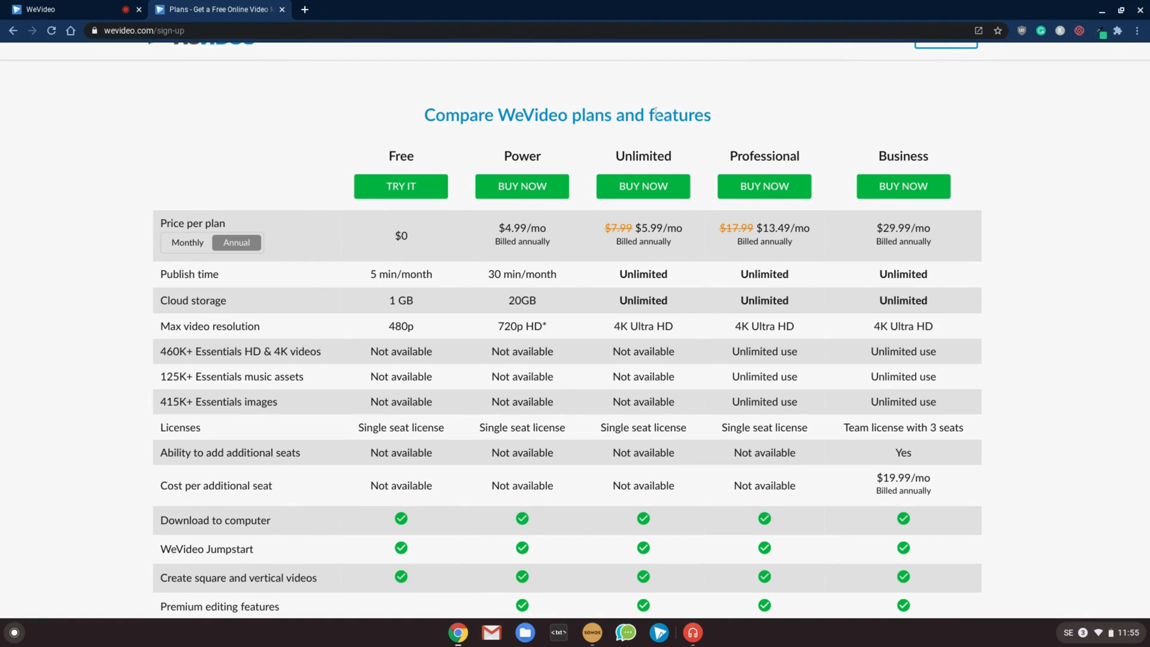
{"action": "mouse_move", "coordinate": [794, 130]}
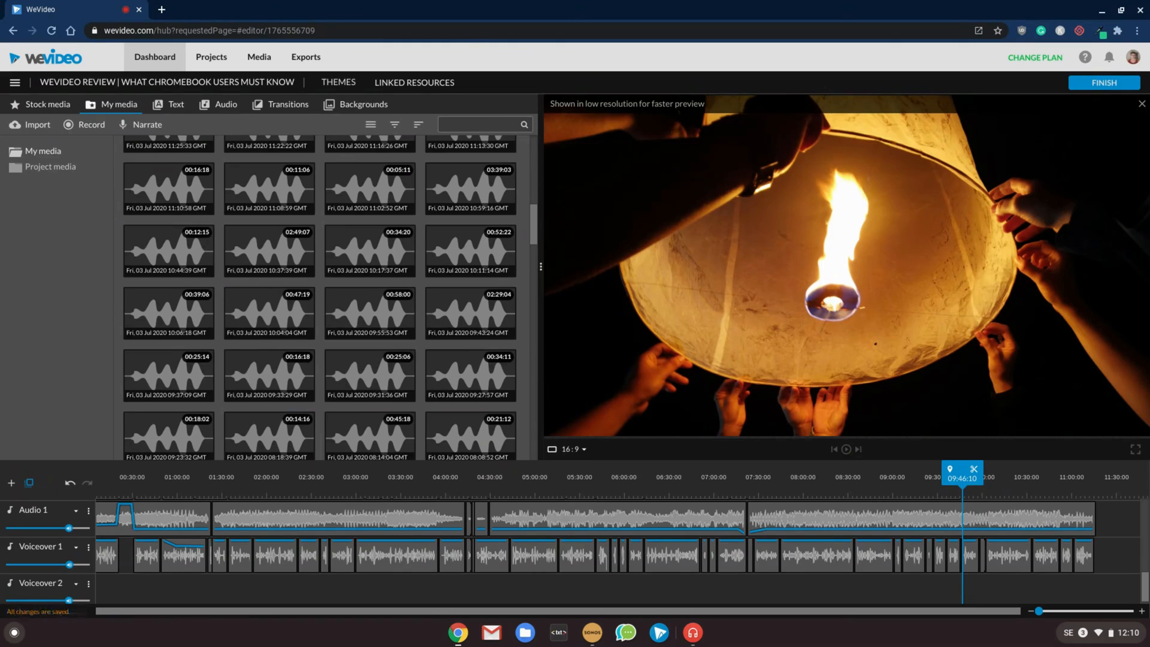
{"action": "left_click", "coordinate": [845, 450]}
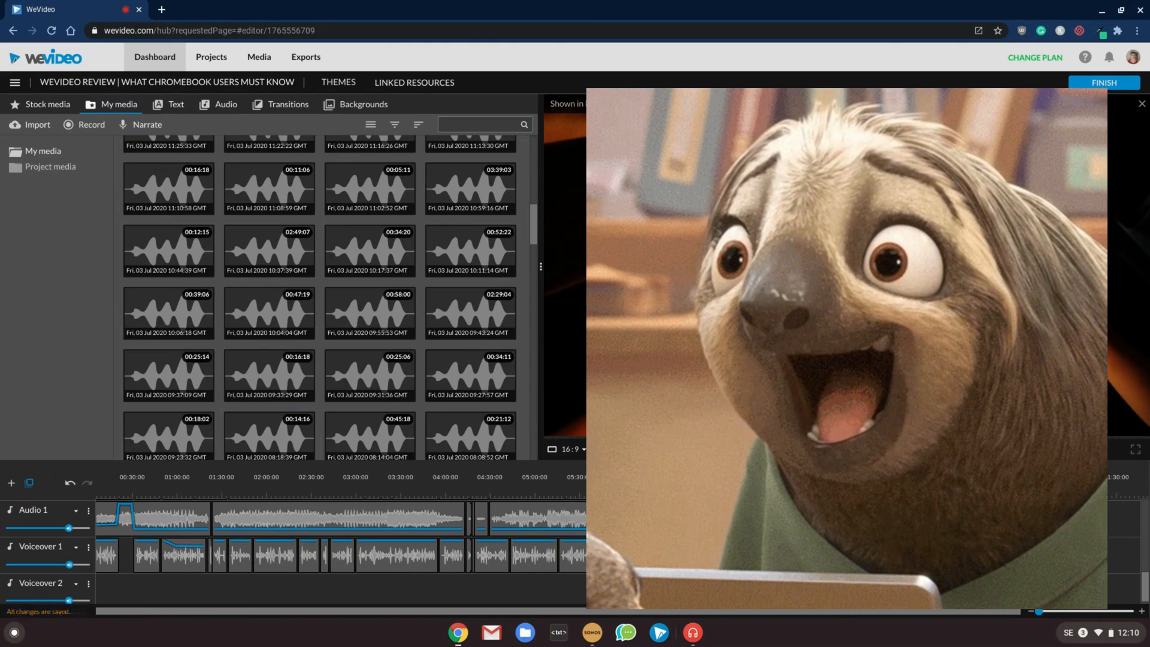
{"action": "left_click", "coordinate": [961, 476]}
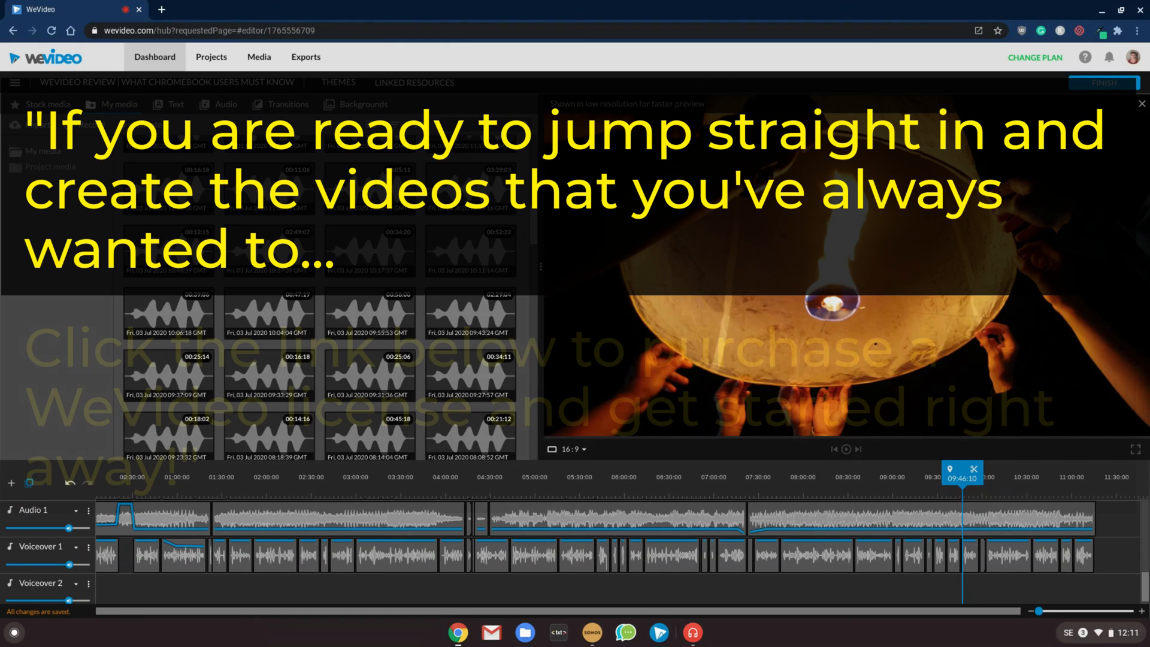
{"action": "left_click", "coordinate": [843, 449]}
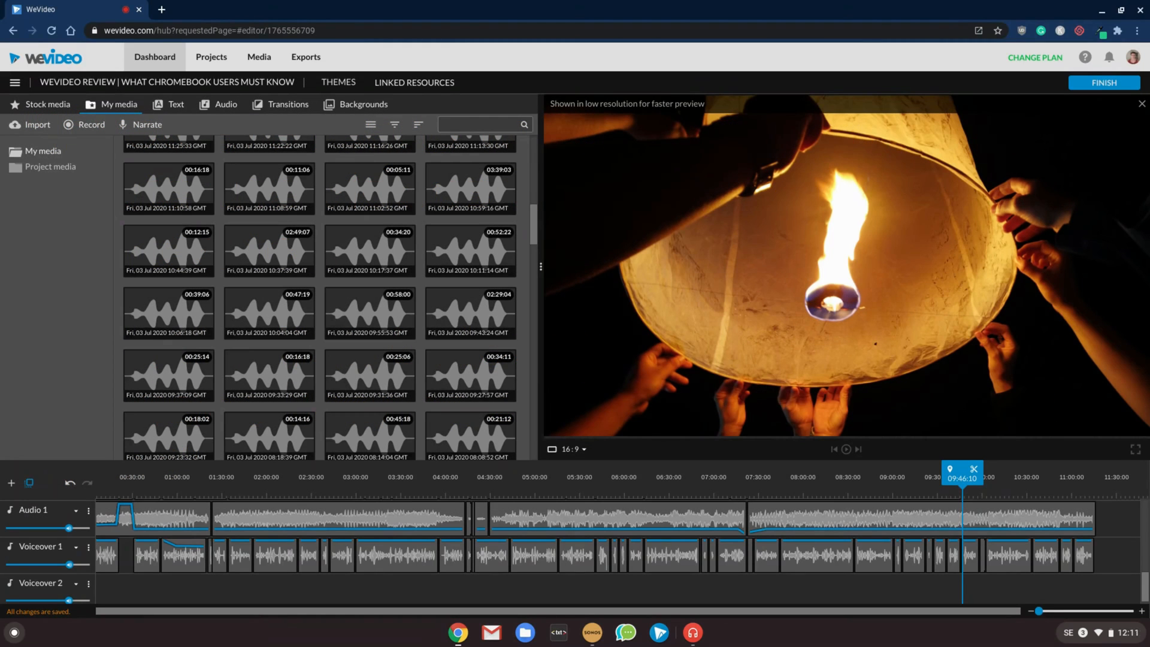
{"action": "left_click", "coordinate": [217, 10]}
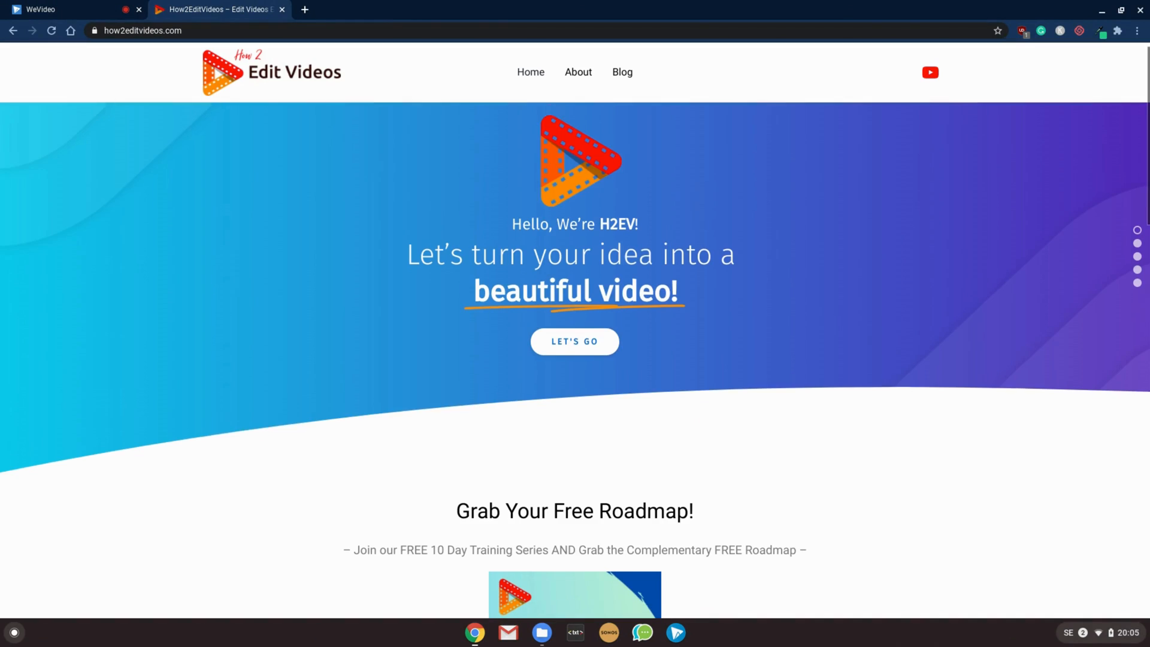
{"action": "scroll", "scroll_direction": "down", "scroll_amount": 3}
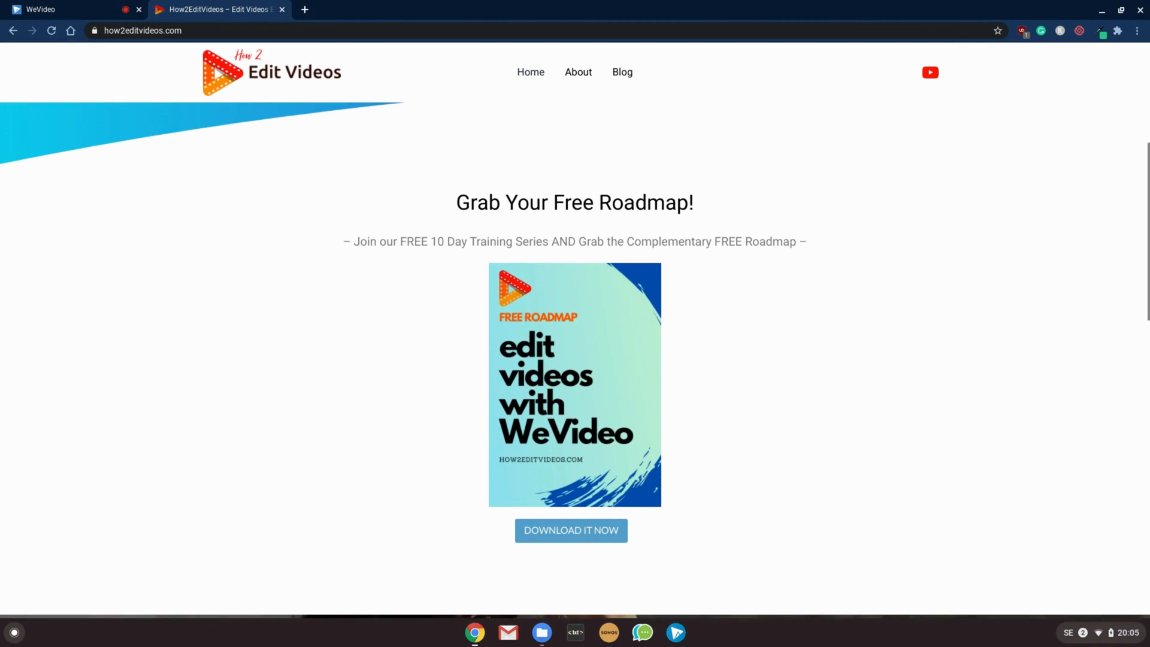
{"action": "left_click", "coordinate": [70, 10]}
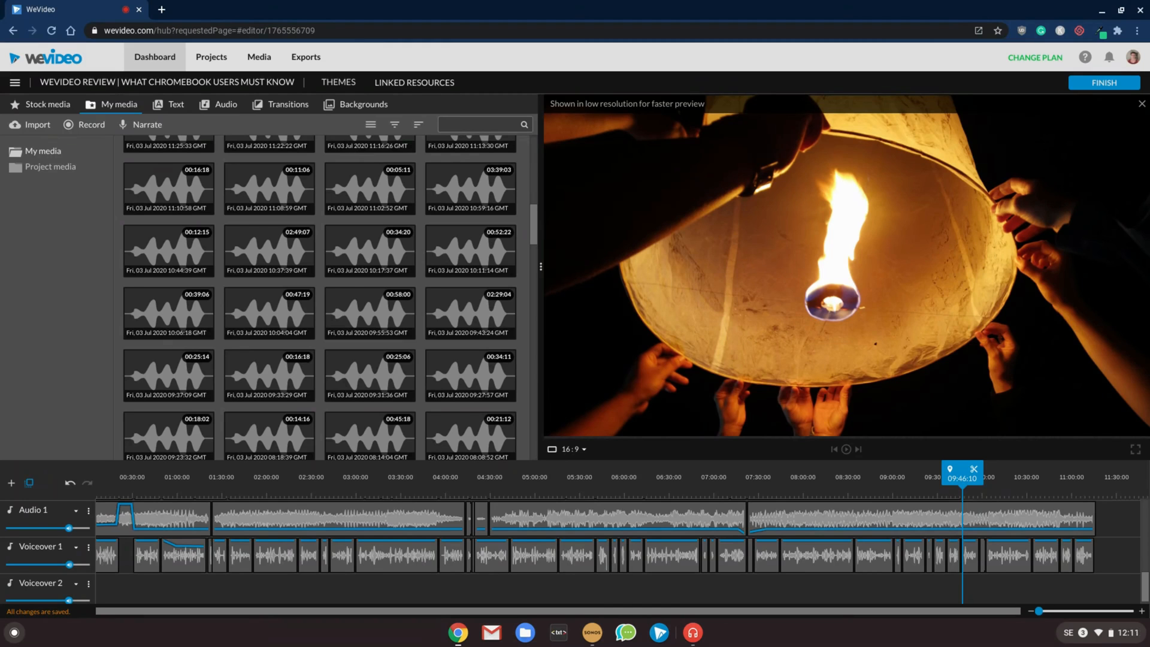